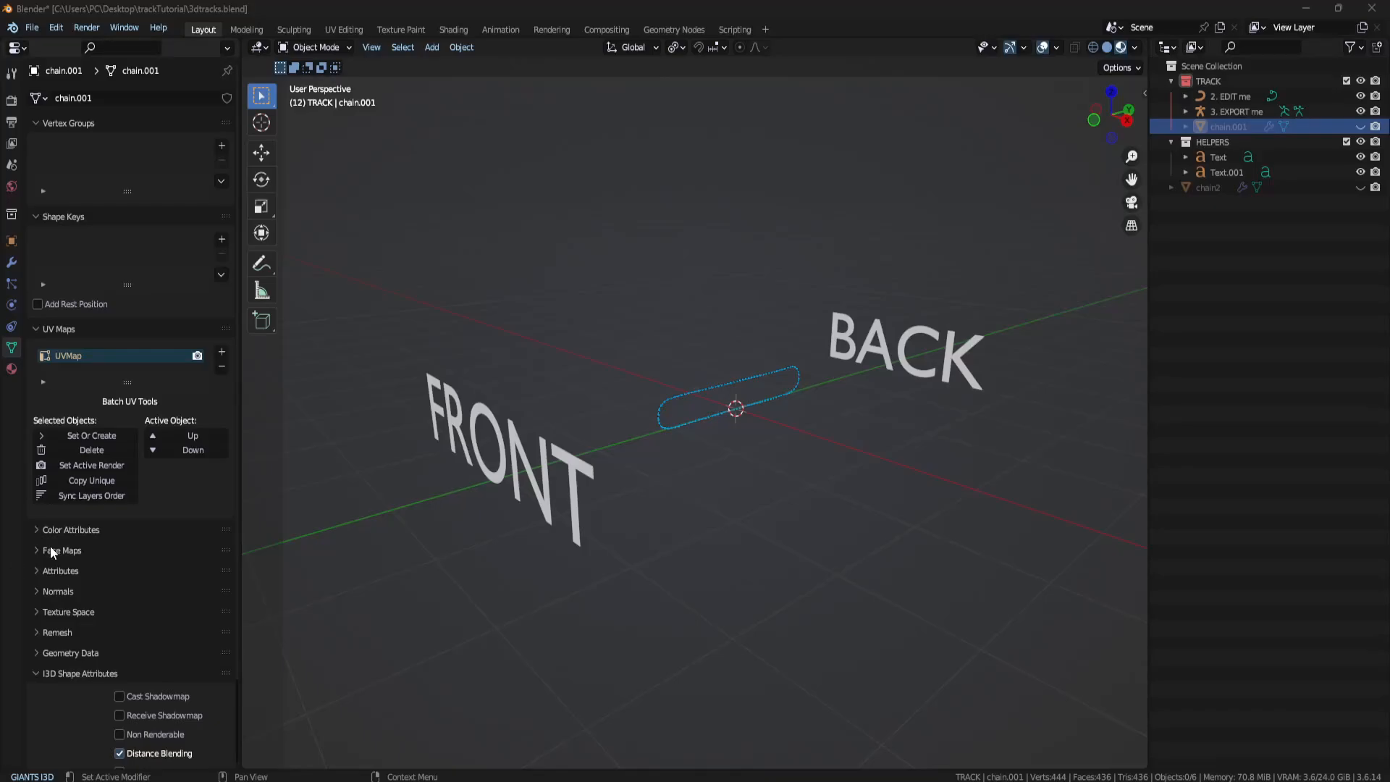
{"action": "mouse_move", "coordinate": [649, 462]}
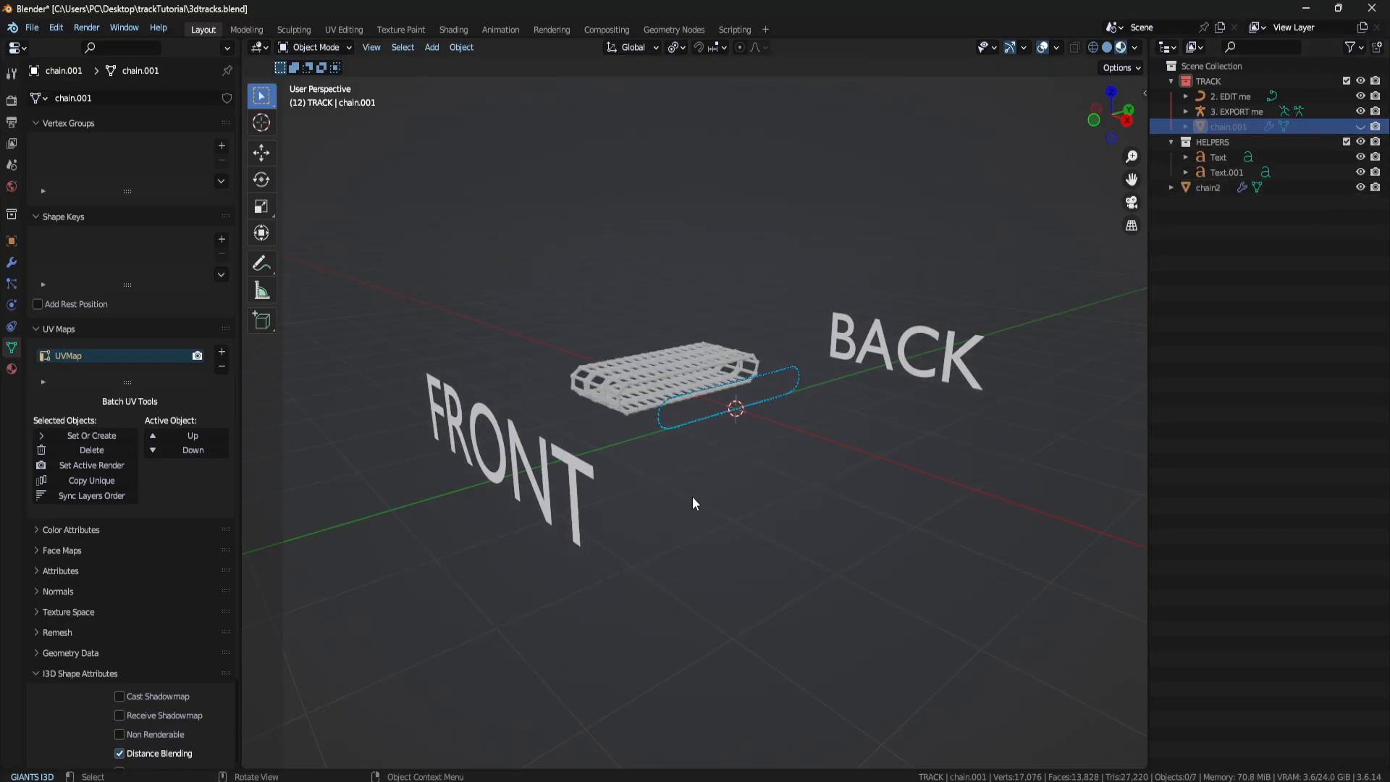
Unhide the chain2 track mesh and chain.001 link via the Outliner eye icons.
{"action": "left_click", "coordinate": [1207, 186]}
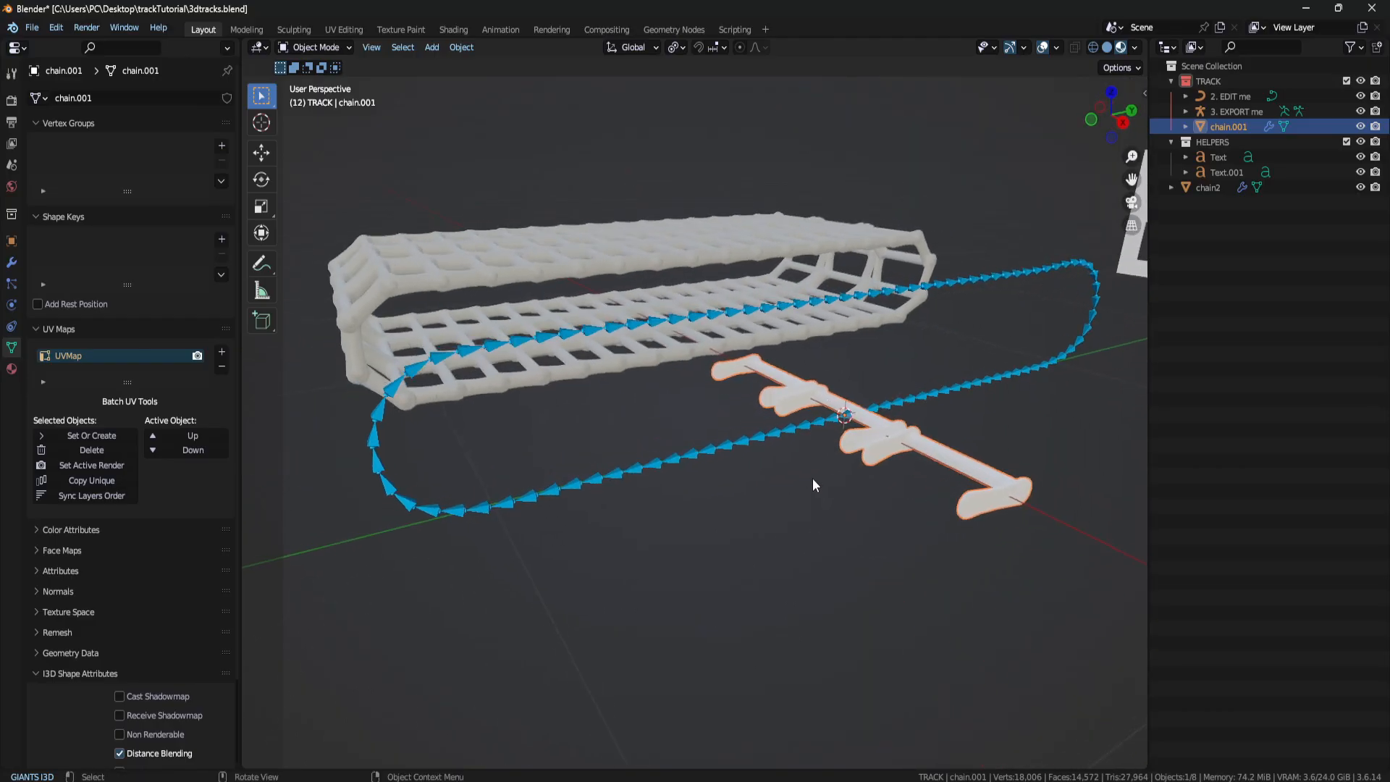
Select the 2. EDIT me curve, review its control points, and return to object mode.
{"action": "left_click", "coordinate": [1230, 96]}
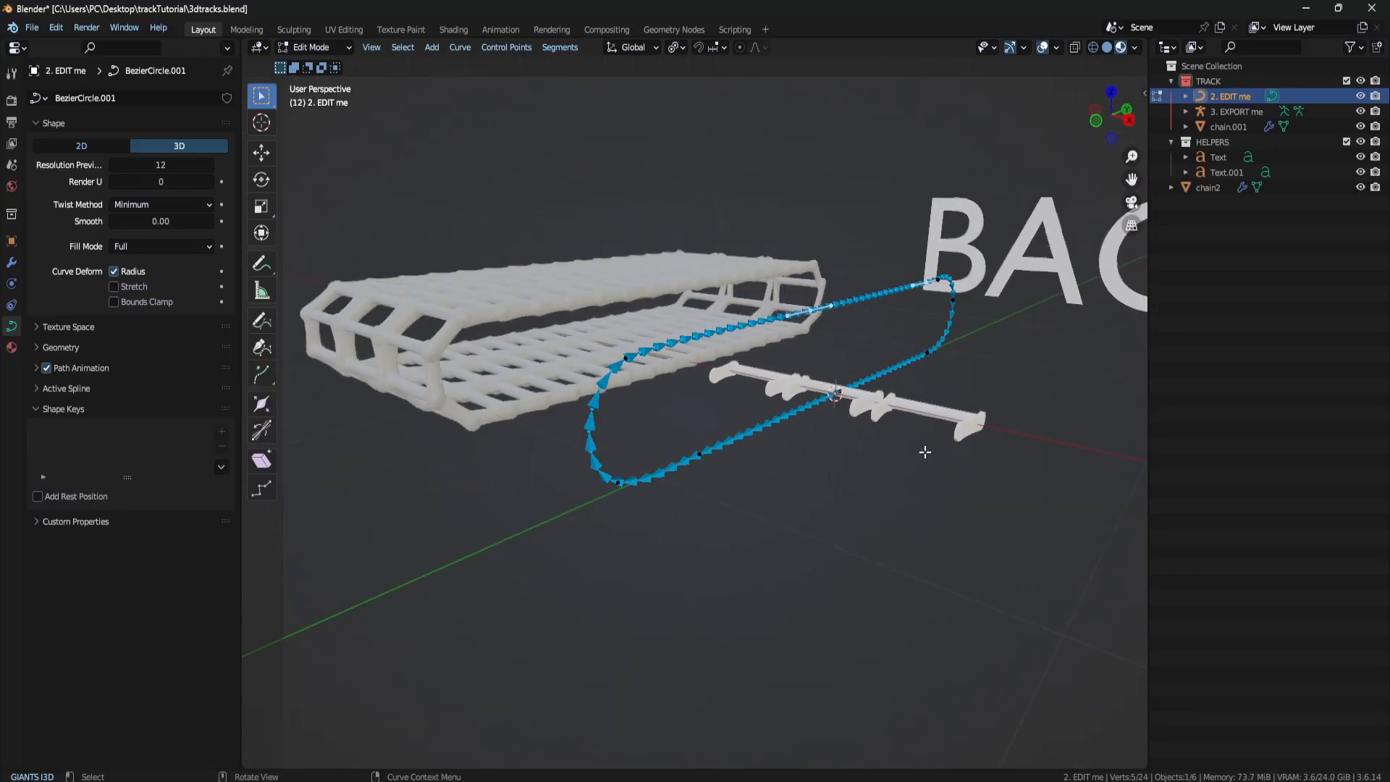
{"action": "key", "text": "Tab"}
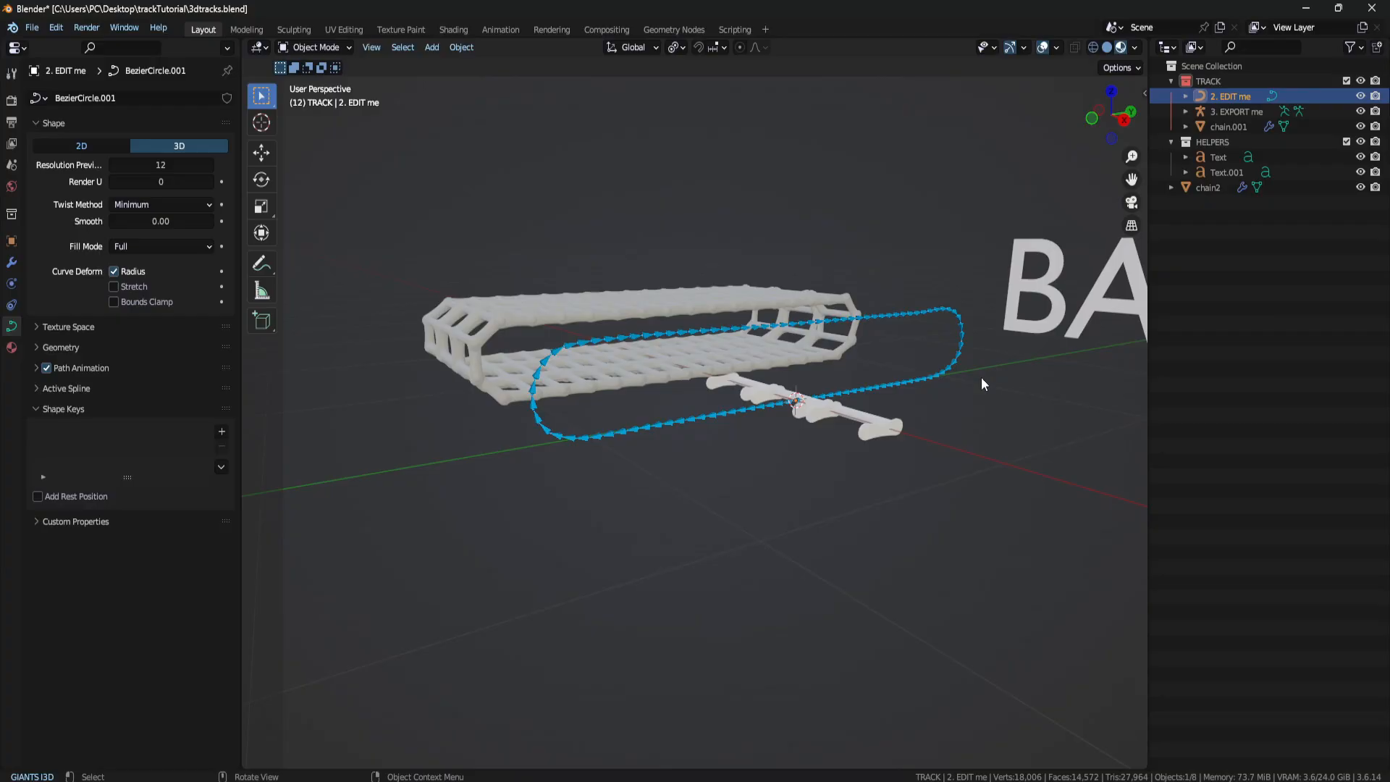
Show the GIANTS I3D Exporter Tools in the sidebar, briefly checking the File menu and splash screen.
{"action": "left_click", "coordinate": [1140, 639]}
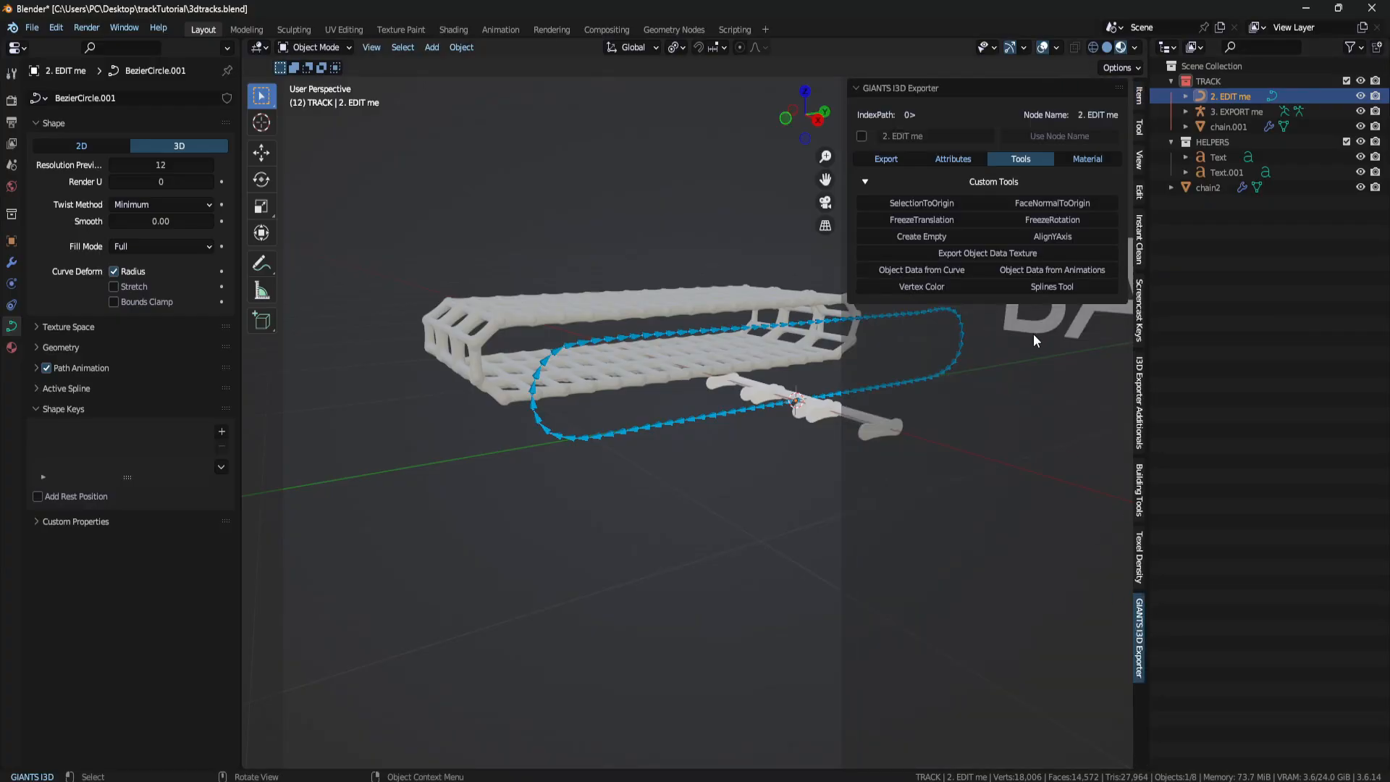
{"action": "mouse_move", "coordinate": [602, 49]}
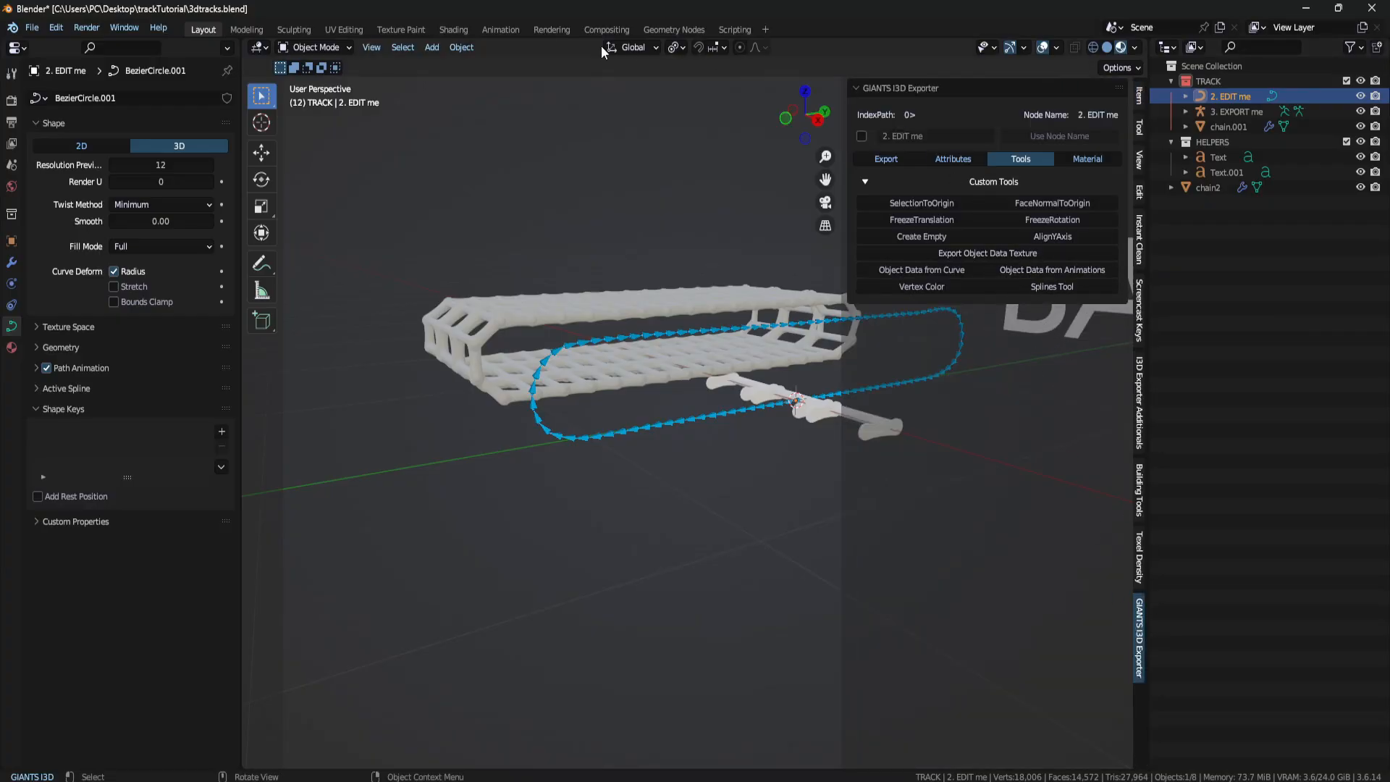
{"action": "left_click", "coordinate": [32, 27]}
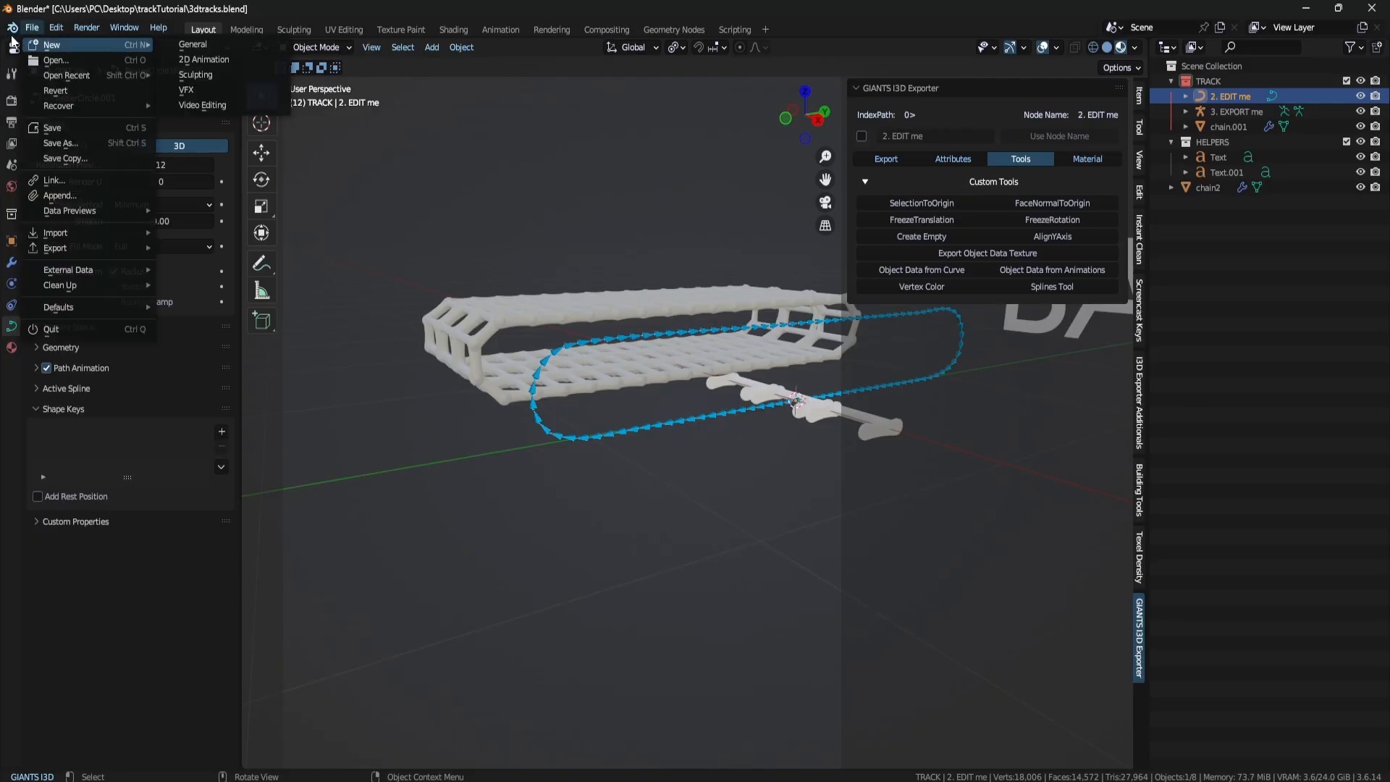
{"action": "left_click", "coordinate": [193, 45]}
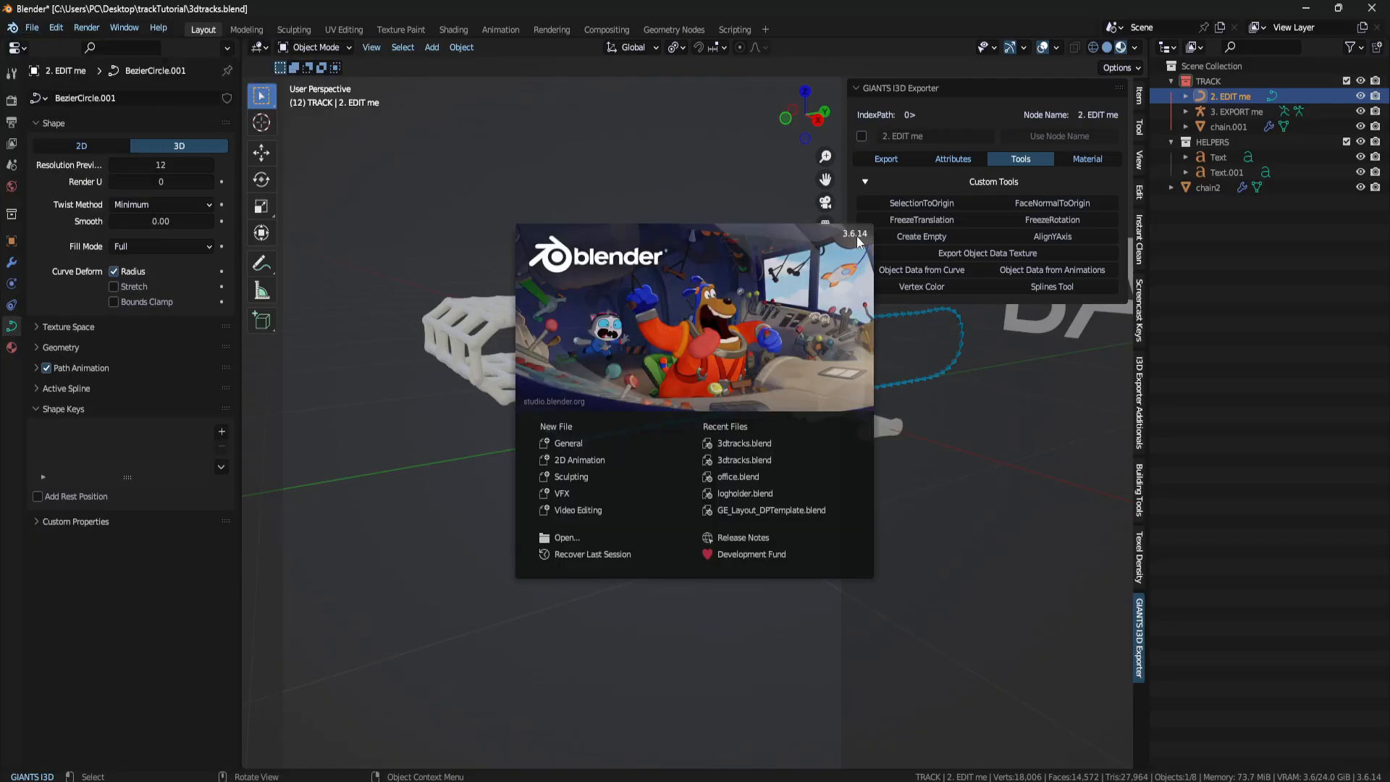
{"action": "mouse_move", "coordinate": [860, 262]}
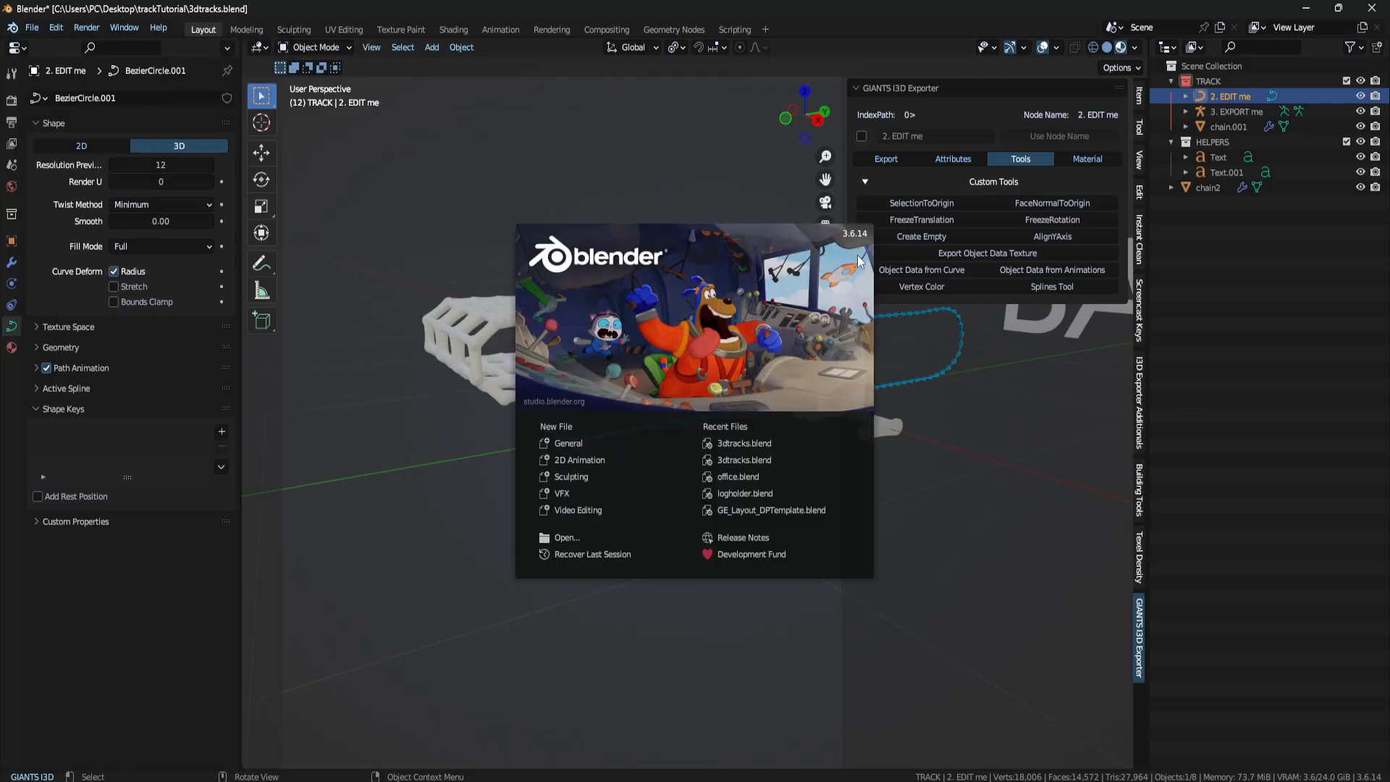
{"action": "mouse_move", "coordinate": [1015, 193]}
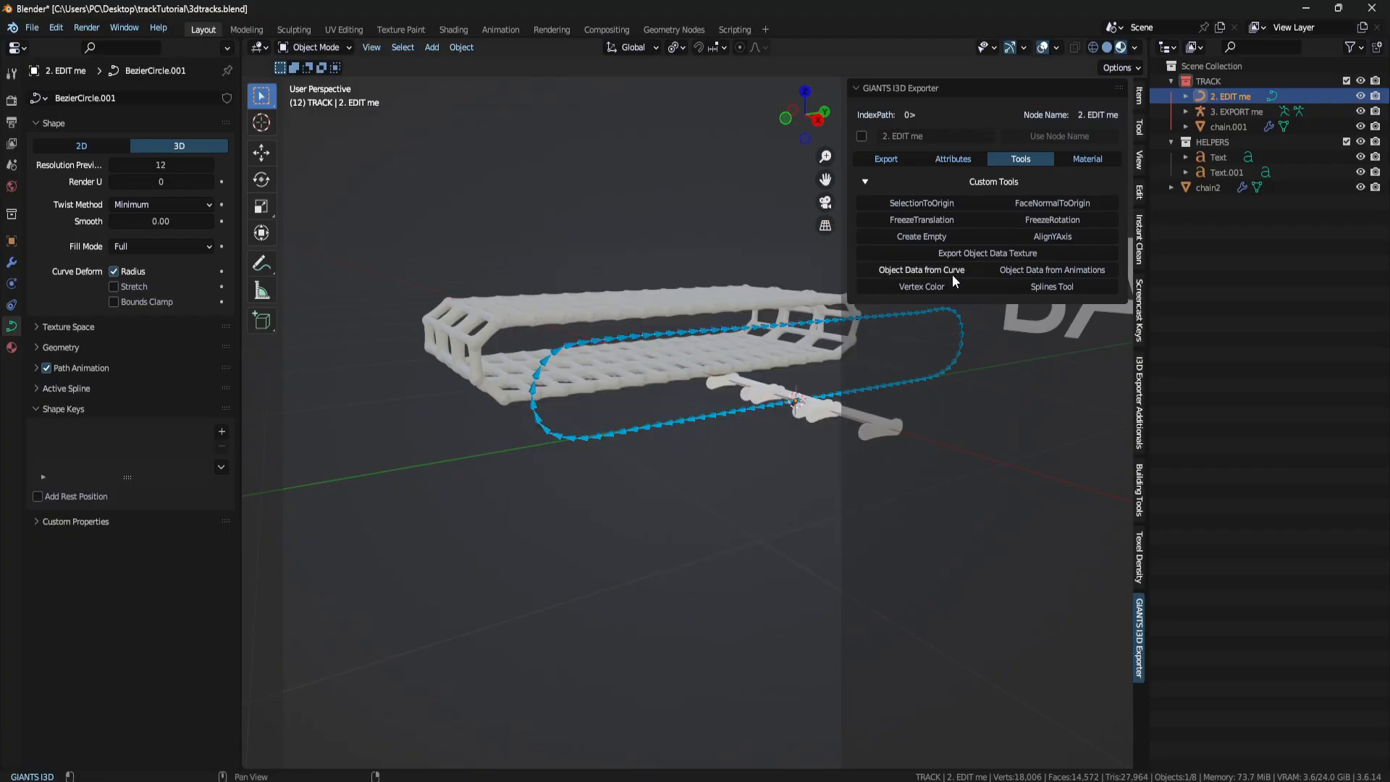
{"action": "mouse_move", "coordinate": [921, 269]}
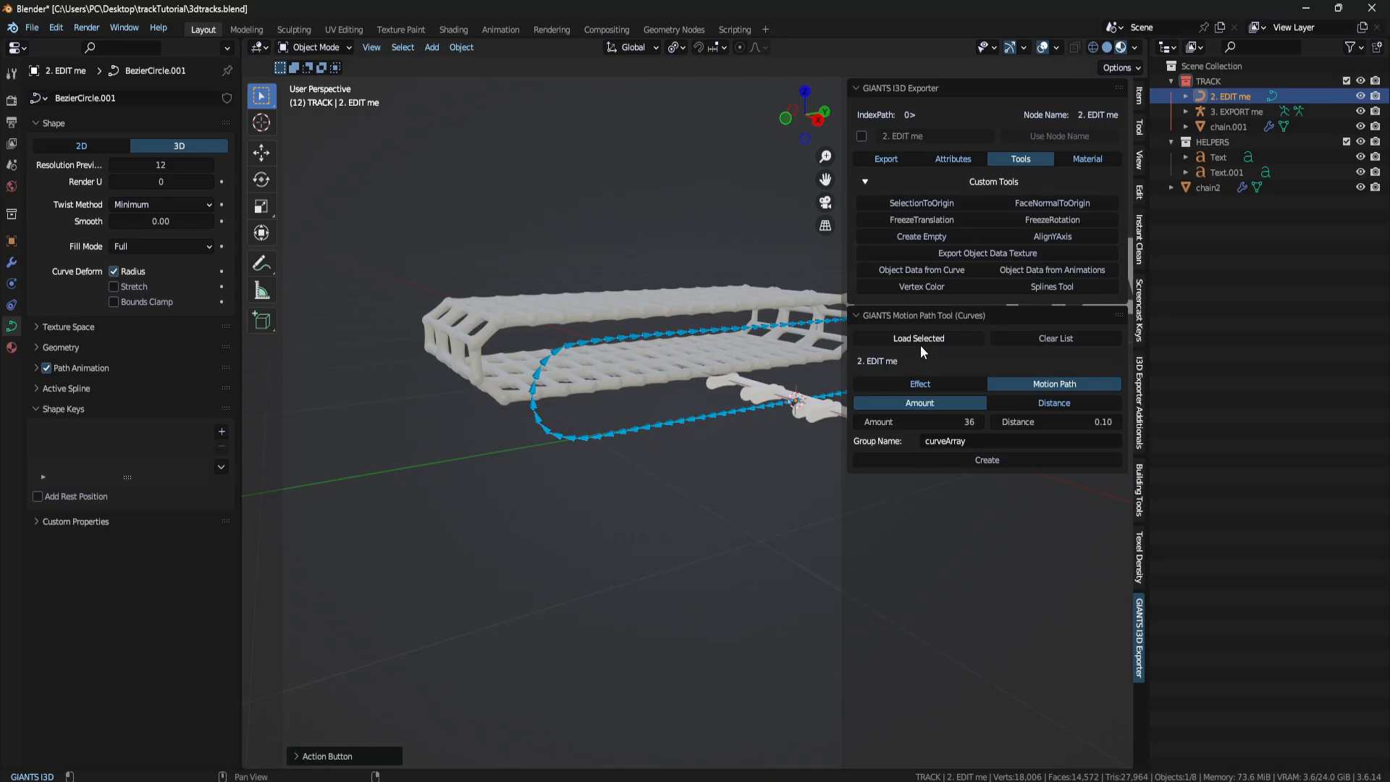
{"action": "mouse_move", "coordinate": [989, 379]}
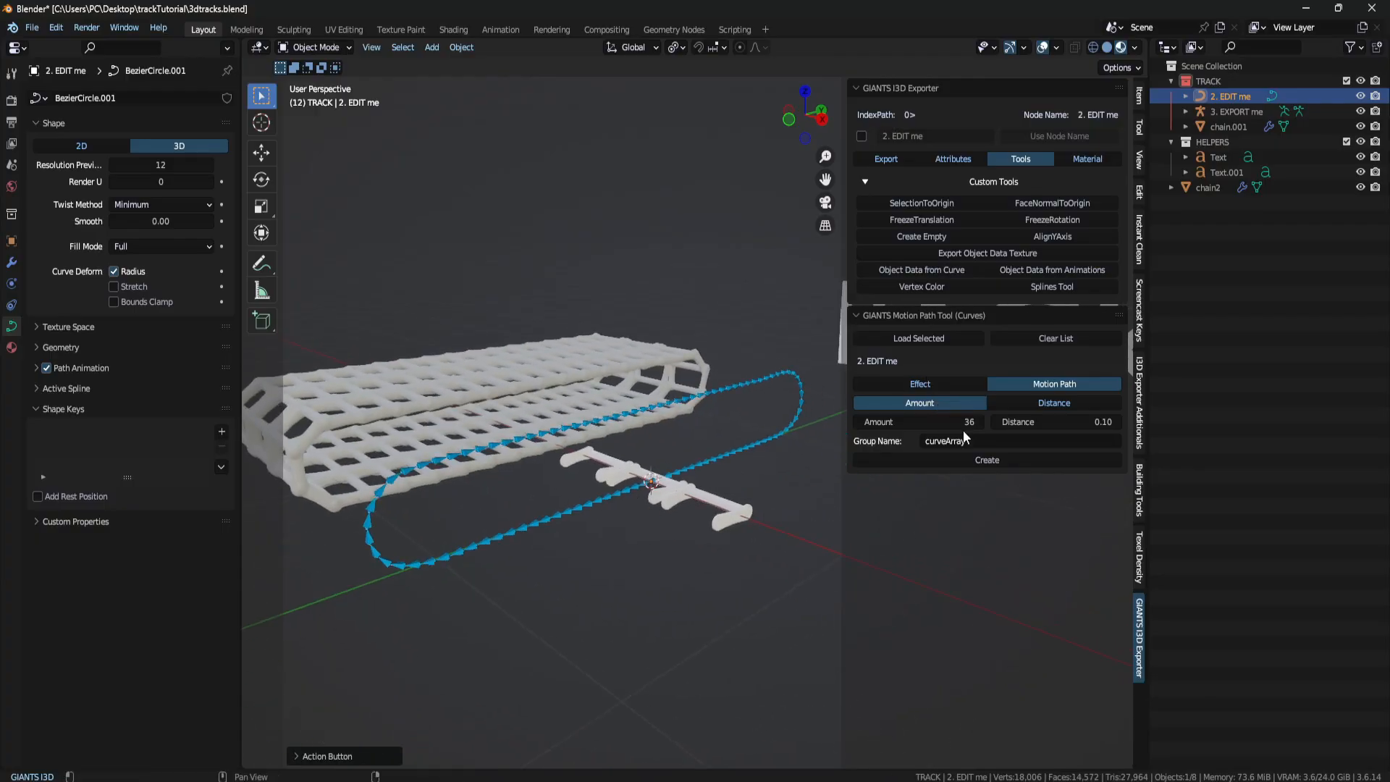
{"action": "mouse_move", "coordinate": [986, 461]}
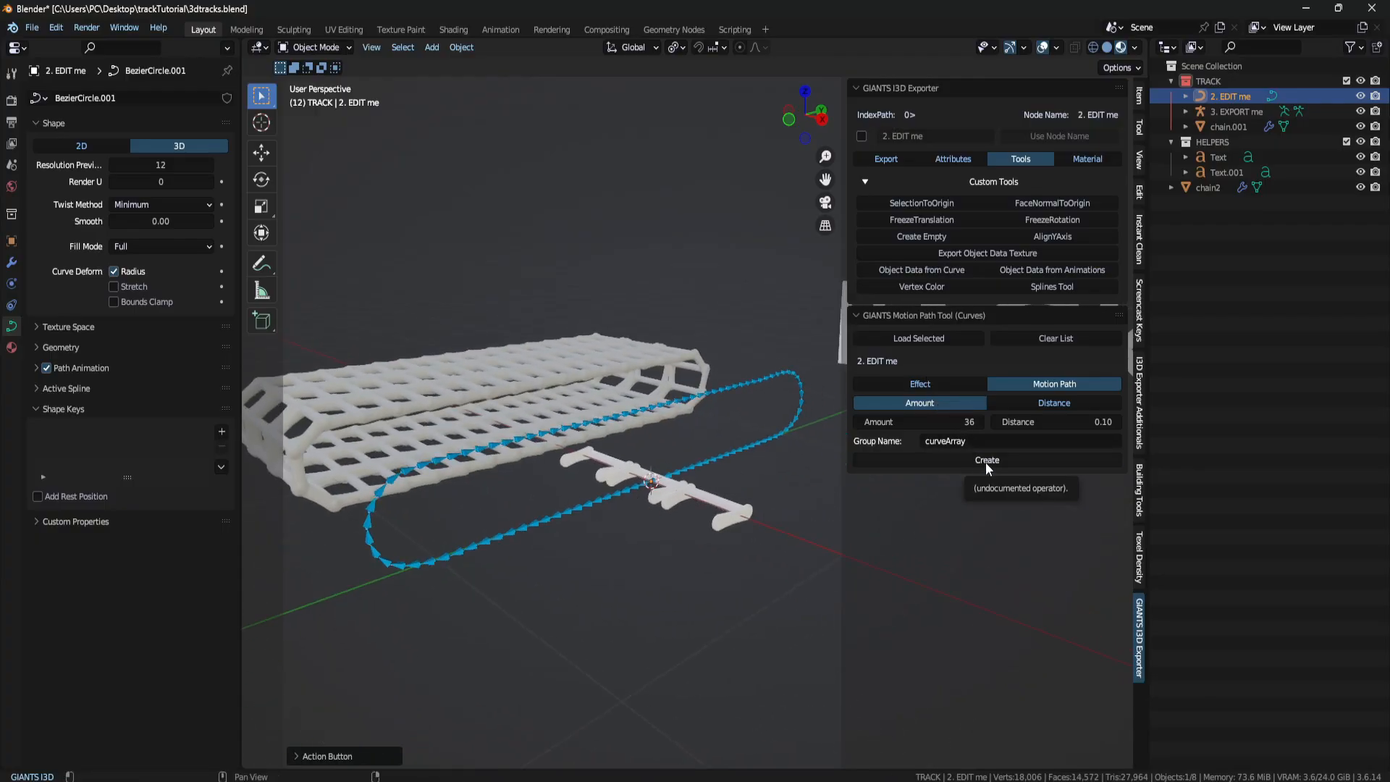
Create 36 empties along the loaded 2. EDIT me curve, grouped as curveArray_ignore.
{"action": "left_click", "coordinate": [986, 459]}
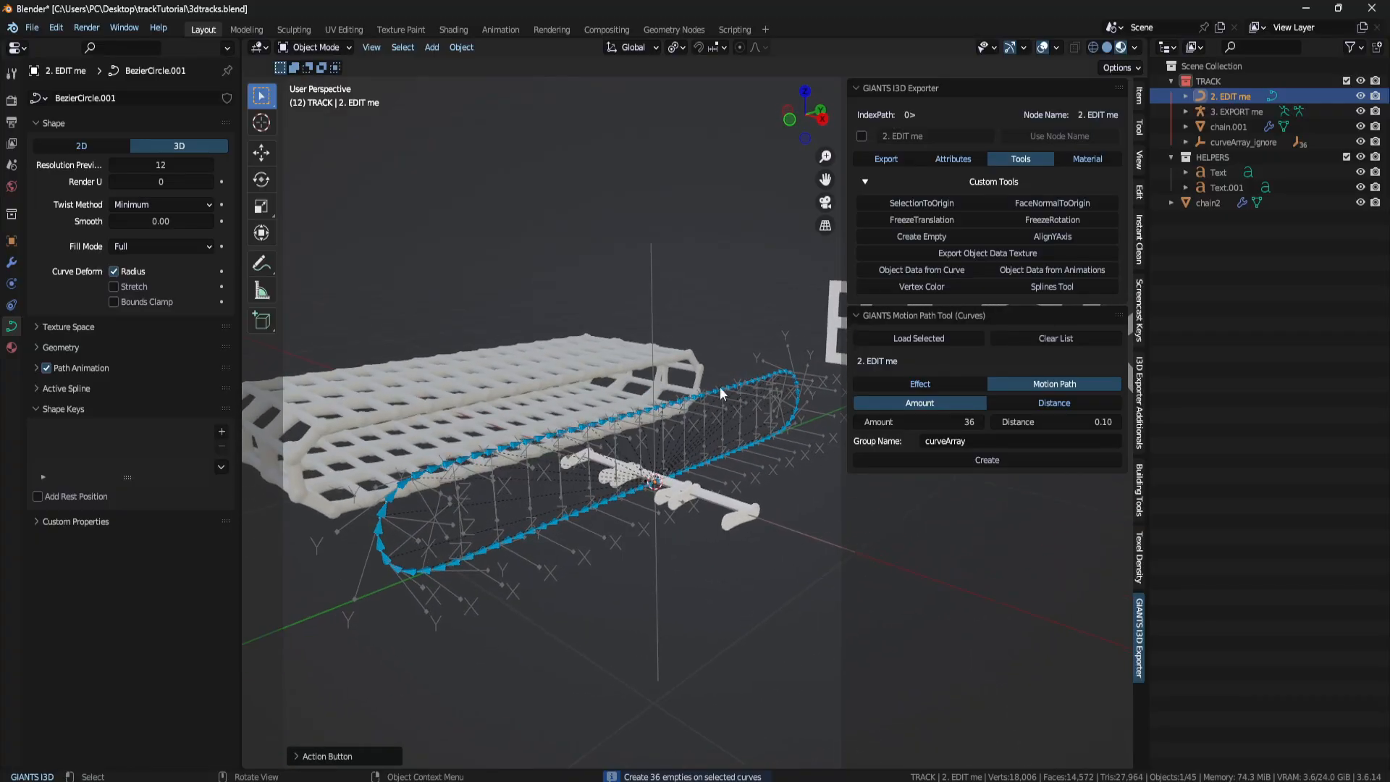
{"action": "mouse_move", "coordinate": [981, 159]}
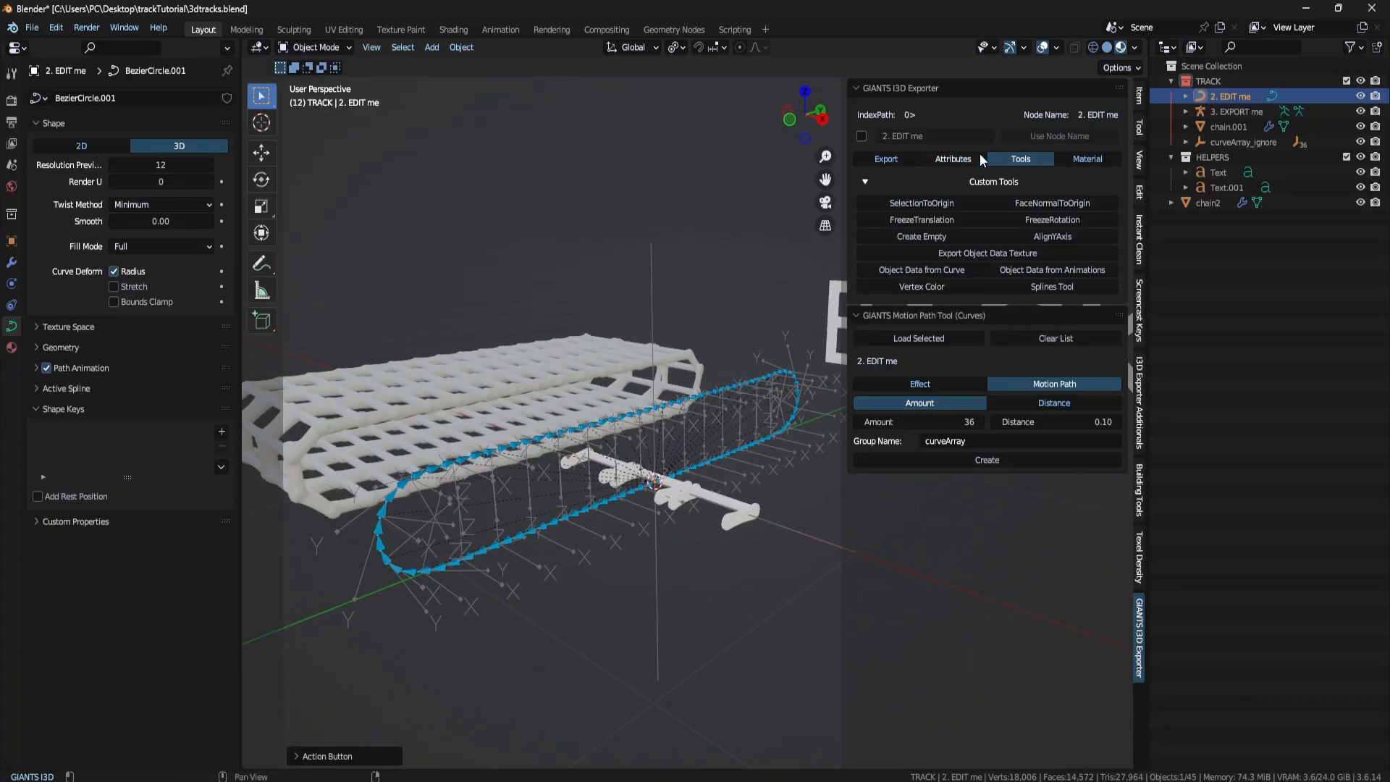
Show curveArray_ignore's exporter Attributes, revealing the Object Data Texture path curveArray.dds.
{"action": "left_click", "coordinate": [953, 159]}
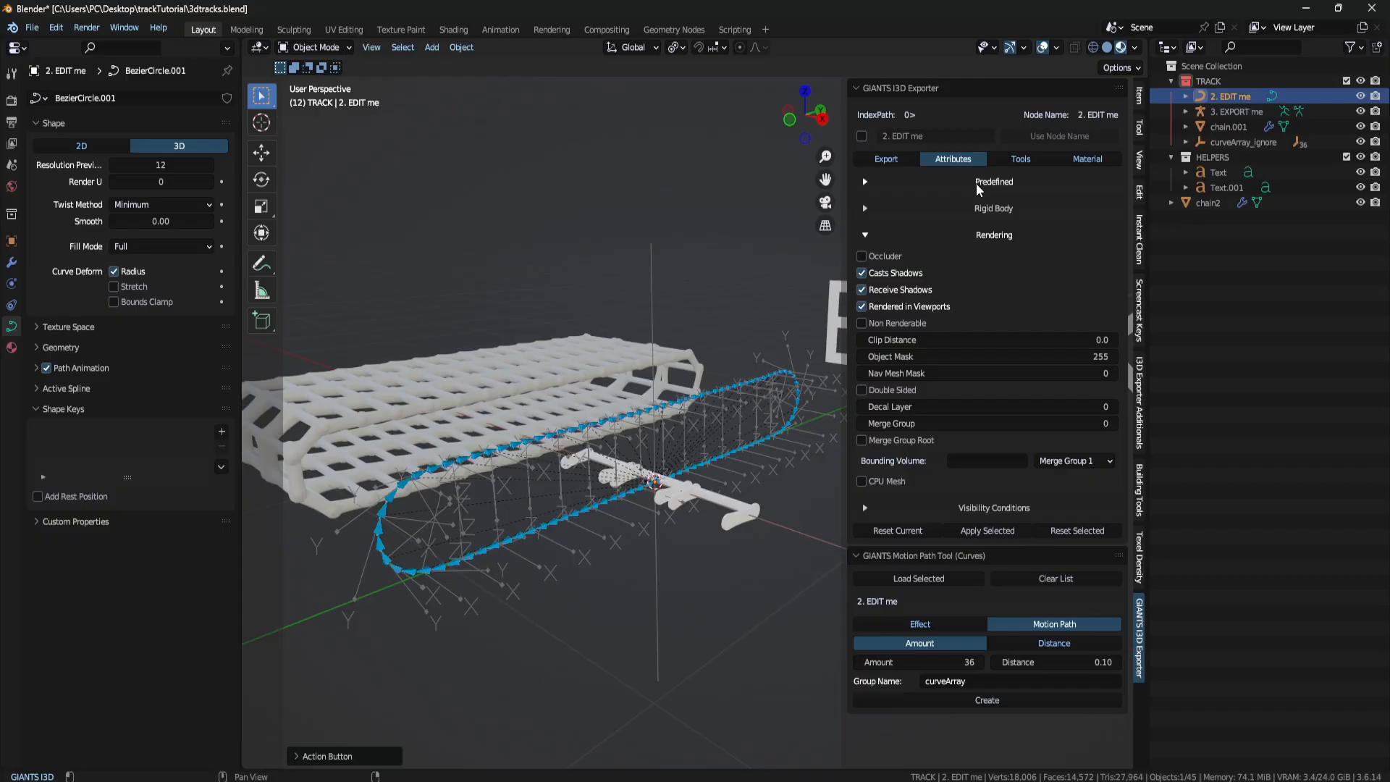
{"action": "mouse_move", "coordinate": [980, 240]}
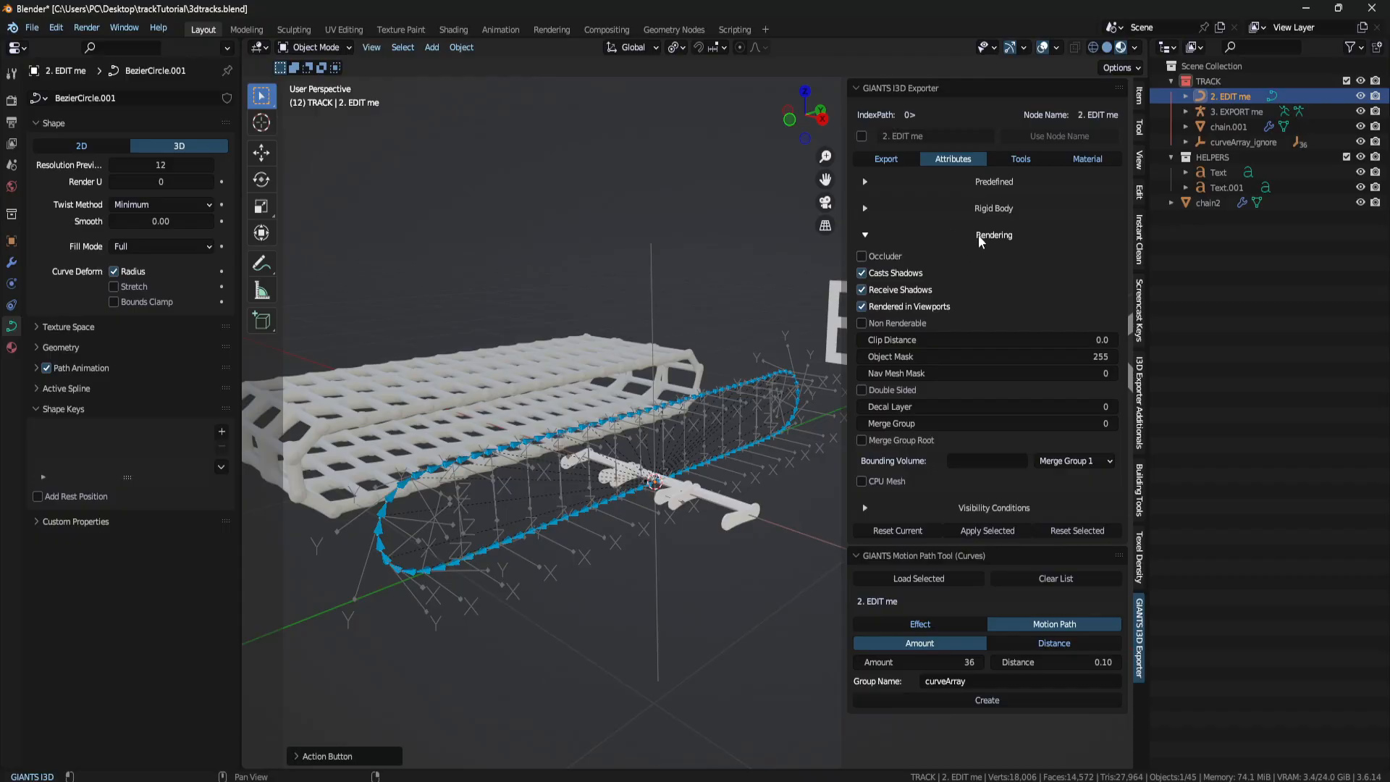
{"action": "left_click", "coordinate": [1242, 142]}
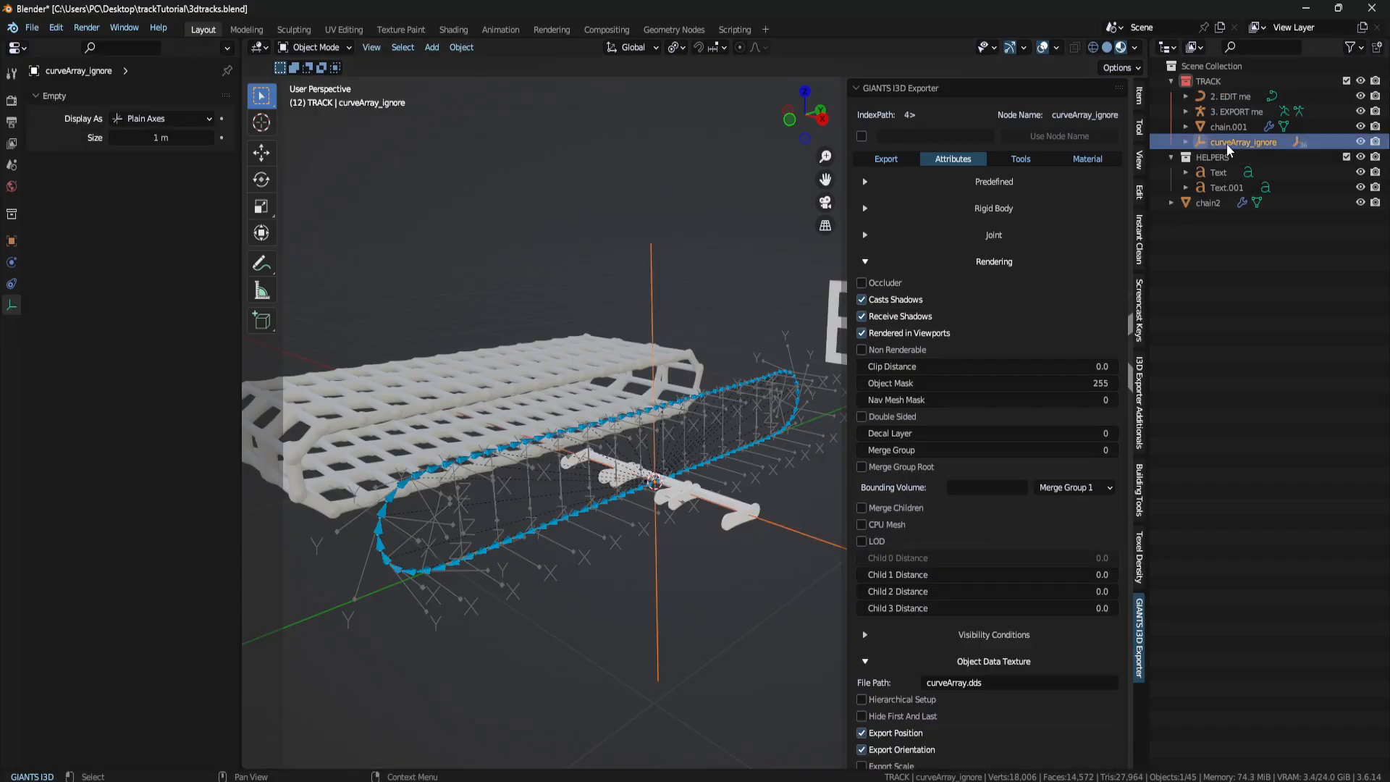
{"action": "scroll", "scroll_direction": "down", "scroll_amount": 3}
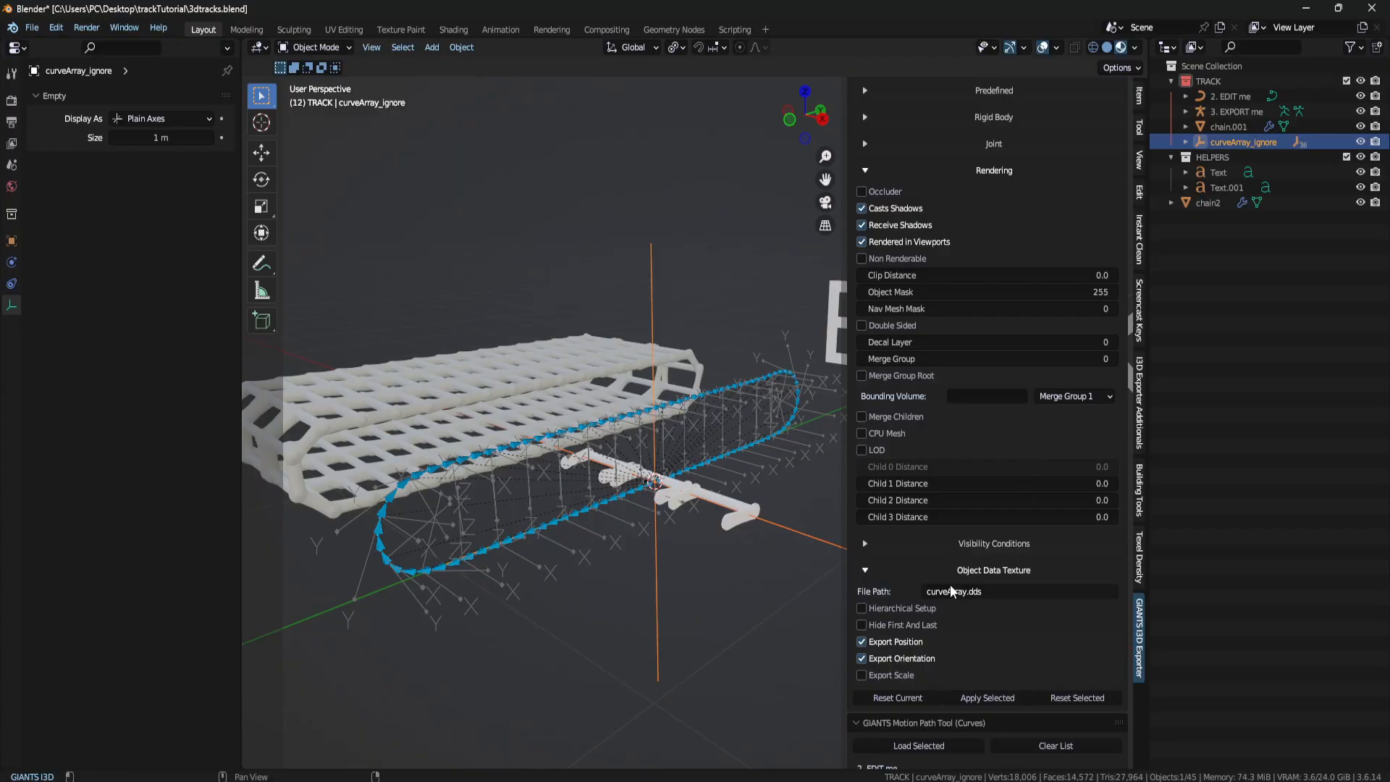
{"action": "mouse_move", "coordinate": [968, 598]}
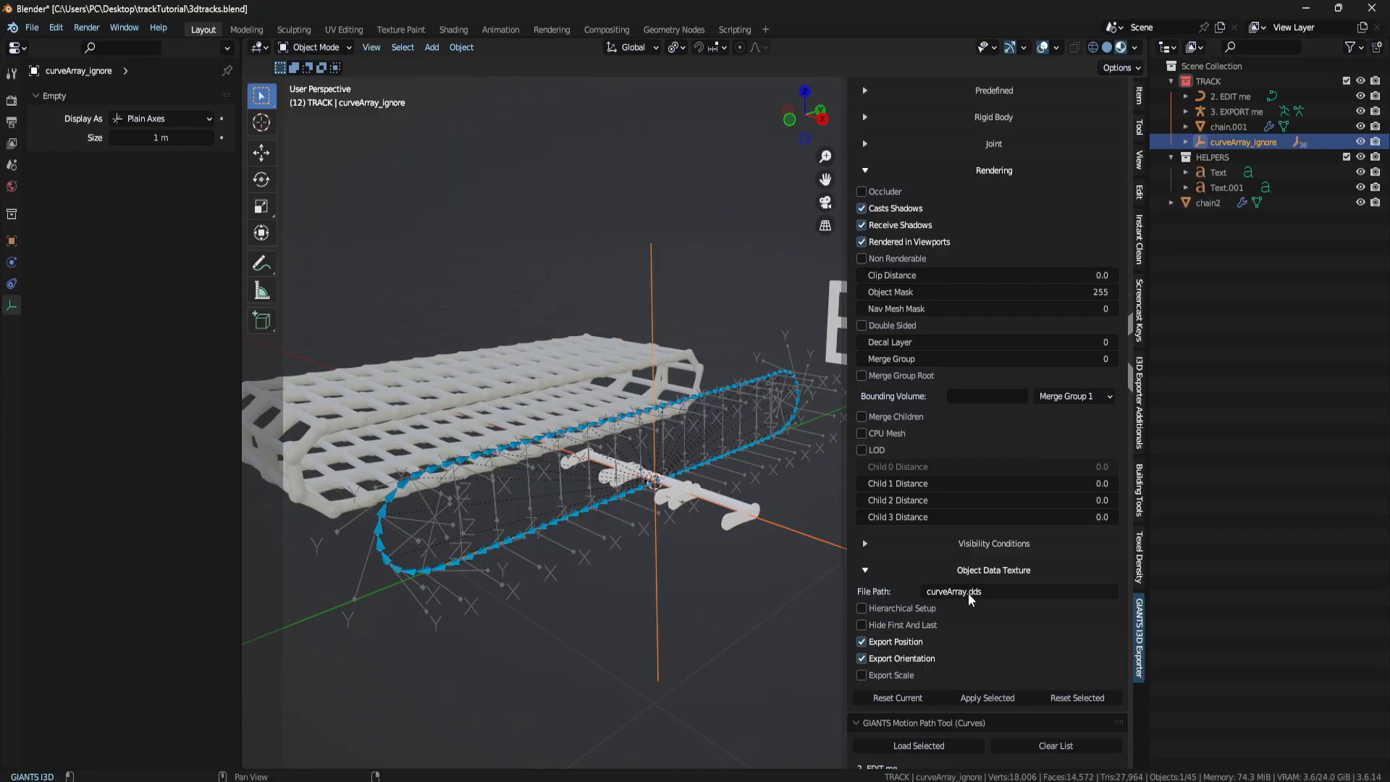
{"action": "mouse_move", "coordinate": [969, 591]}
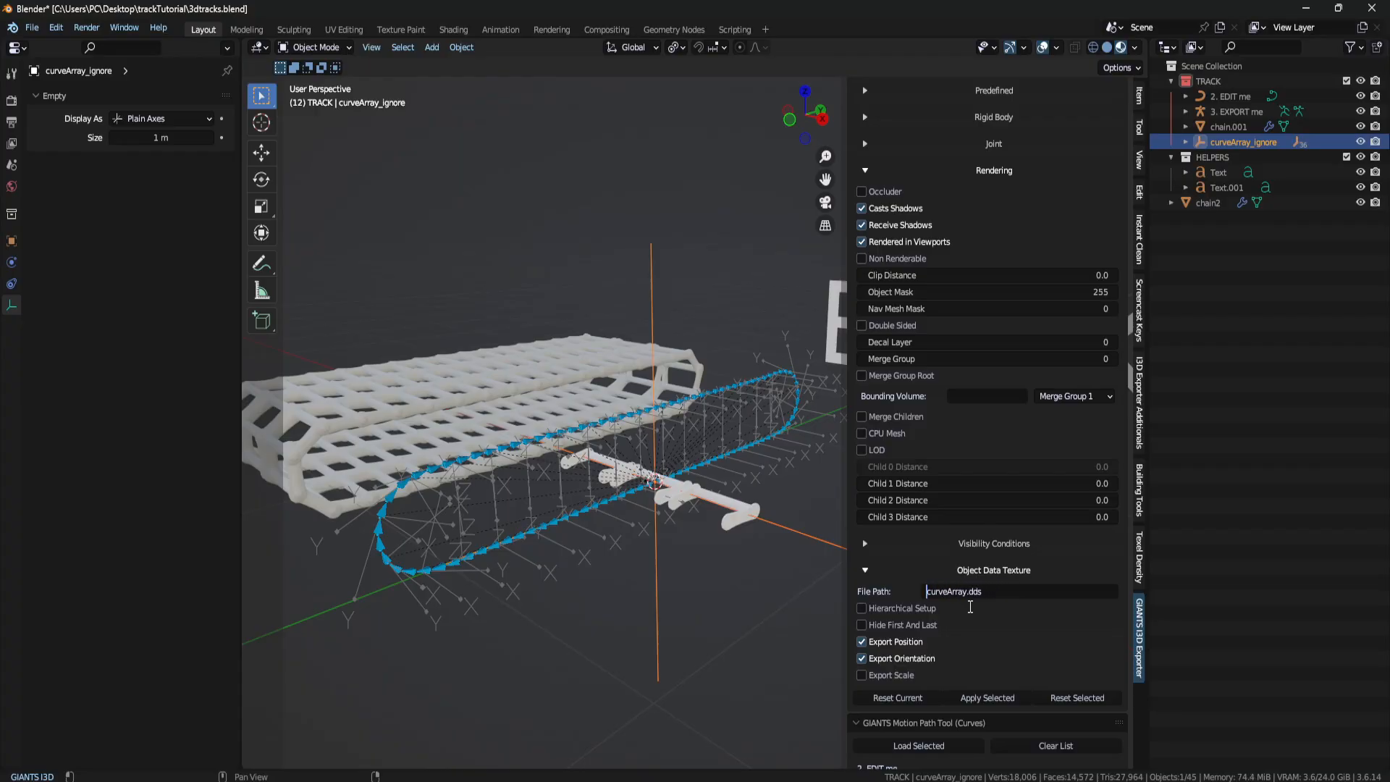
{"action": "mouse_move", "coordinate": [1017, 666]}
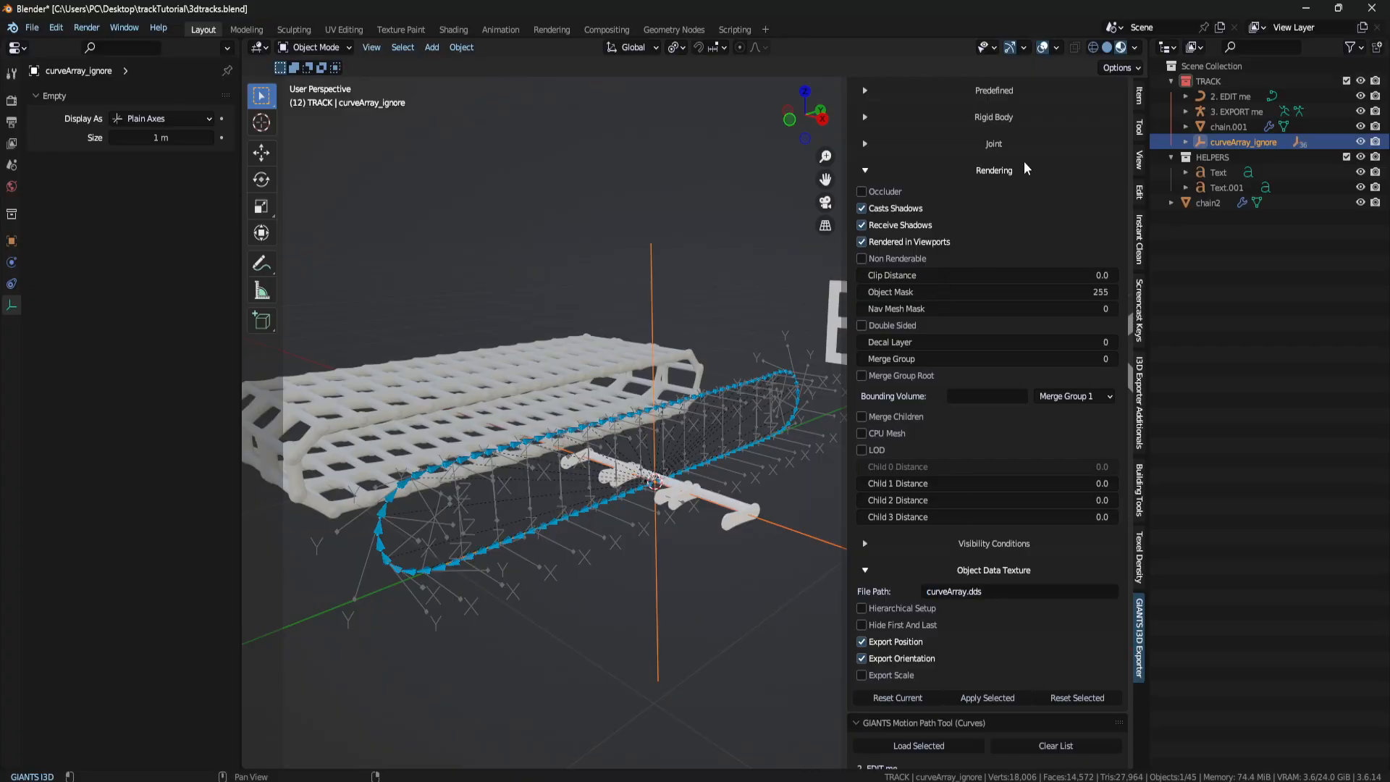
Return to the exporter's custom tools for curveArray_ignore, then bring up the File menu.
{"action": "left_click", "coordinate": [1019, 160]}
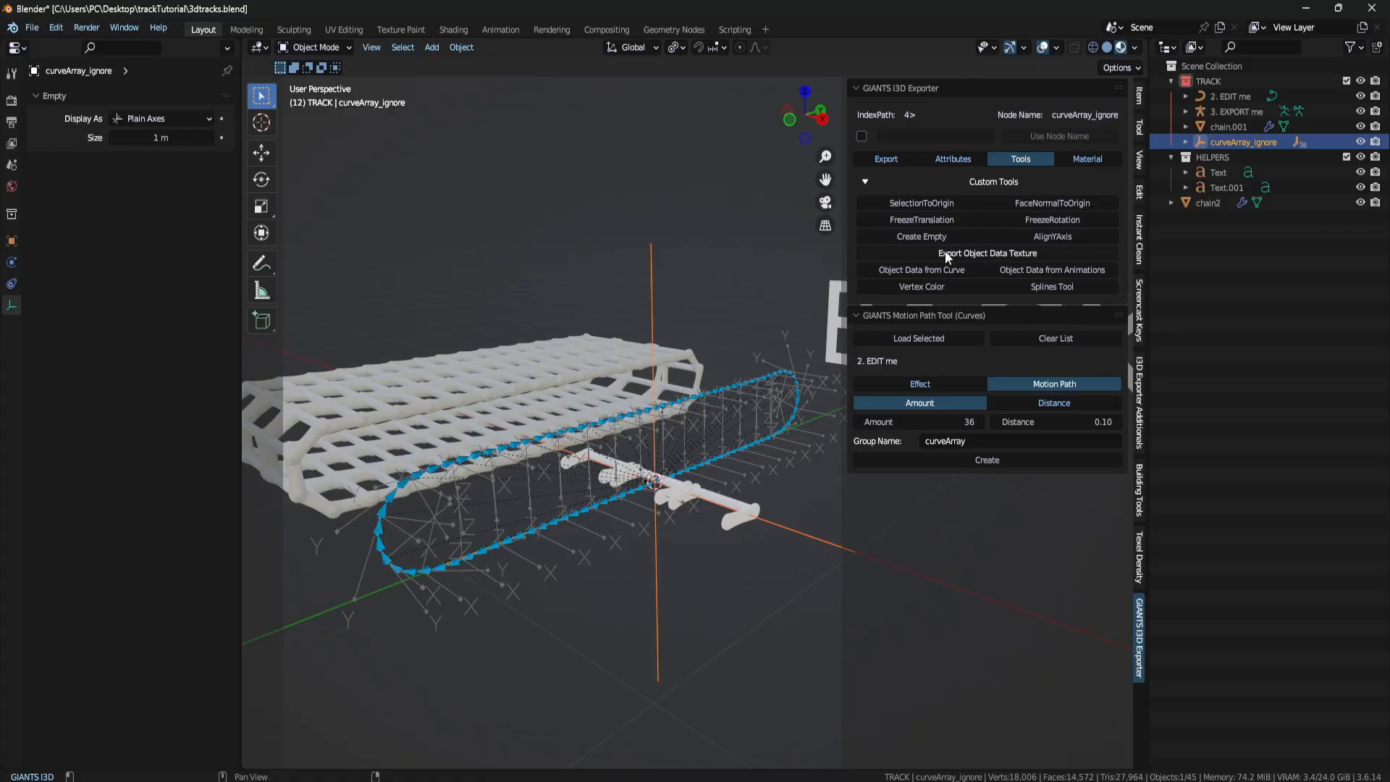
{"action": "mouse_move", "coordinate": [1027, 264]}
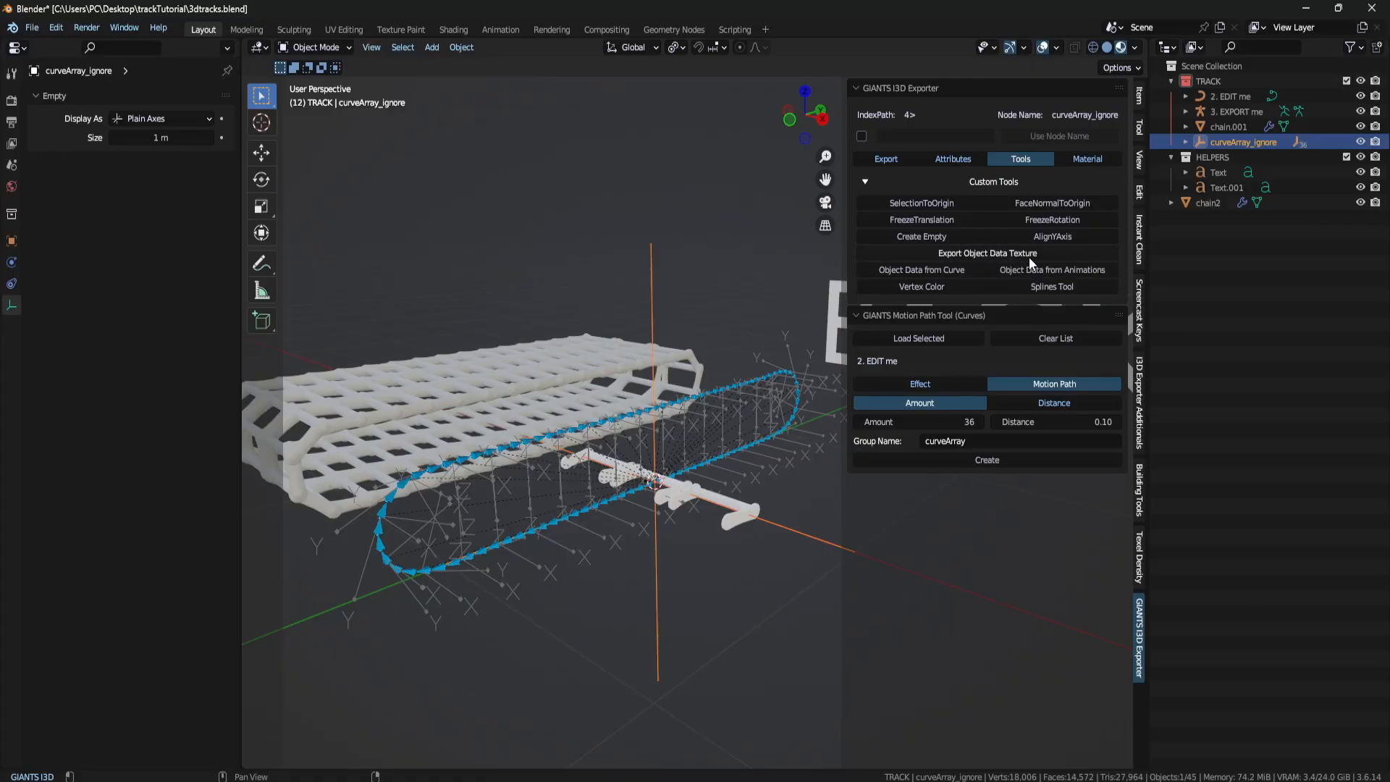
{"action": "mouse_move", "coordinate": [1024, 258]}
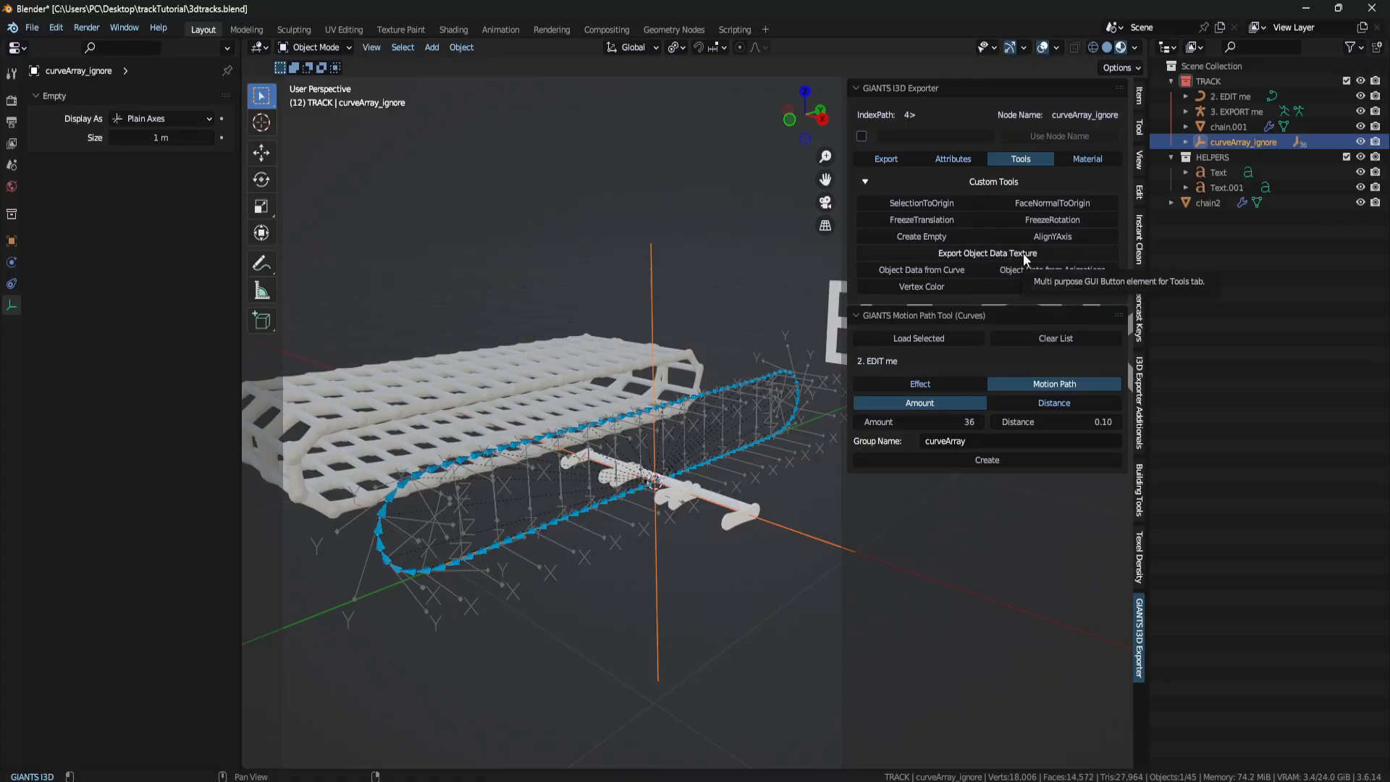
{"action": "left_click", "coordinate": [985, 252]}
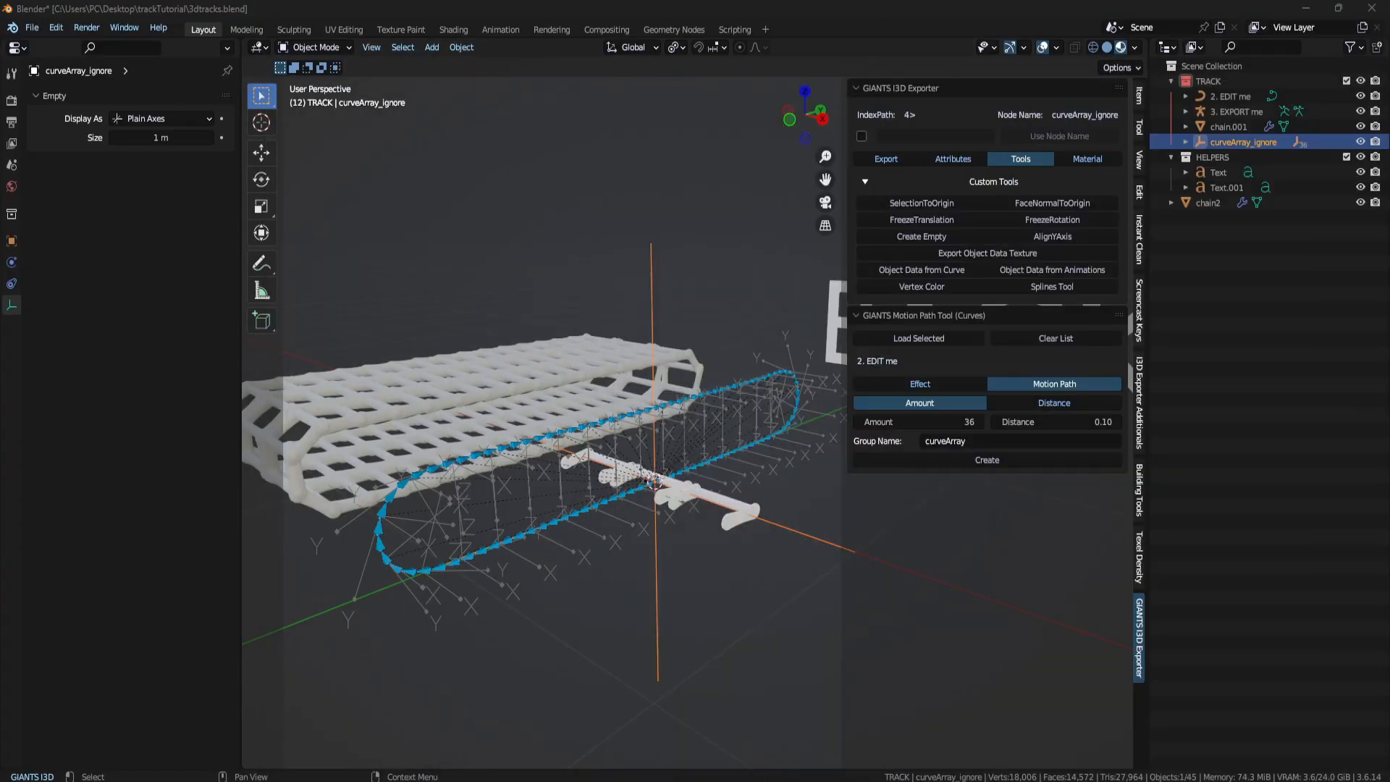
{"action": "left_click", "coordinate": [31, 27]}
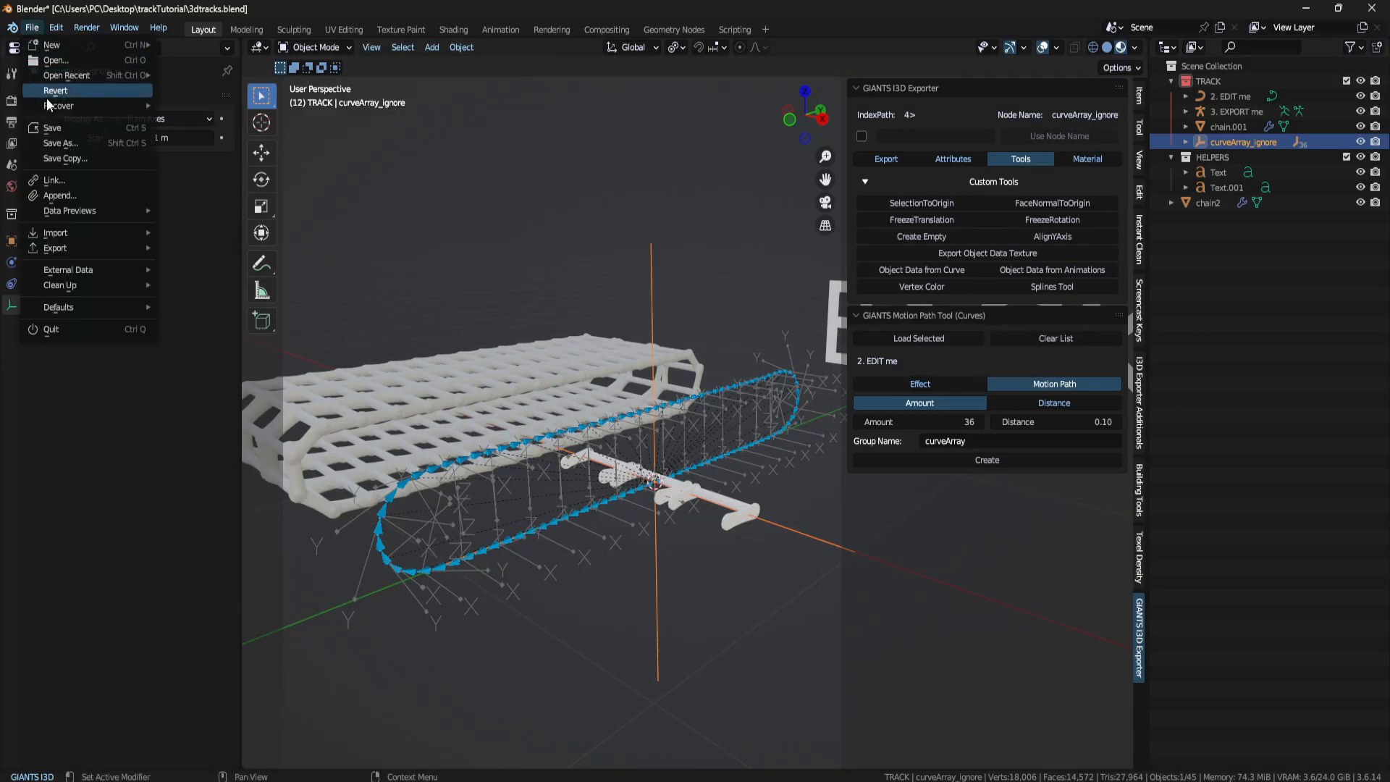
Launch Blender 4.3.0 and load 3dtracks.blend from Open Recent.
{"action": "left_click", "coordinate": [52, 127]}
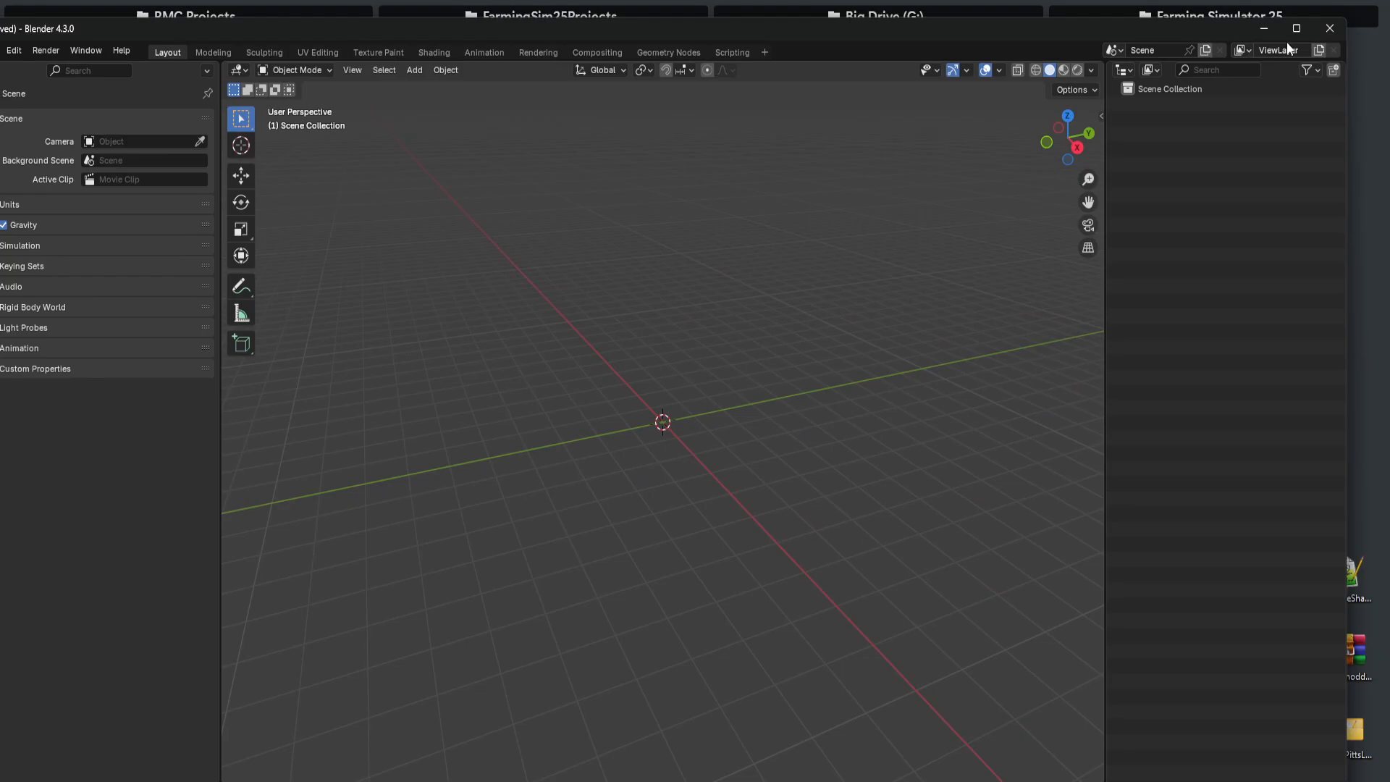
{"action": "left_click", "coordinate": [34, 29]}
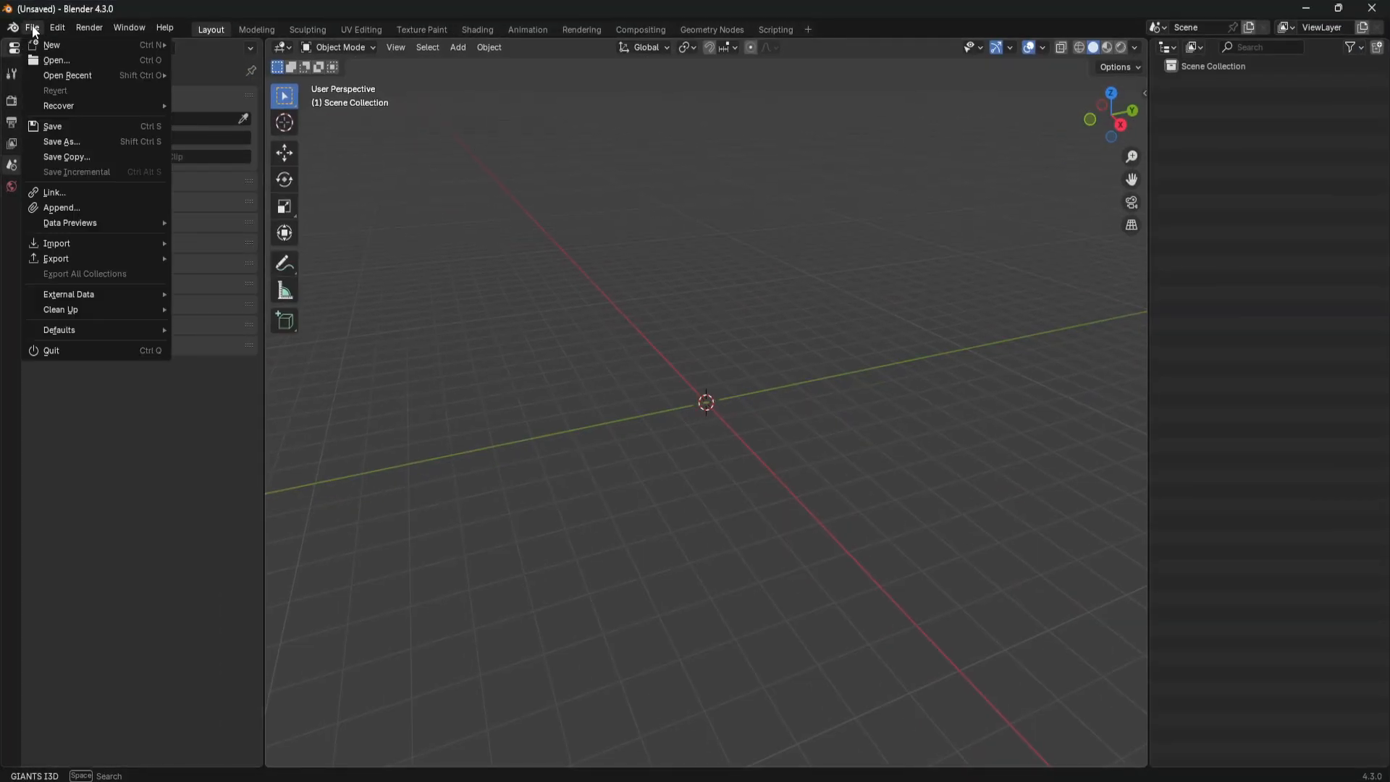
{"action": "left_click", "coordinate": [56, 61]}
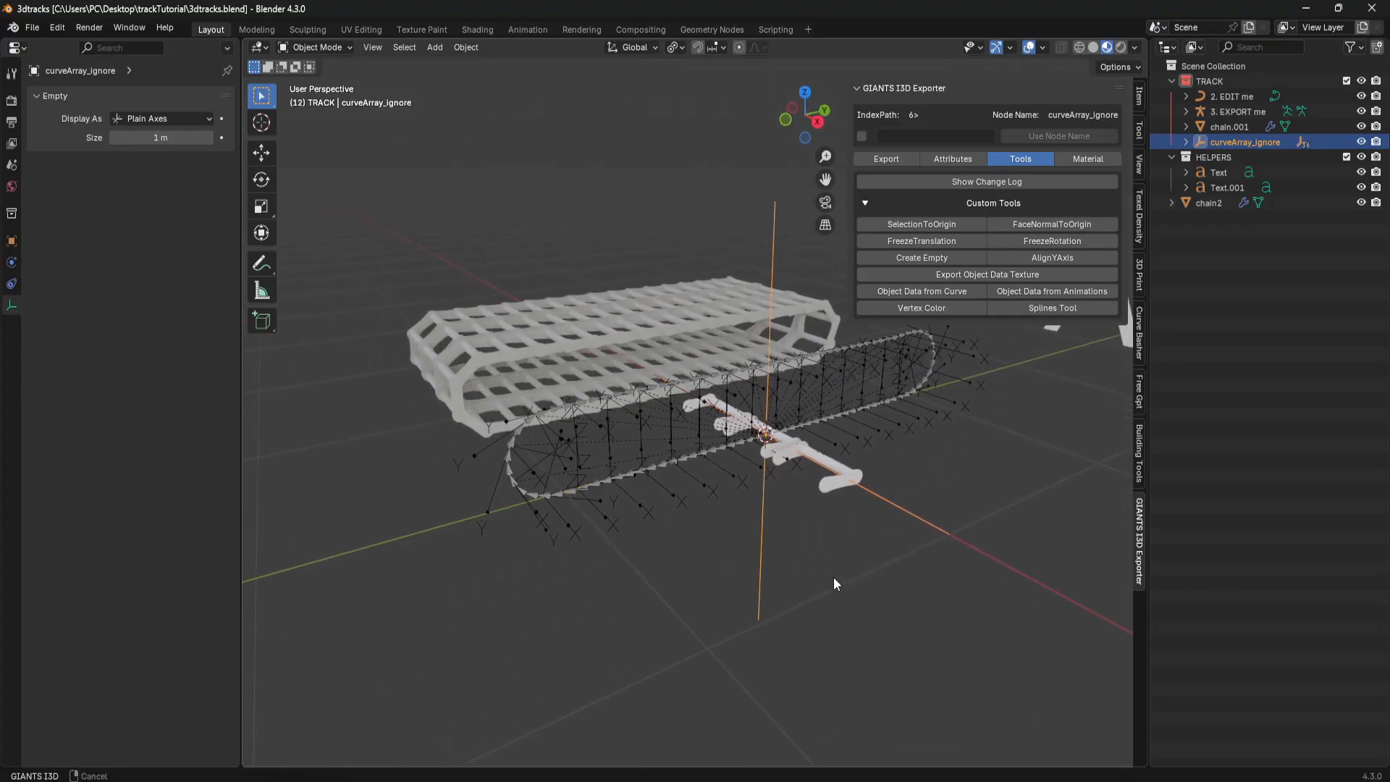
Rename chain.001's material Material.001 to chromeChain.
{"action": "left_click", "coordinate": [1231, 127]}
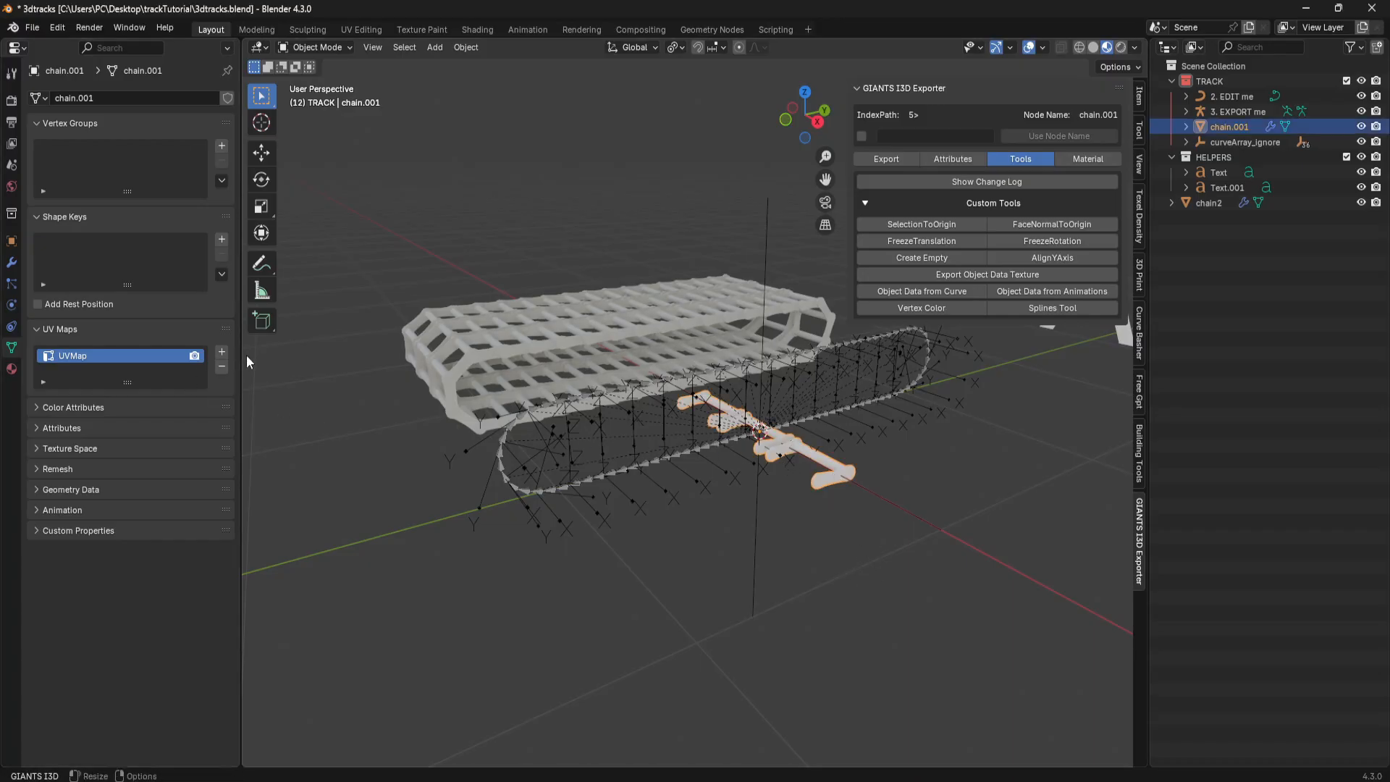
{"action": "mouse_move", "coordinate": [221, 350]}
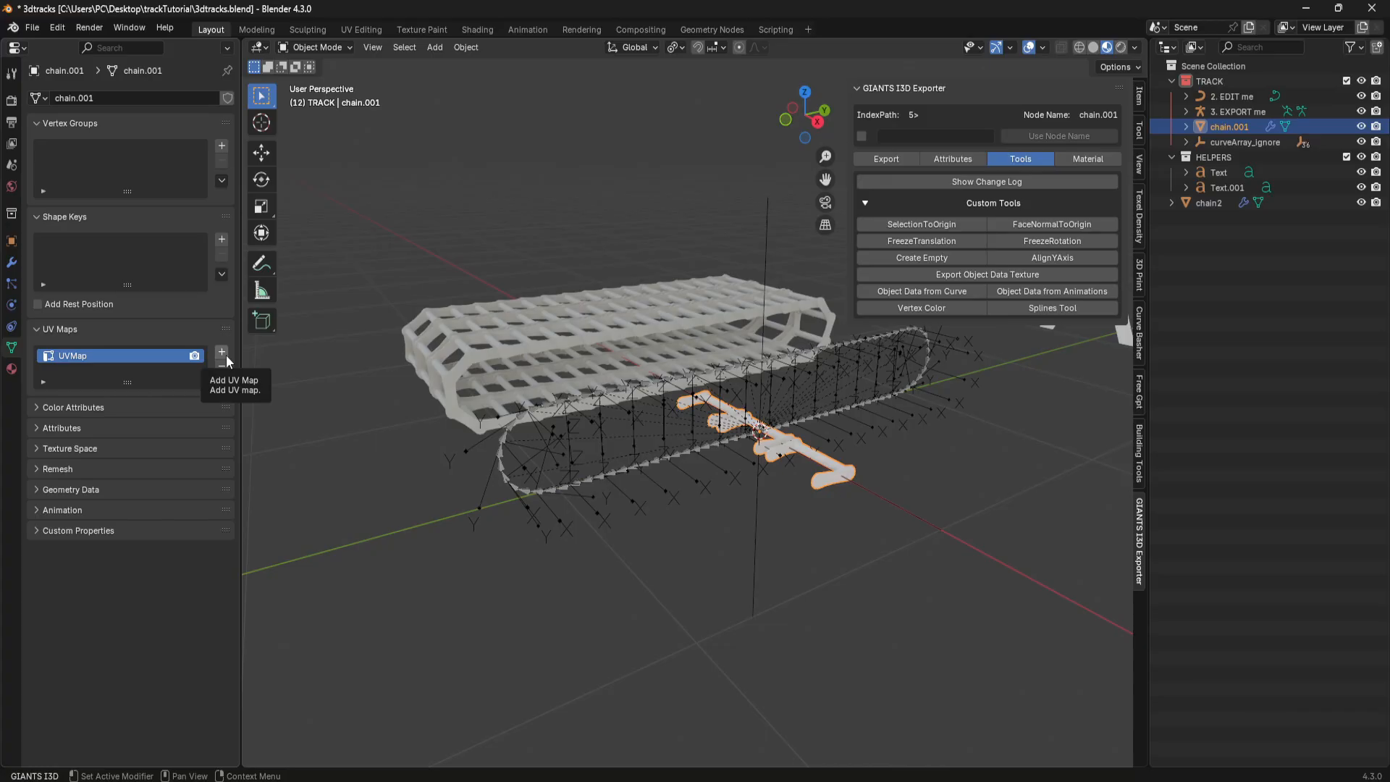
{"action": "left_click", "coordinate": [220, 350]}
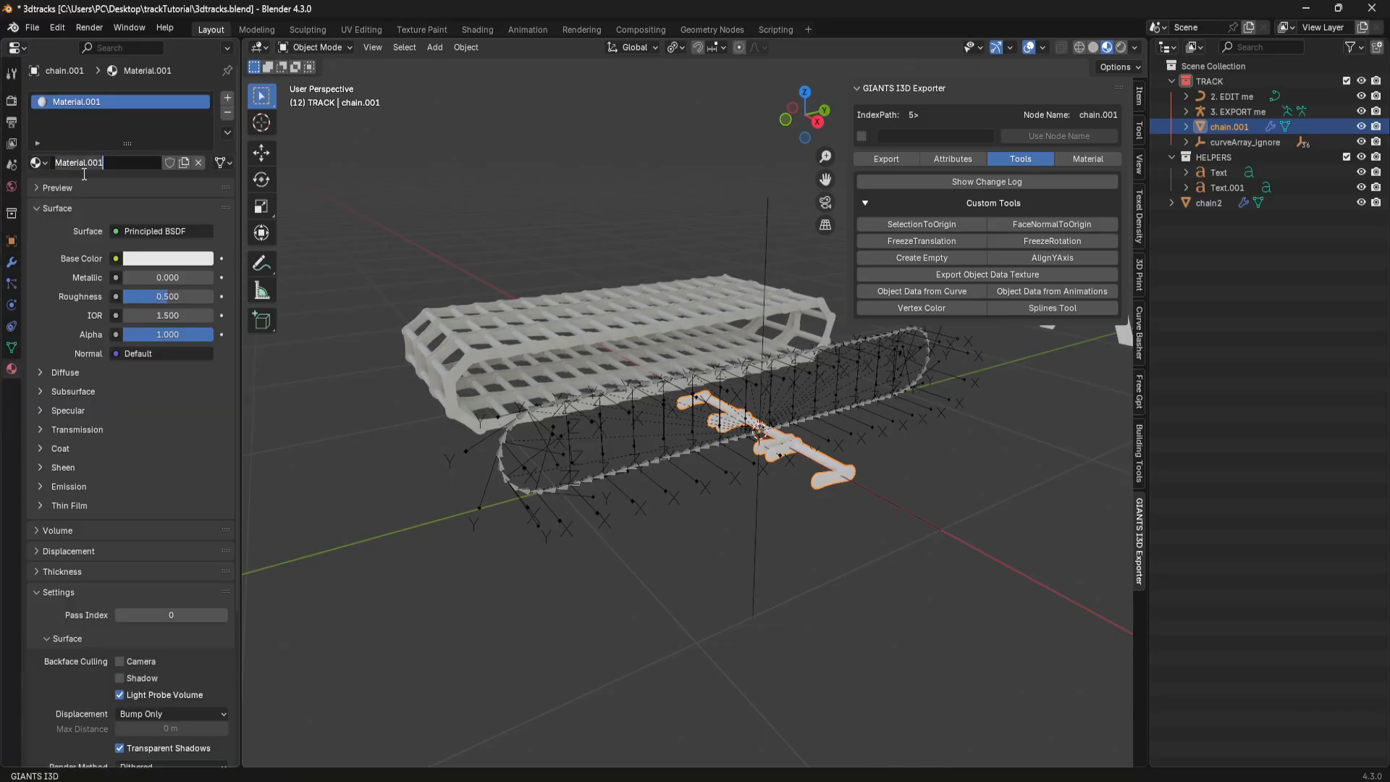
{"action": "type", "text": "chromeChain"}
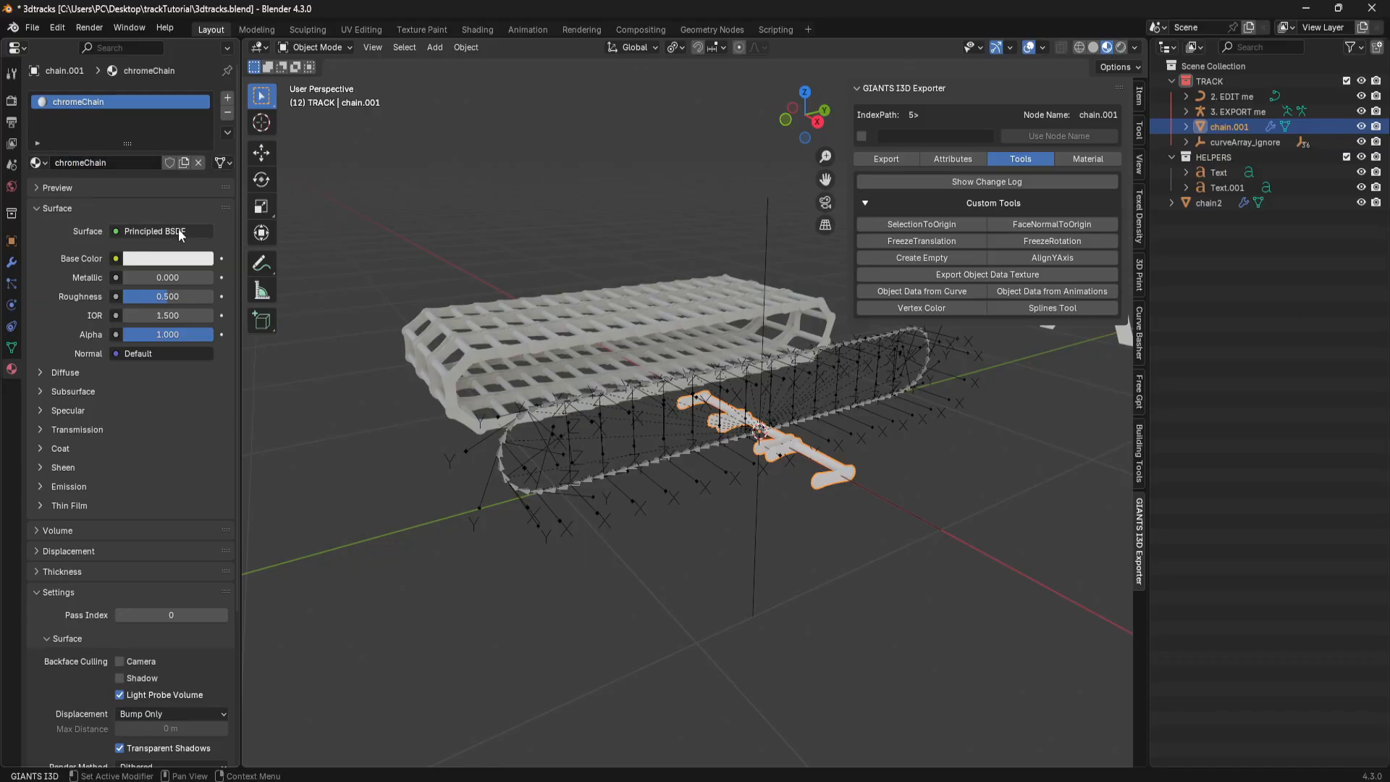
{"action": "mouse_move", "coordinate": [650, 67]}
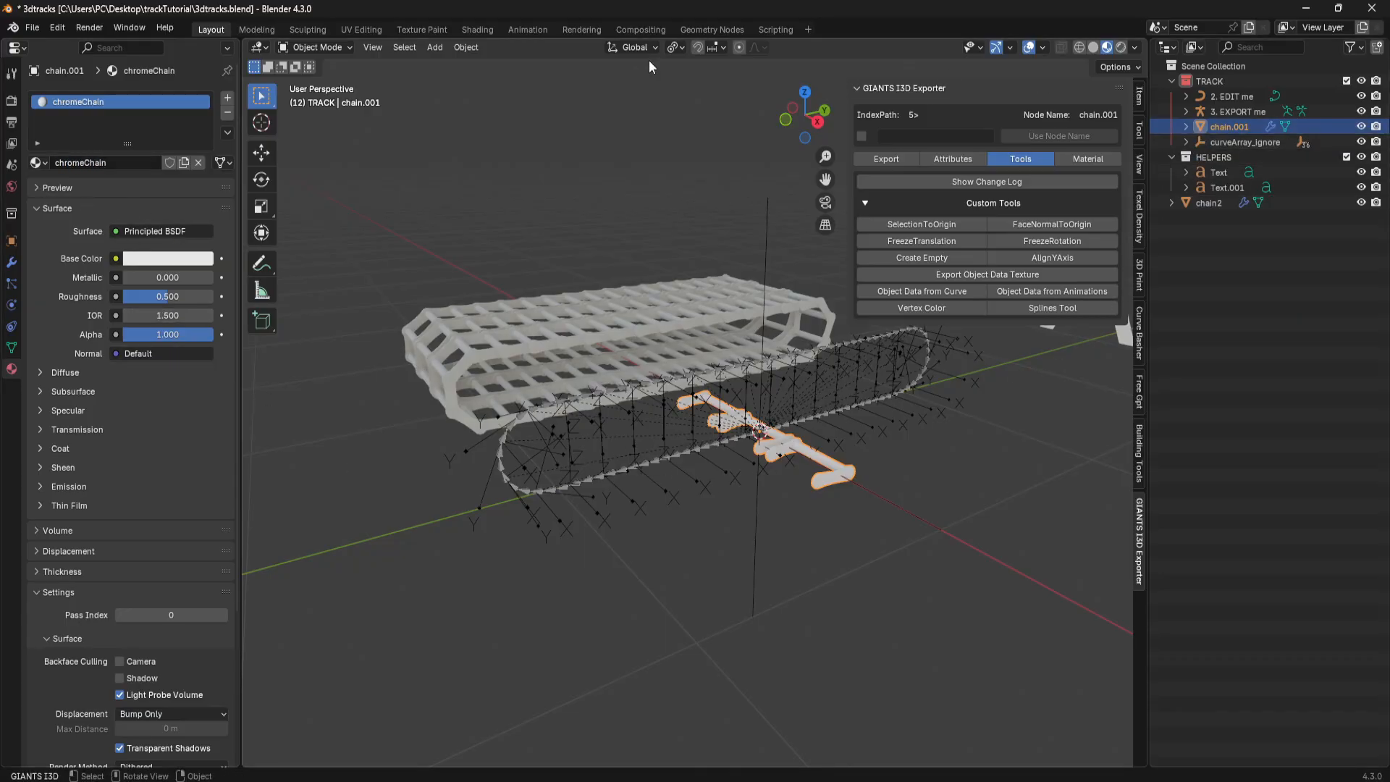
Add a plain-axes empty named chain to the TRACK collection.
{"action": "left_click", "coordinate": [433, 46]}
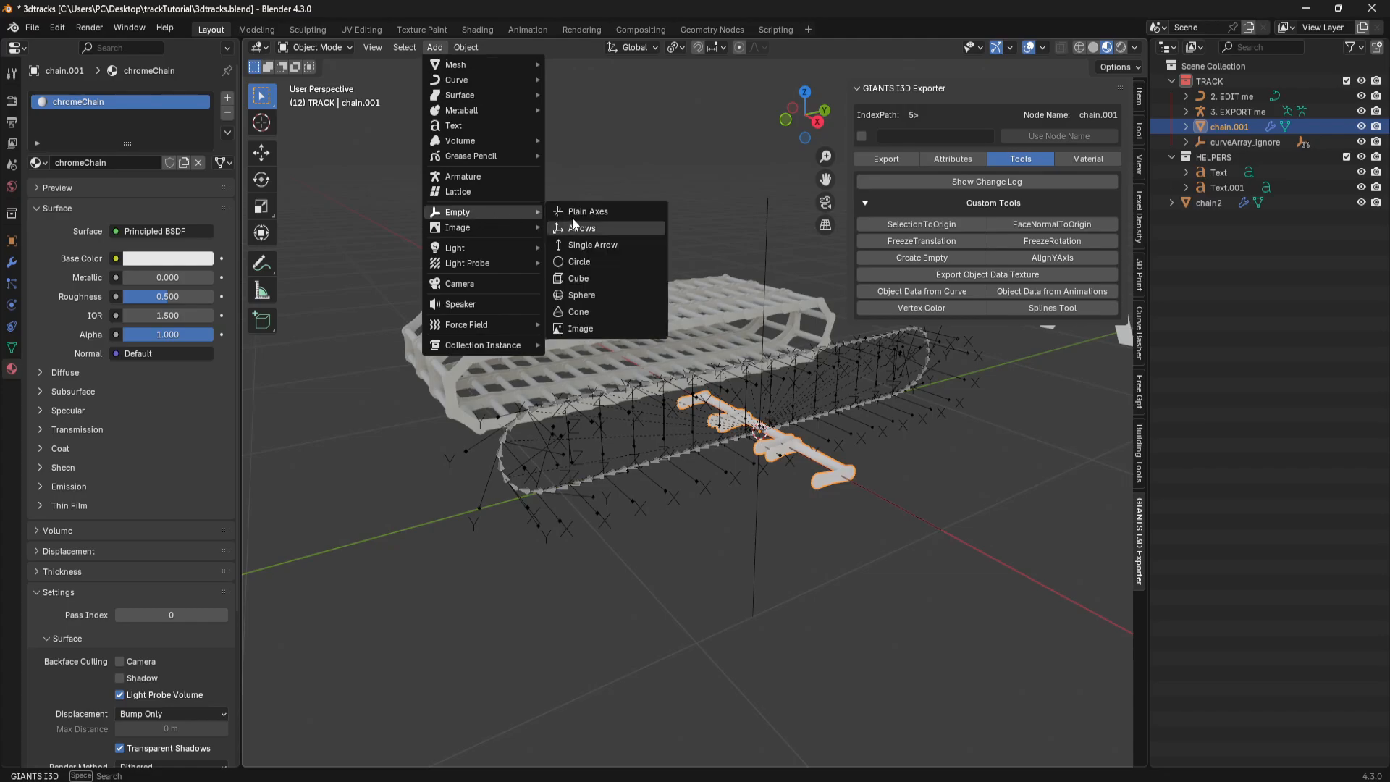
{"action": "left_click", "coordinate": [587, 211]}
{"action": "type", "text": "chain"}
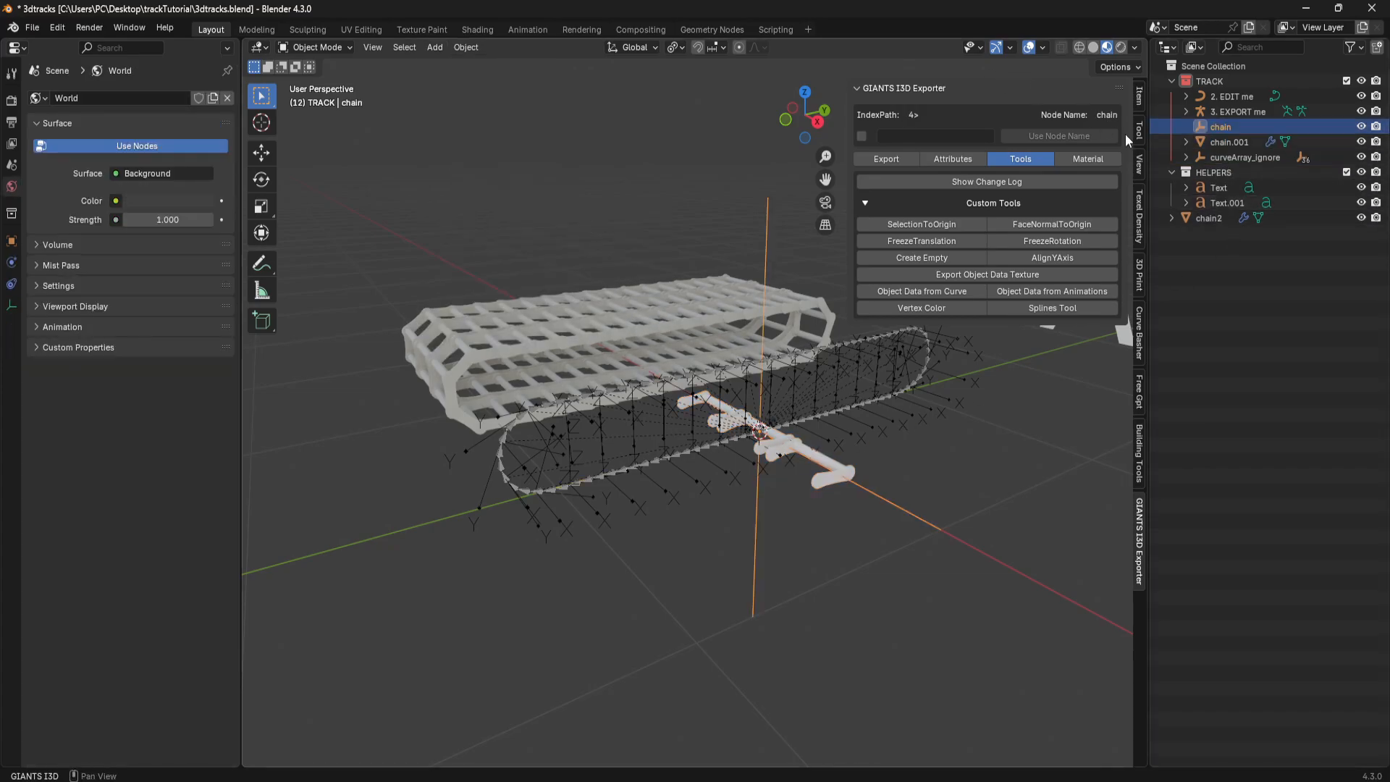
Parent chain.001 under the chain empty and duplicate it up to chain.036 with chromeChain.
{"action": "left_click", "coordinate": [1229, 142]}
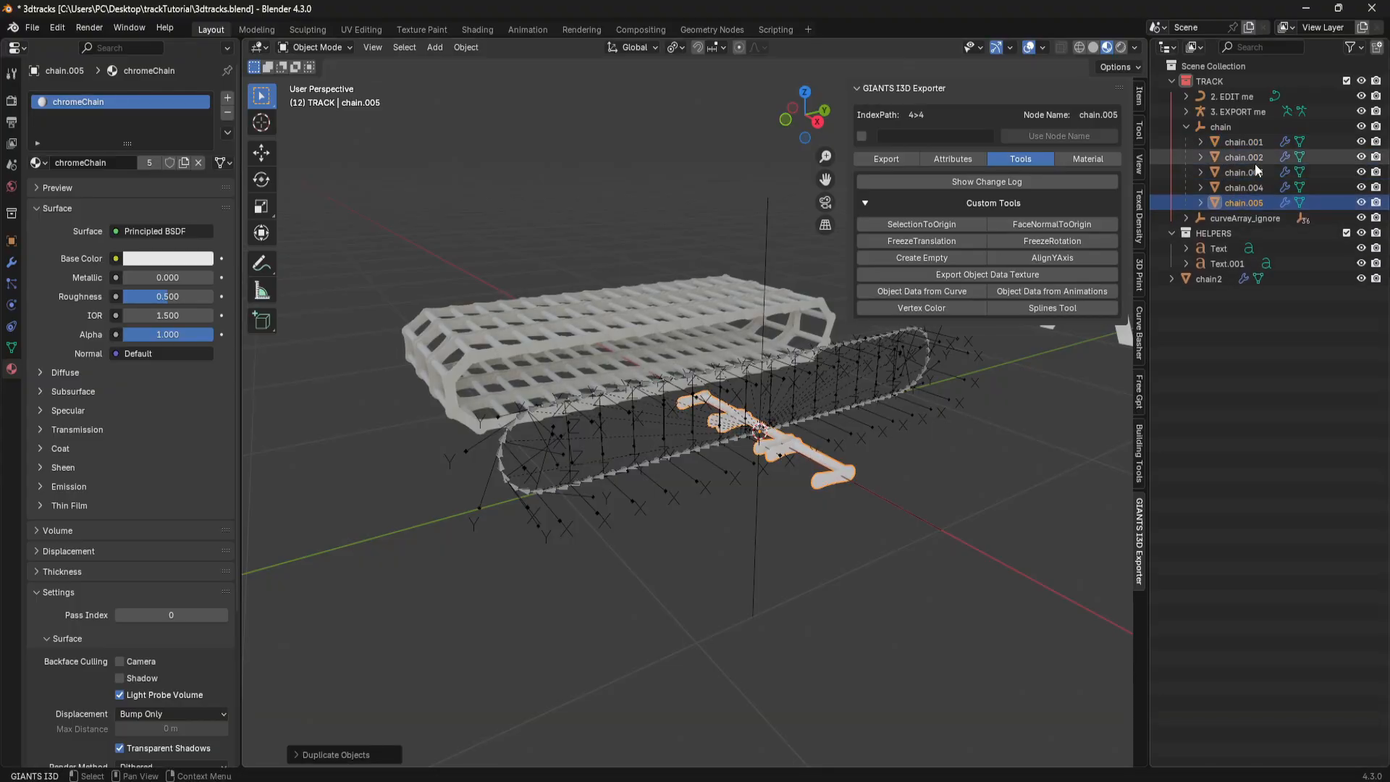
{"action": "left_click", "coordinate": [1242, 142]}
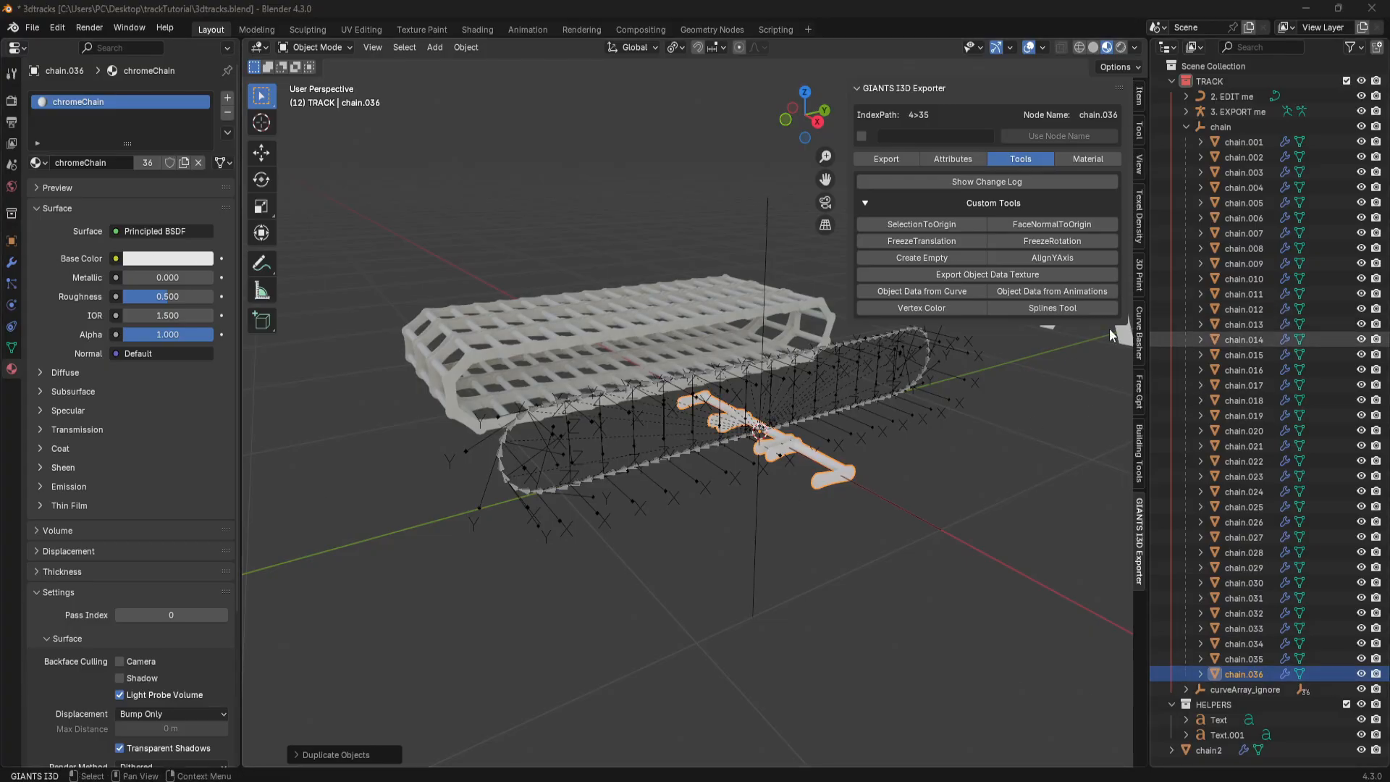
{"action": "left_click", "coordinate": [1243, 141]}
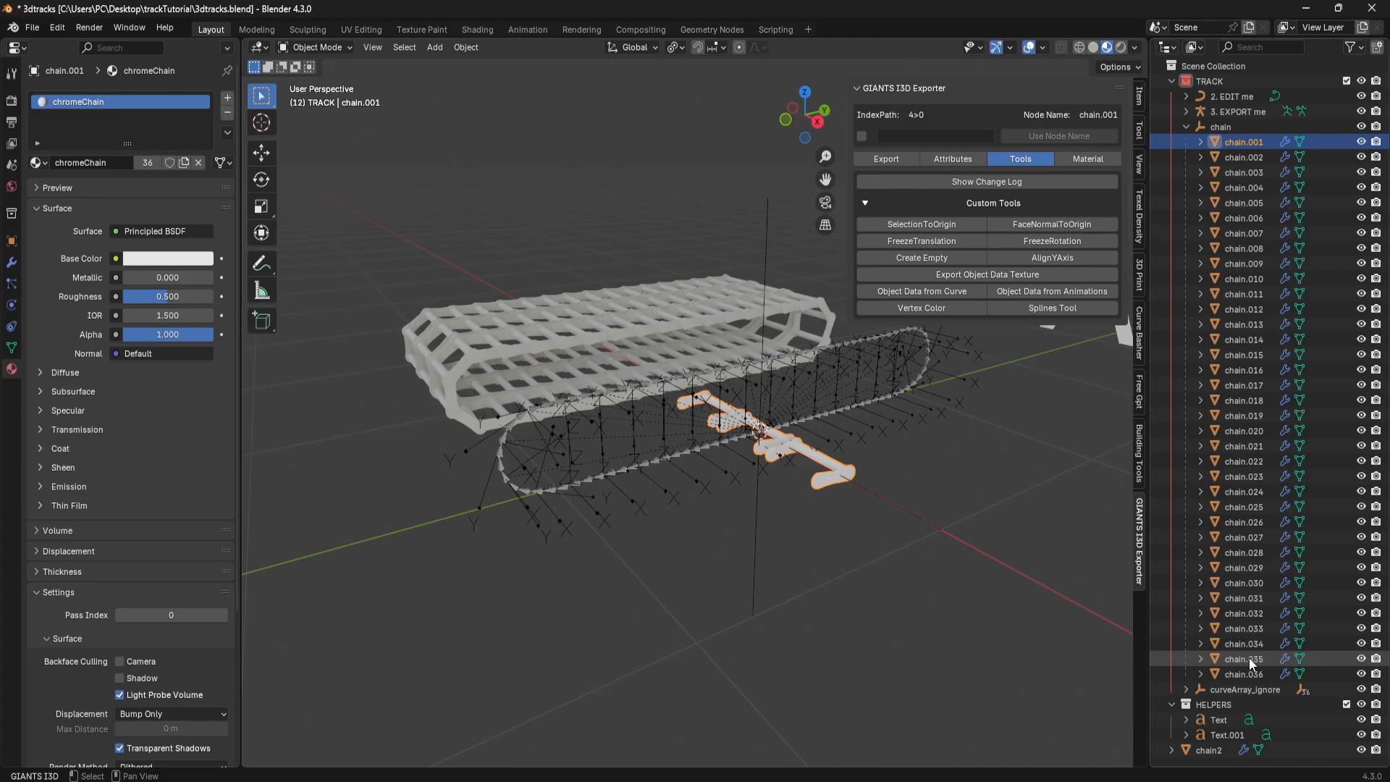
Smart UV Project all 36 chain links on their second UV map, then return to Layout.
{"action": "left_click", "coordinate": [12, 346]}
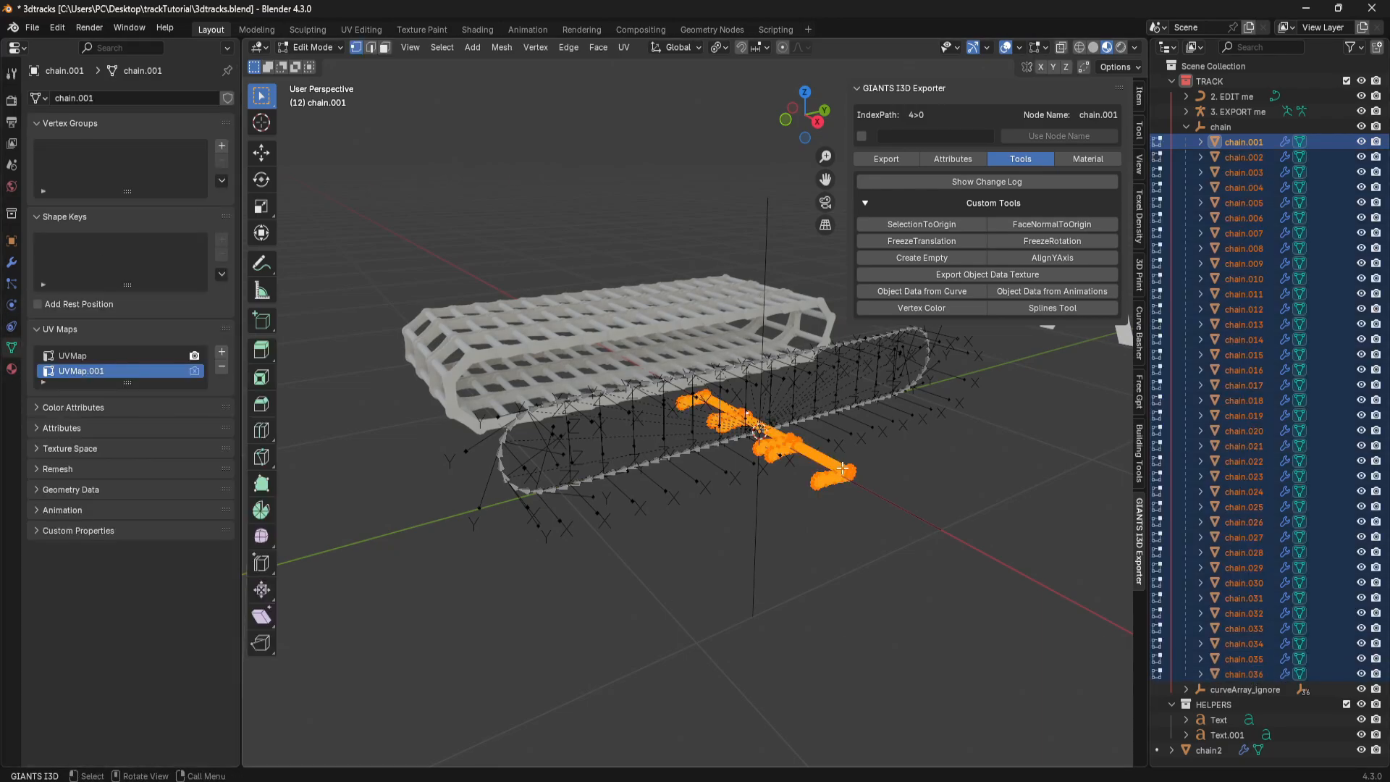
{"action": "left_click", "coordinate": [360, 29]}
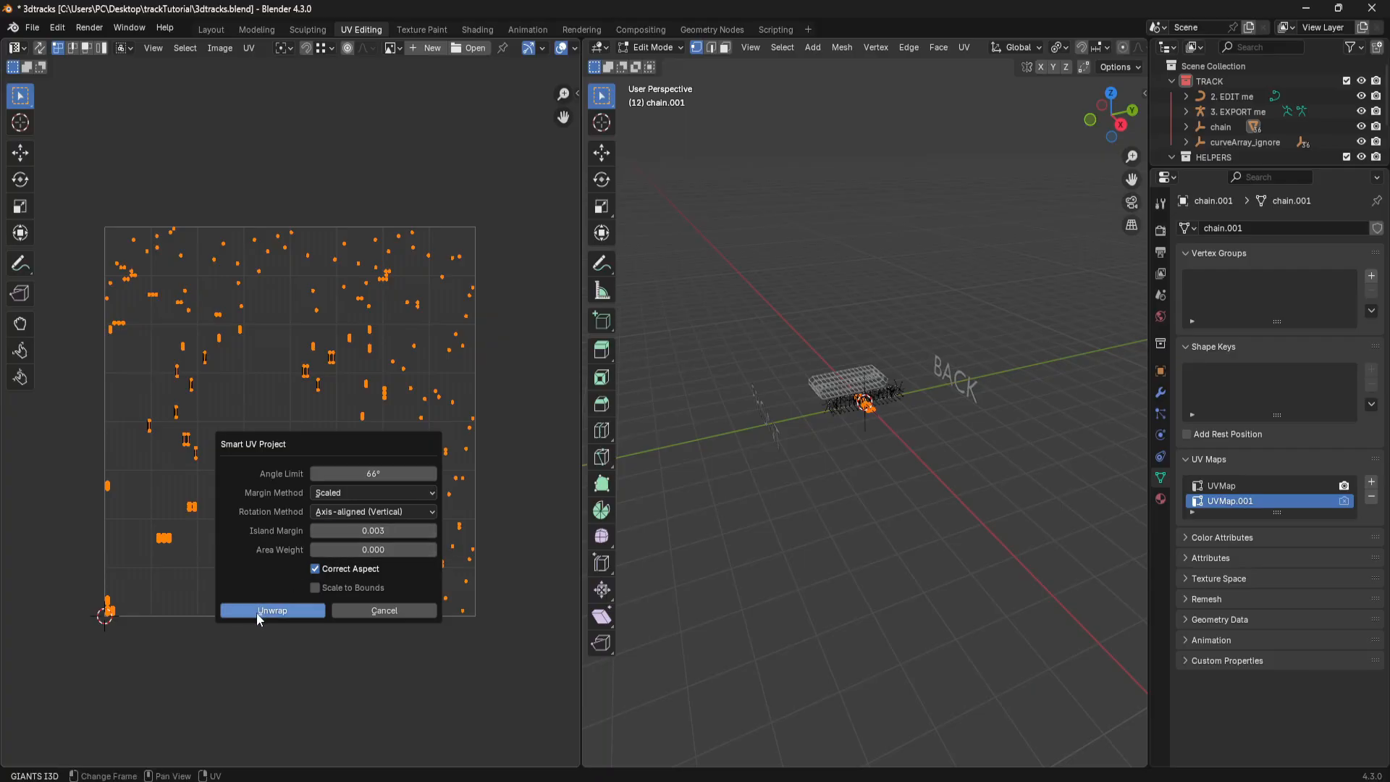
{"action": "left_click", "coordinate": [272, 609]}
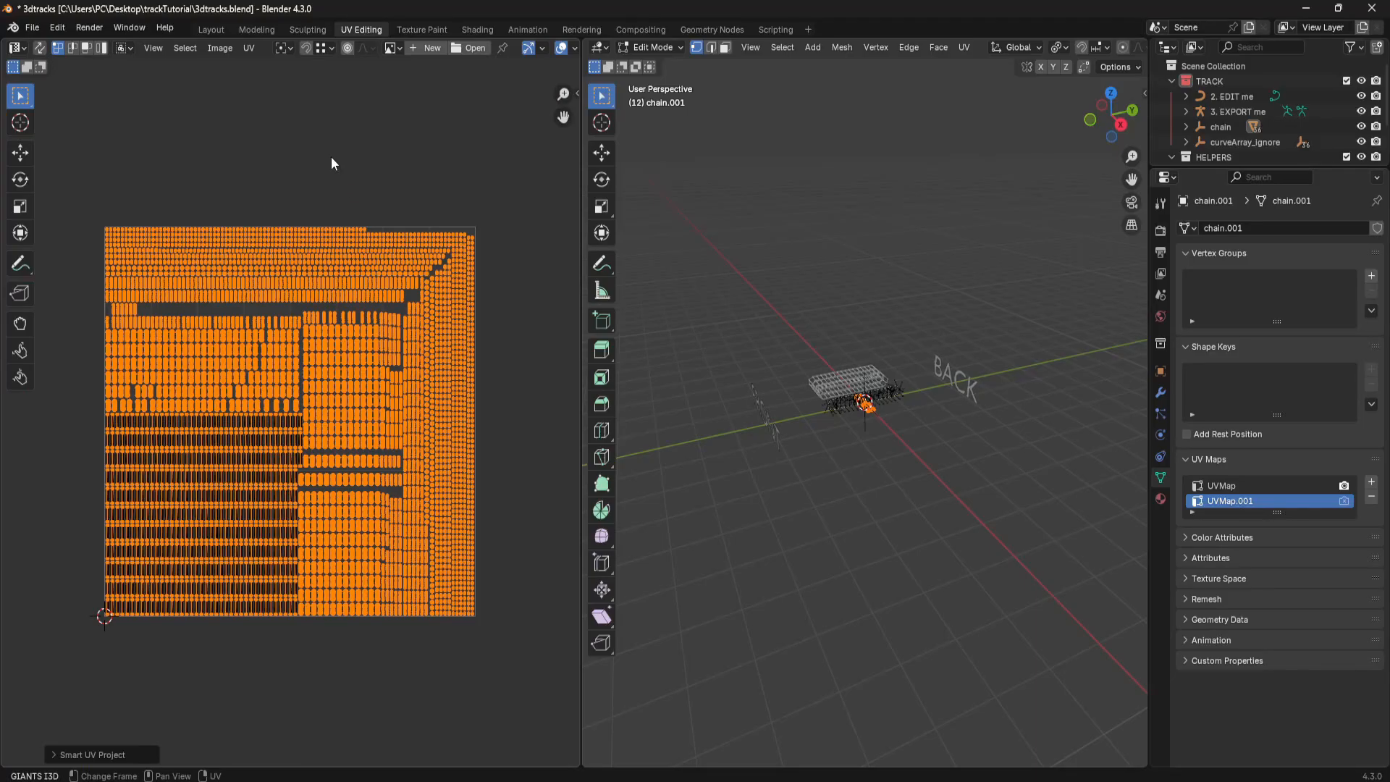
{"action": "left_click", "coordinate": [211, 29]}
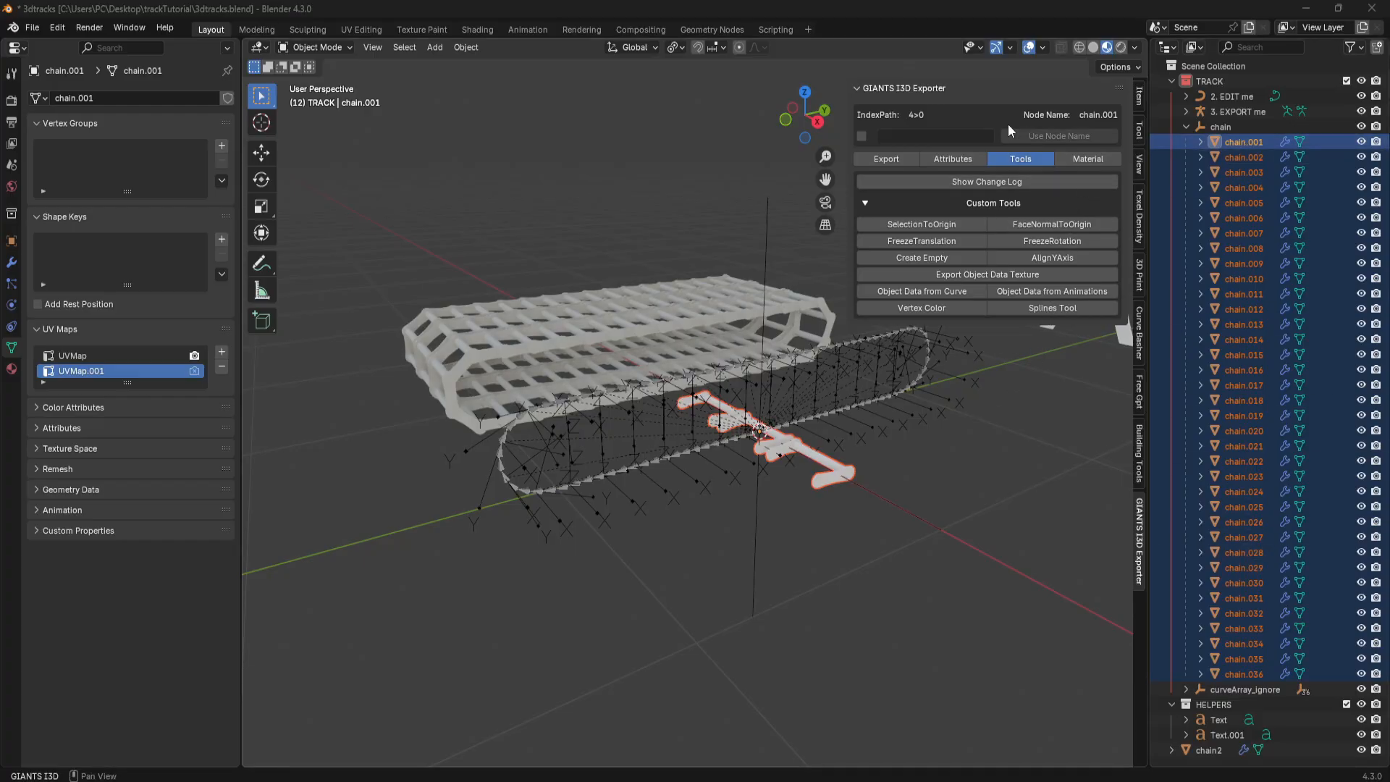
Enable automatic node assignment for the links in the exporter Attributes panel.
{"action": "left_click", "coordinate": [951, 159]}
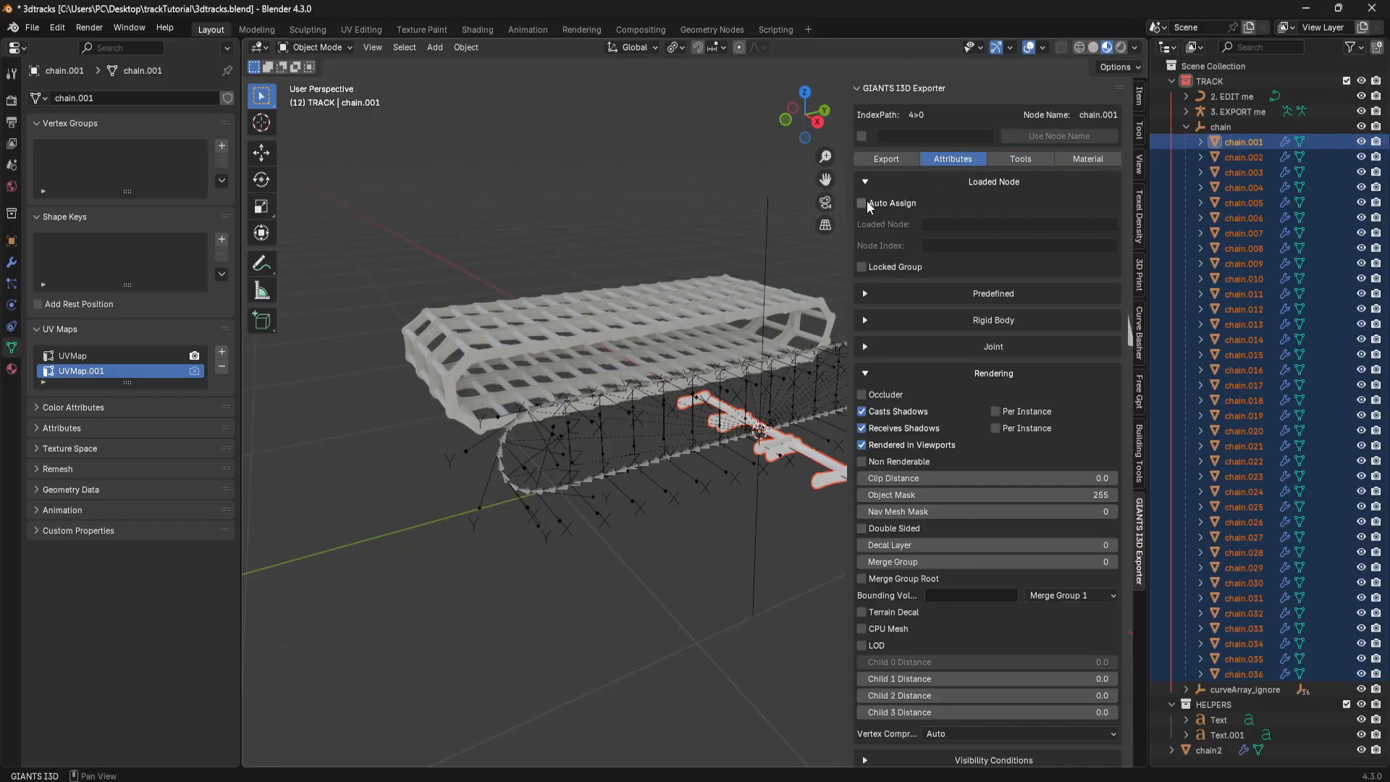
{"action": "left_click", "coordinate": [860, 203]}
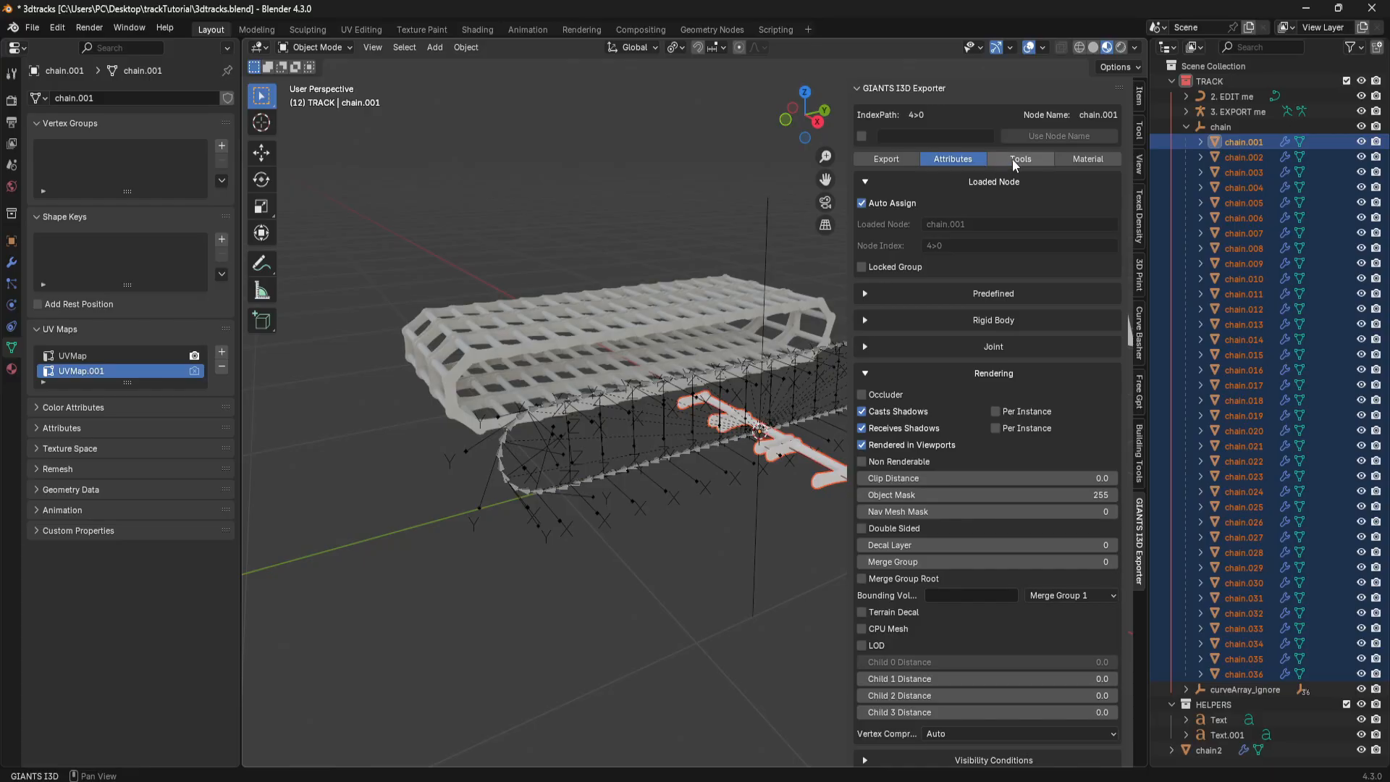
{"action": "left_click", "coordinate": [1019, 159]}
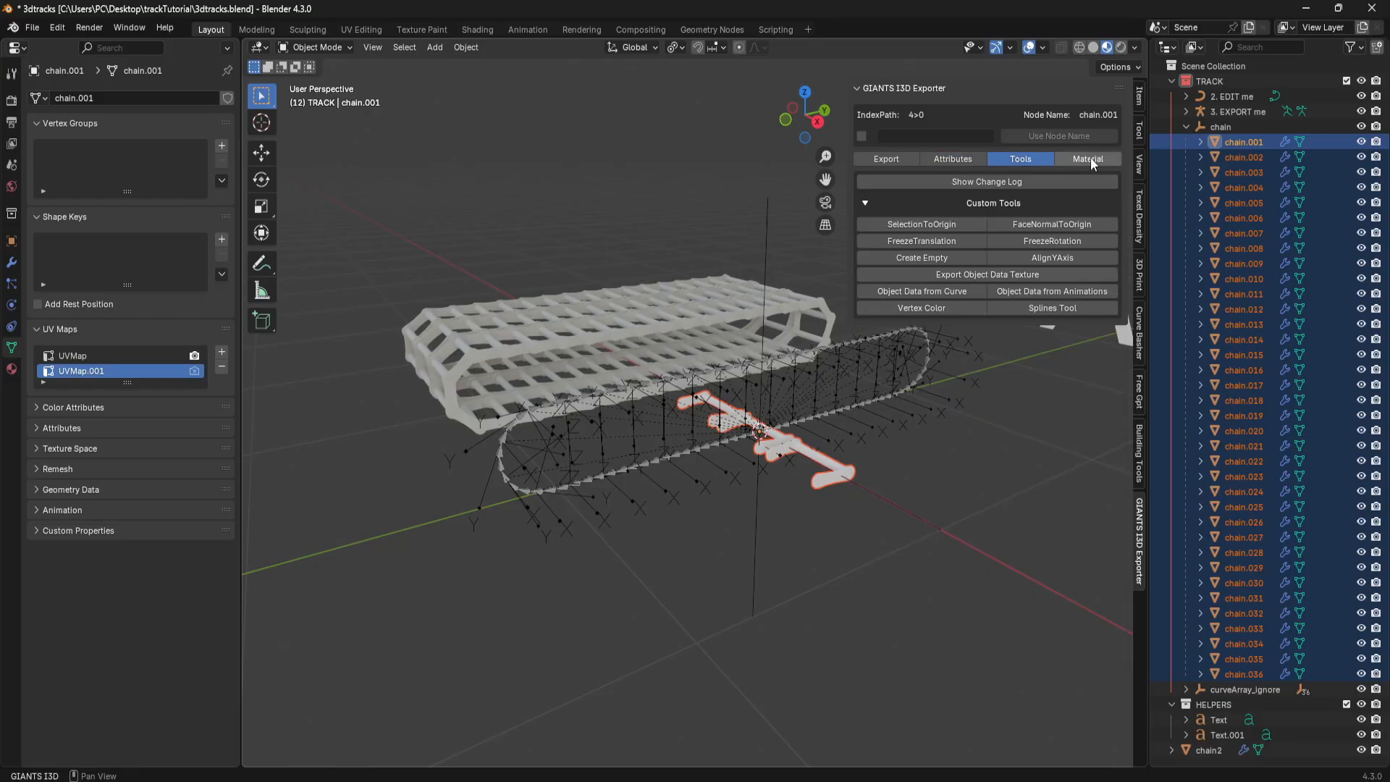
{"action": "left_click", "coordinate": [1088, 159]}
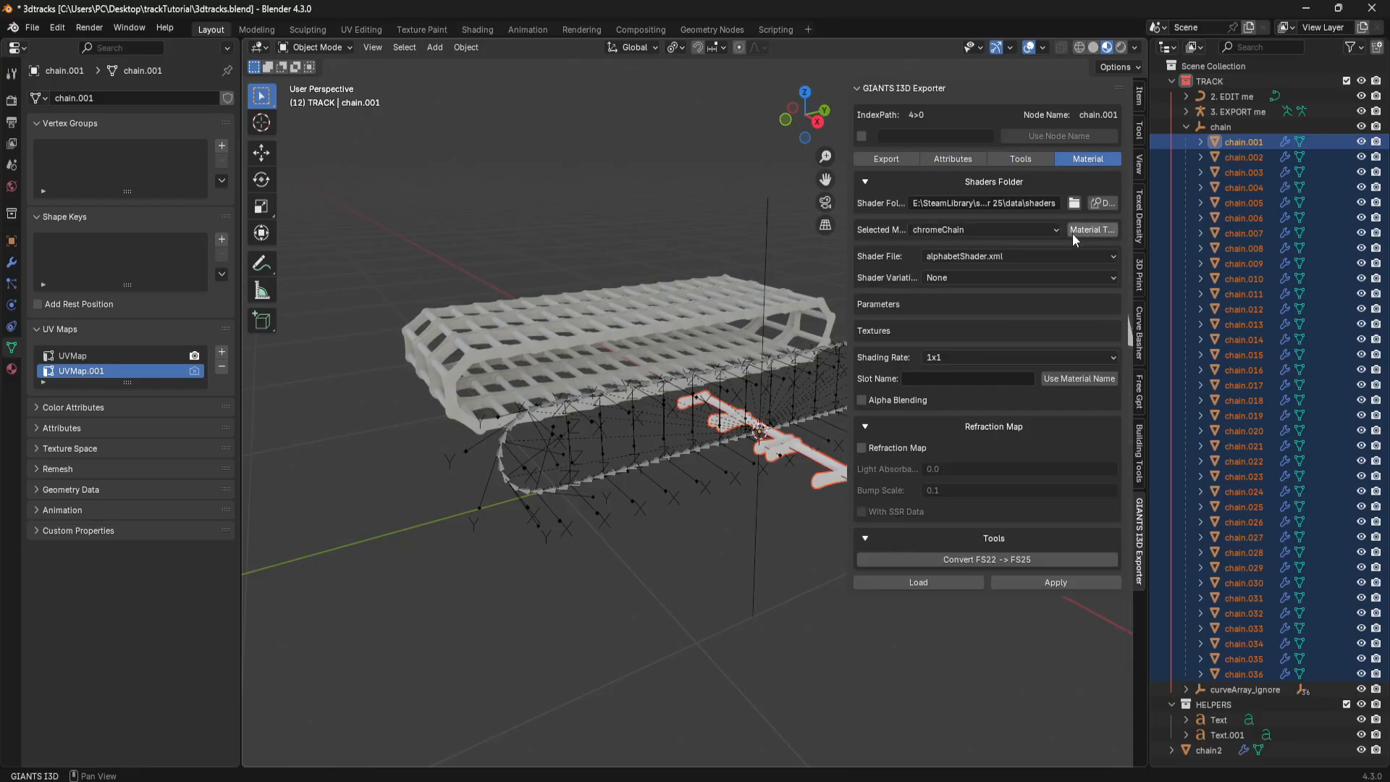
Assign vehicleShader.xml with the motionPath_vmaskUV2 variation and silverScratched as brandColor material.
{"action": "left_click", "coordinate": [1017, 256]}
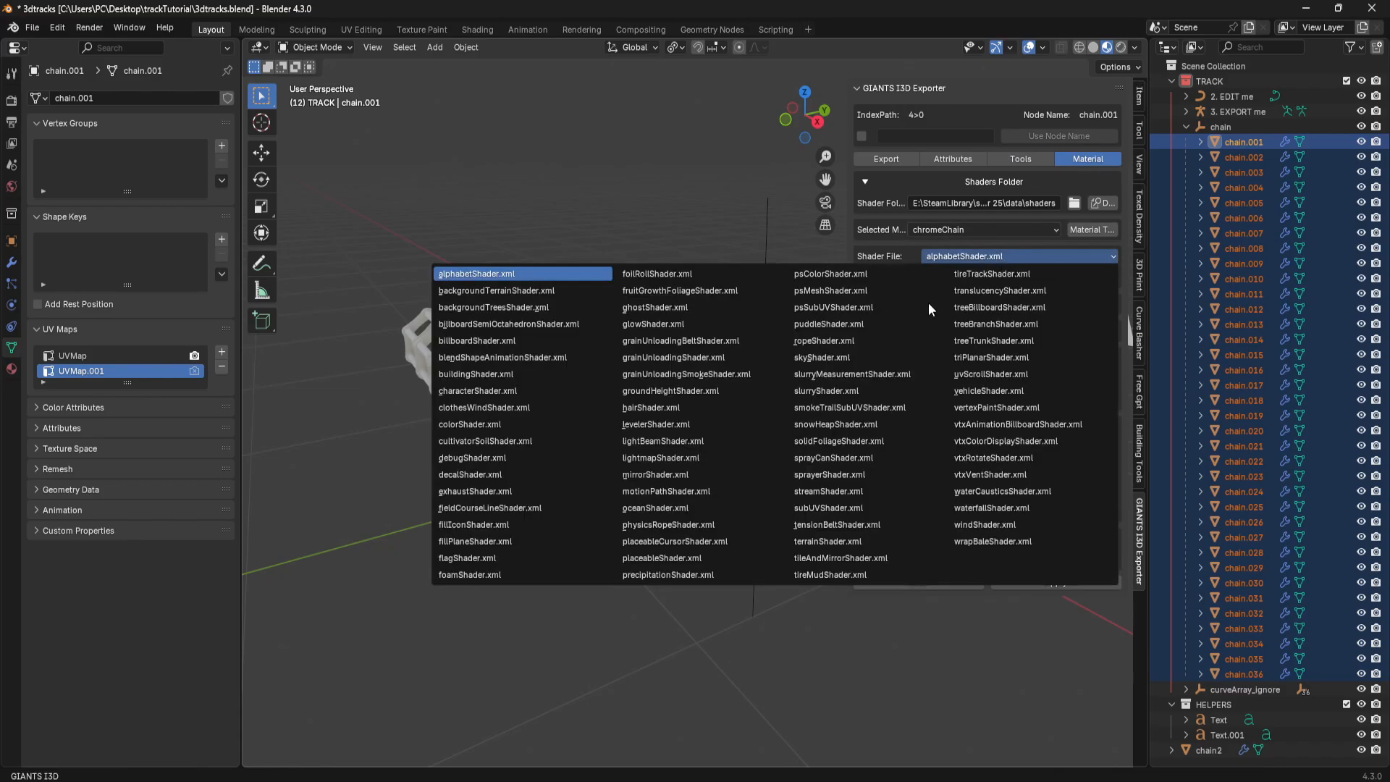
{"action": "left_click", "coordinate": [986, 390]}
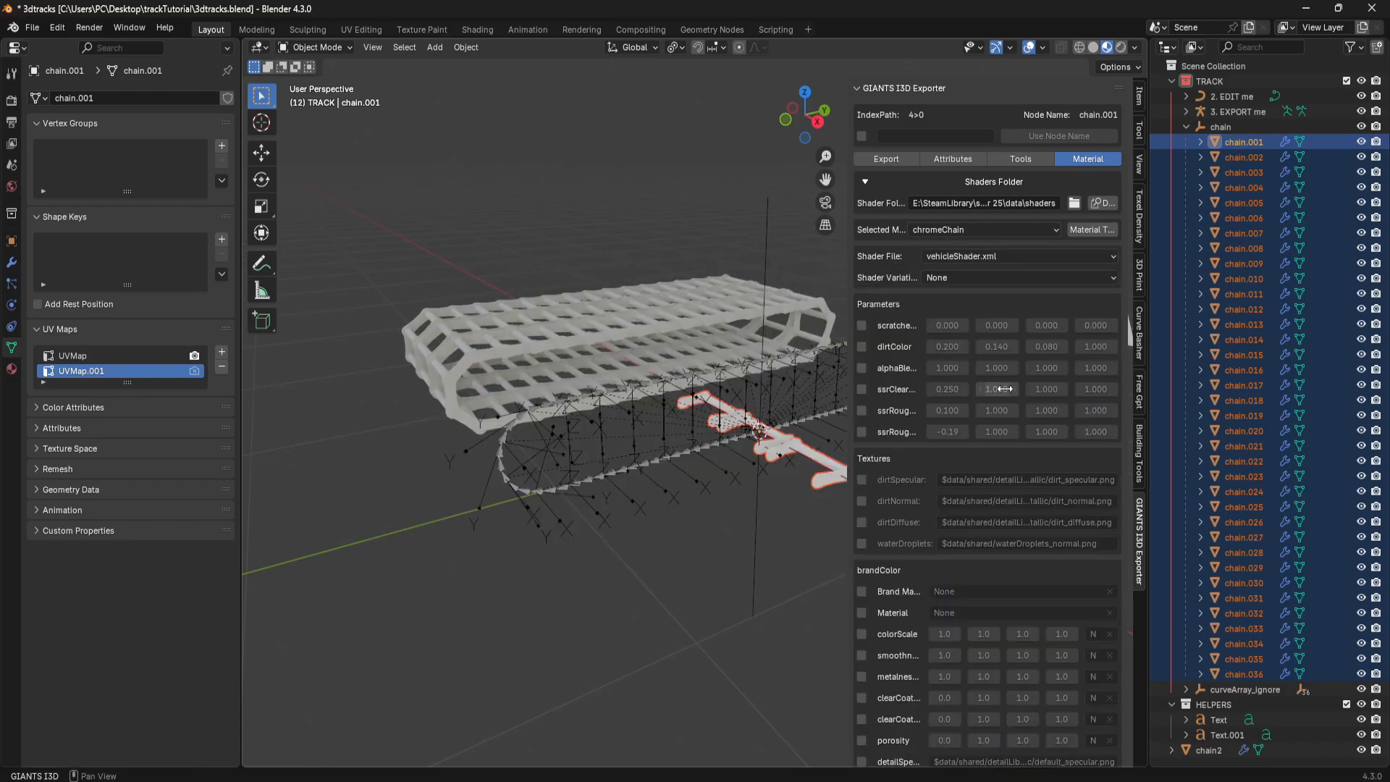
{"action": "left_click", "coordinate": [1019, 276]}
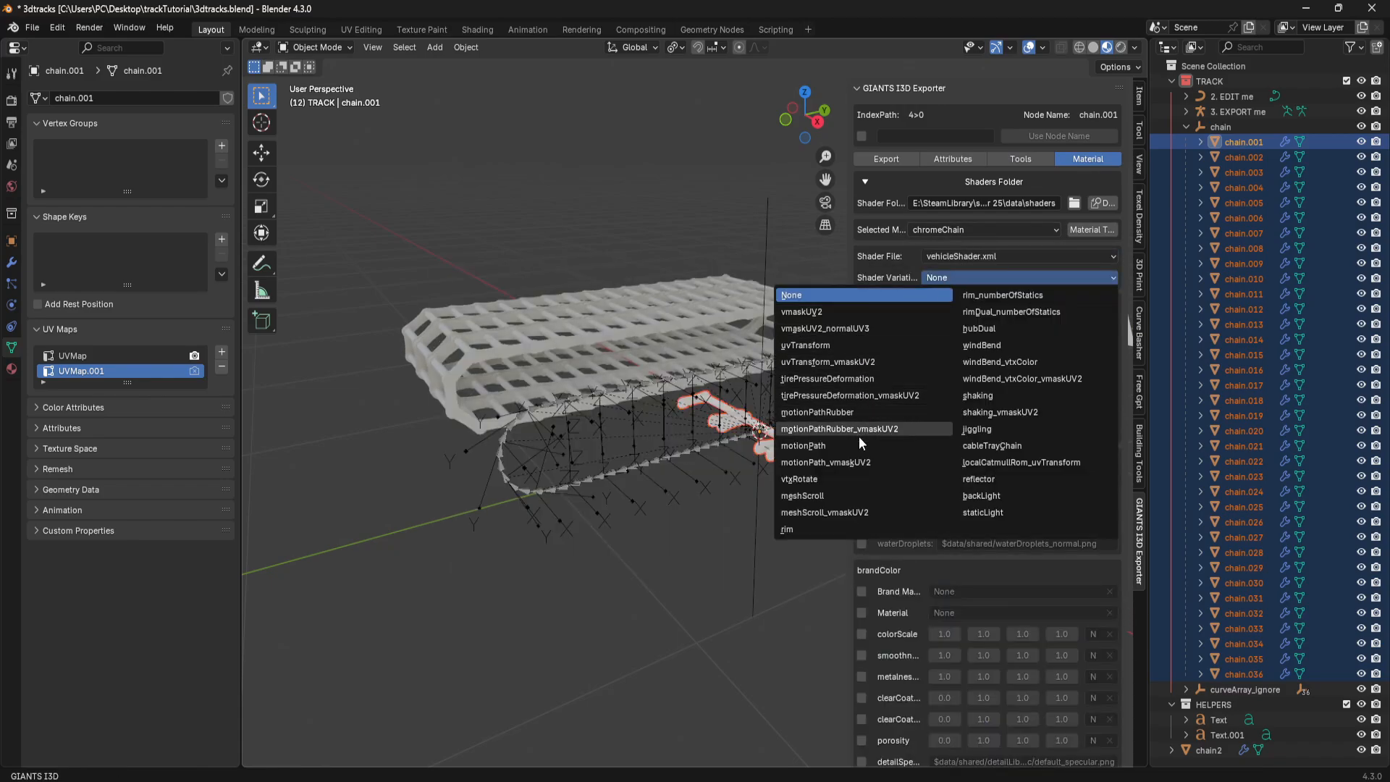
{"action": "left_click", "coordinate": [823, 462]}
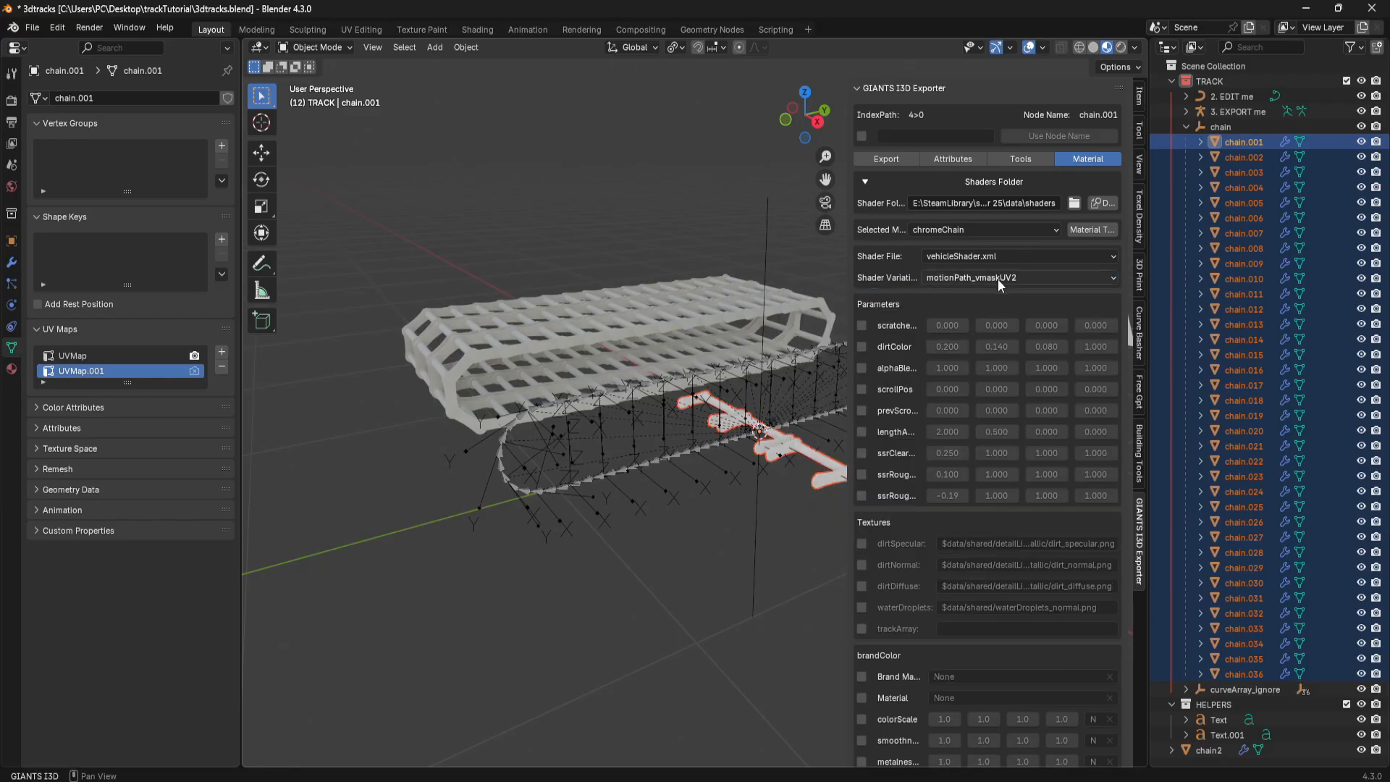
{"action": "scroll", "scroll_direction": "down", "scroll_amount": 3}
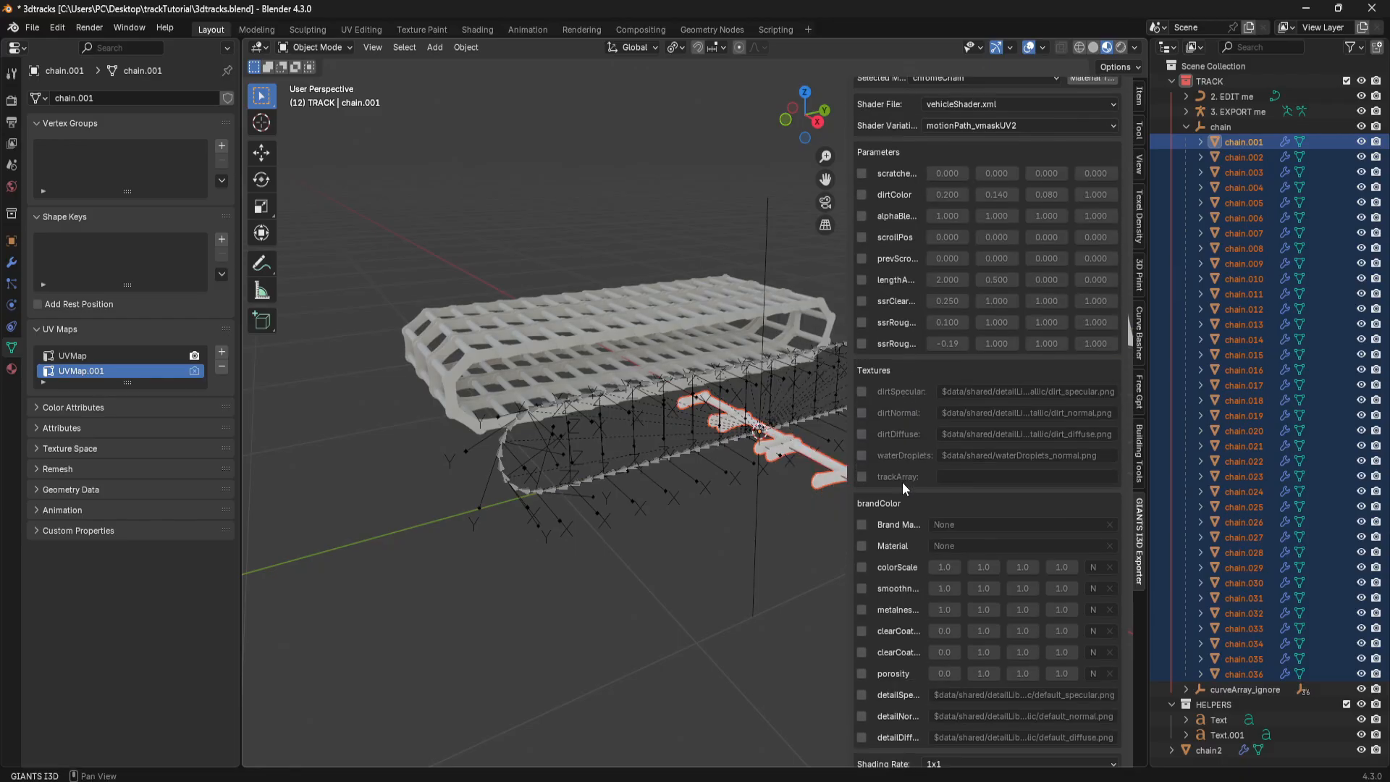
{"action": "scroll", "scroll_direction": "down", "scroll_amount": 3}
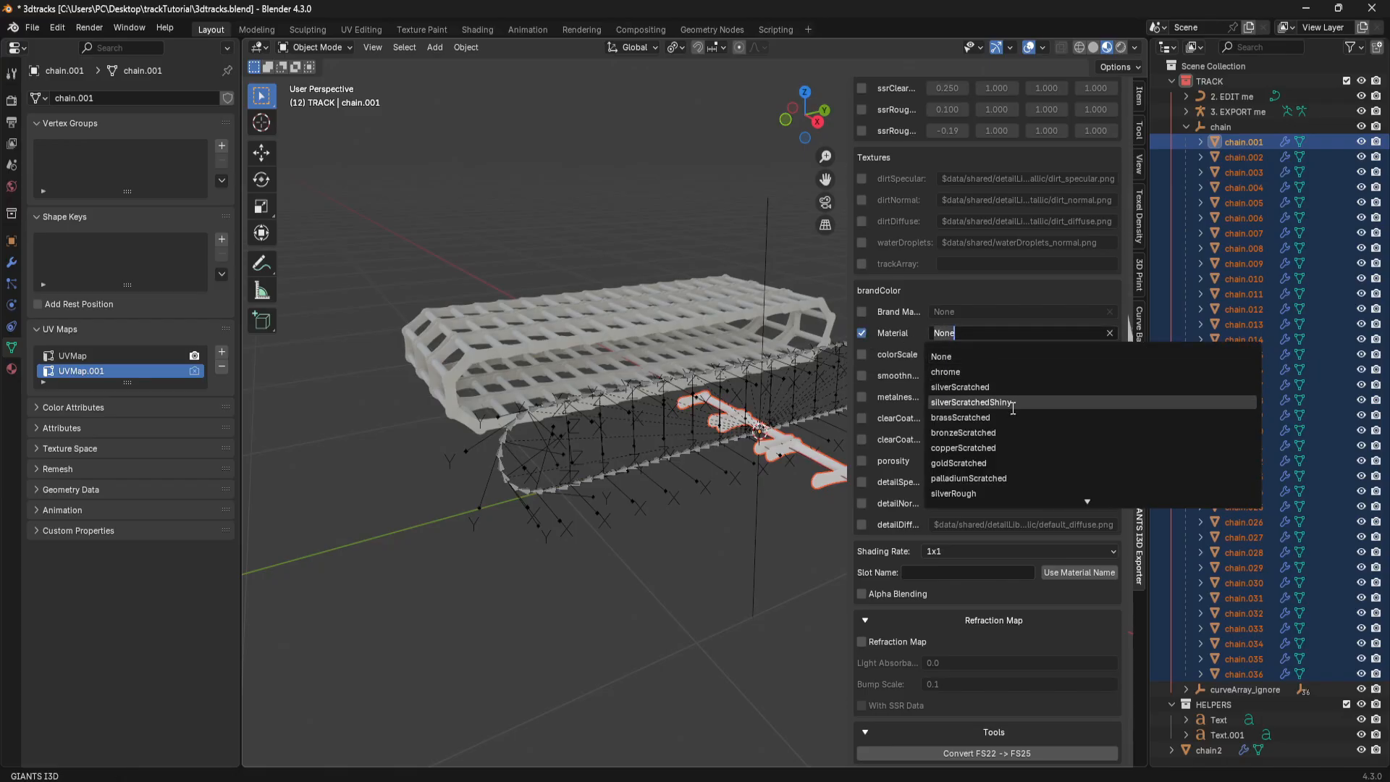
{"action": "left_click", "coordinate": [959, 387]}
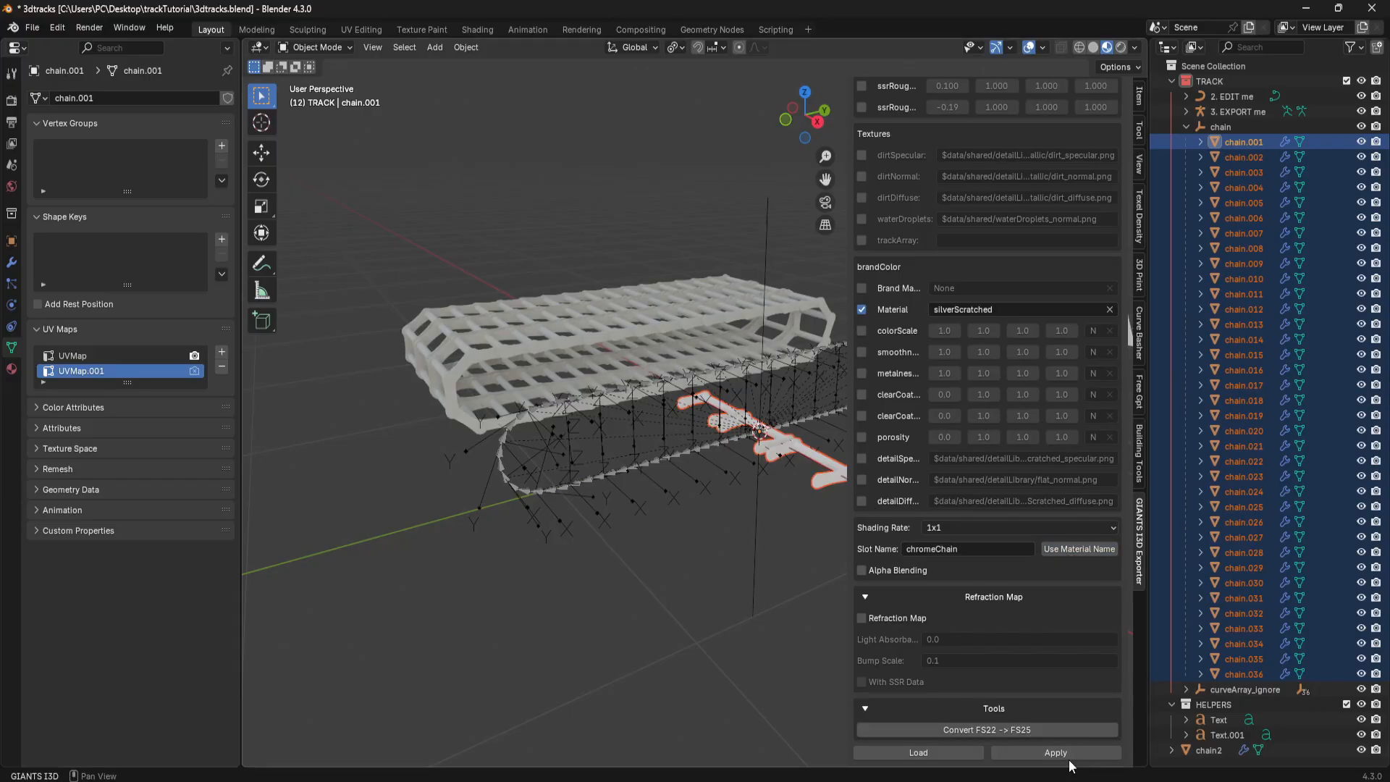
{"action": "mouse_move", "coordinate": [767, 24]}
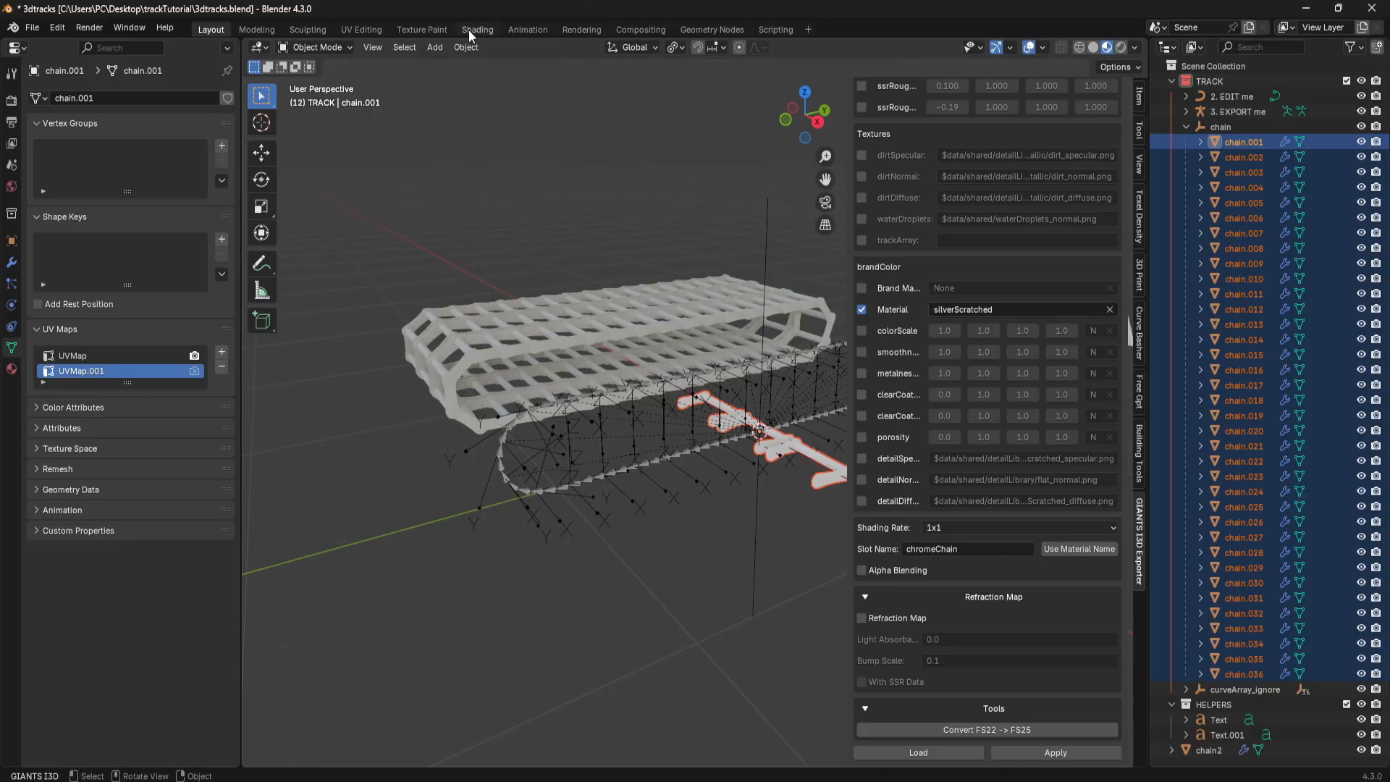
In the Shading workspace, add default_vmask and default_normal image textures and wire them, the normal via a Normal Map, into the Principled BSDF.
{"action": "left_click", "coordinate": [476, 29]}
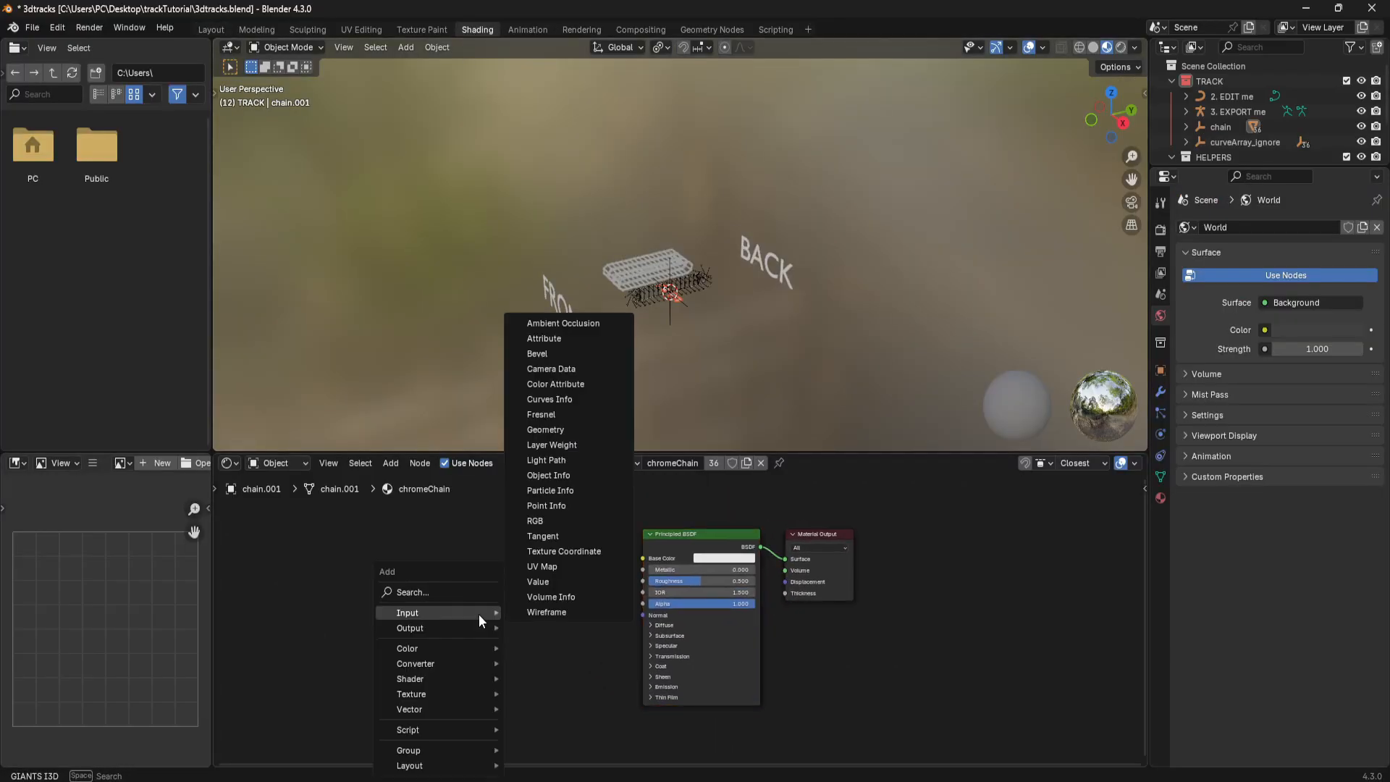
{"action": "type", "text": "im"}
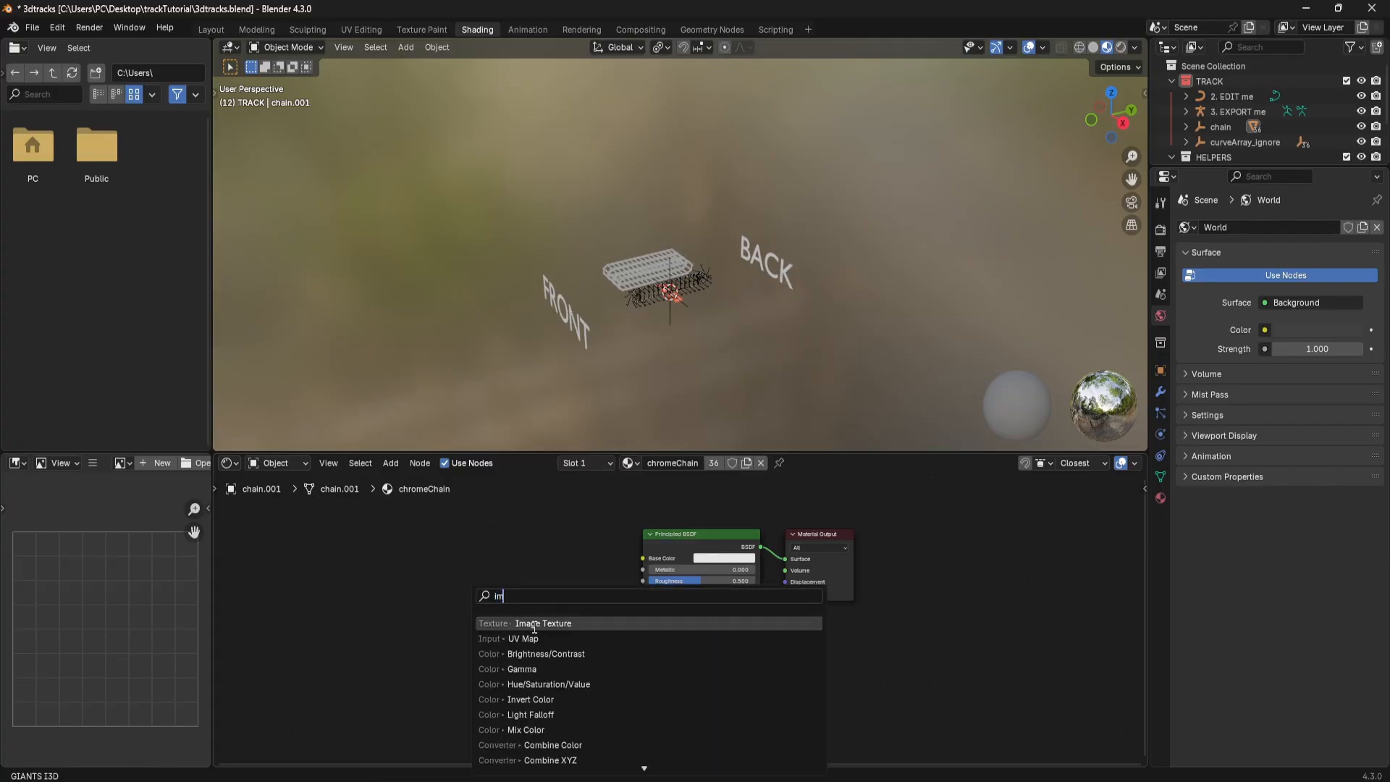
{"action": "left_click", "coordinate": [543, 622]}
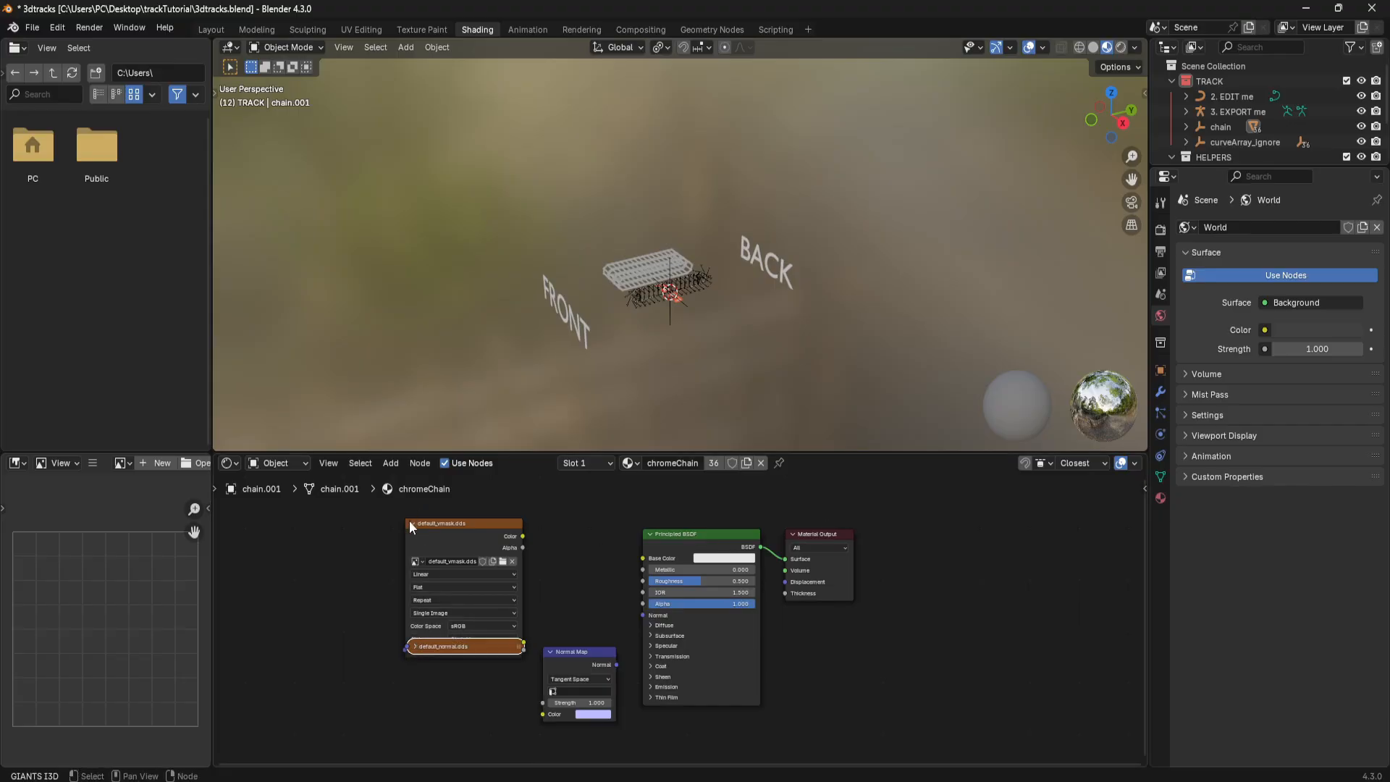
{"action": "left_click", "coordinate": [410, 523]}
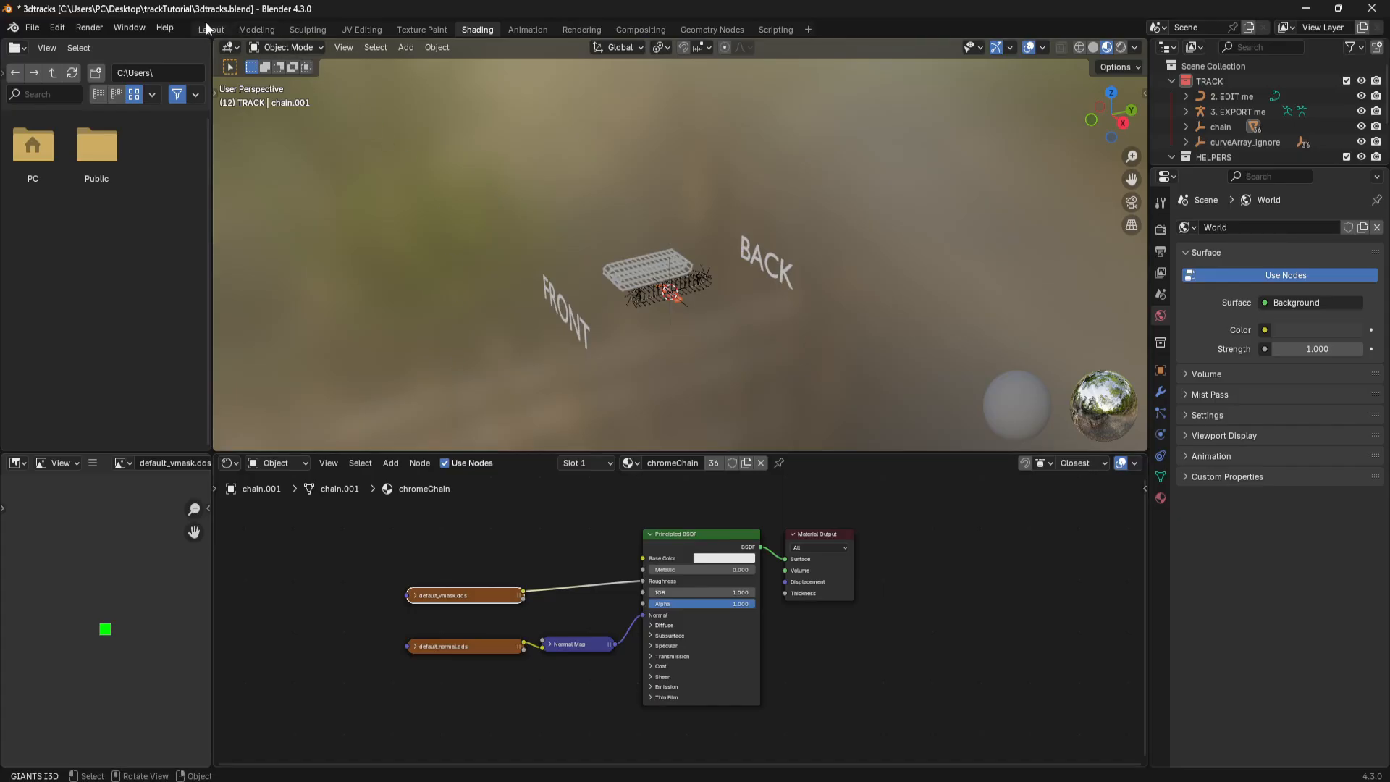
{"action": "left_click", "coordinate": [211, 29]}
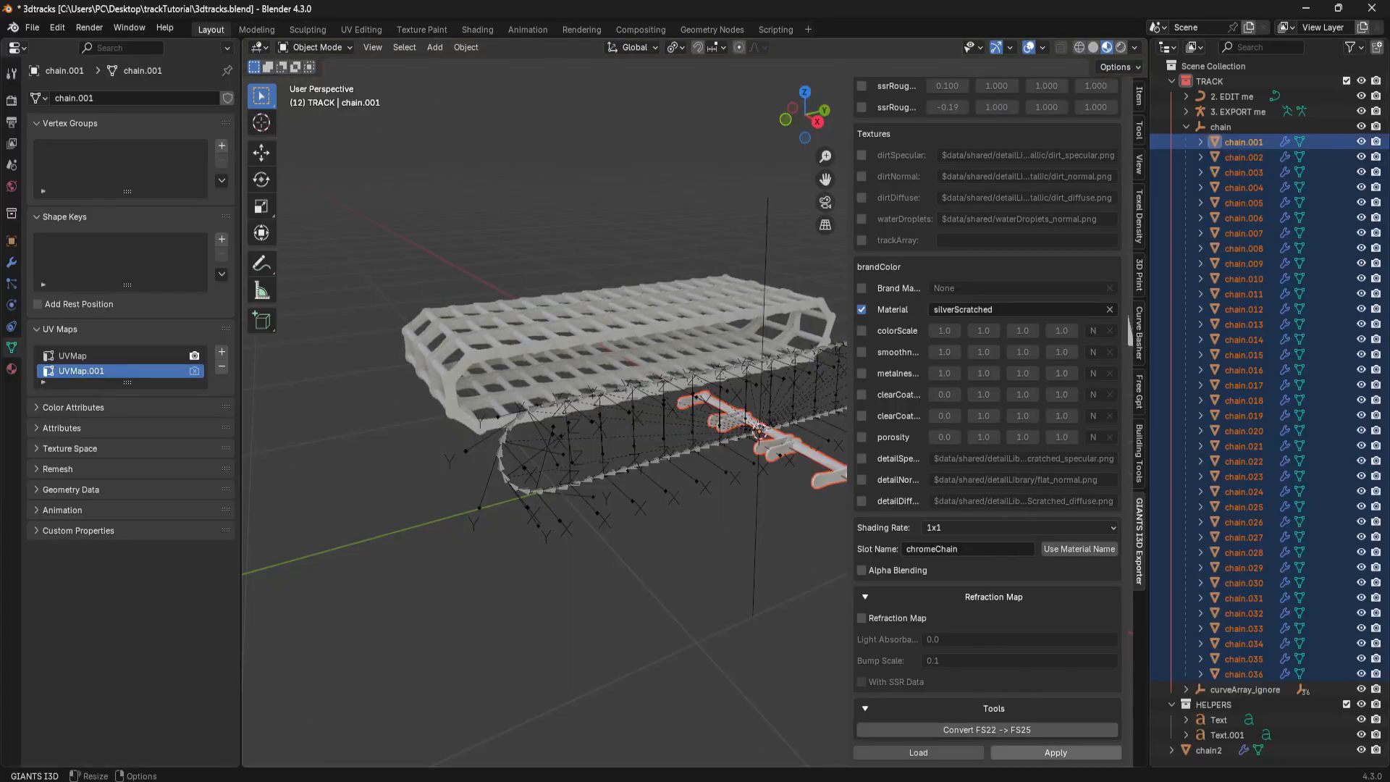
Set the trackArray texture to curveArray.dds and apply the material settings to the chain.
{"action": "scroll", "scroll_direction": "up", "scroll_amount": 3}
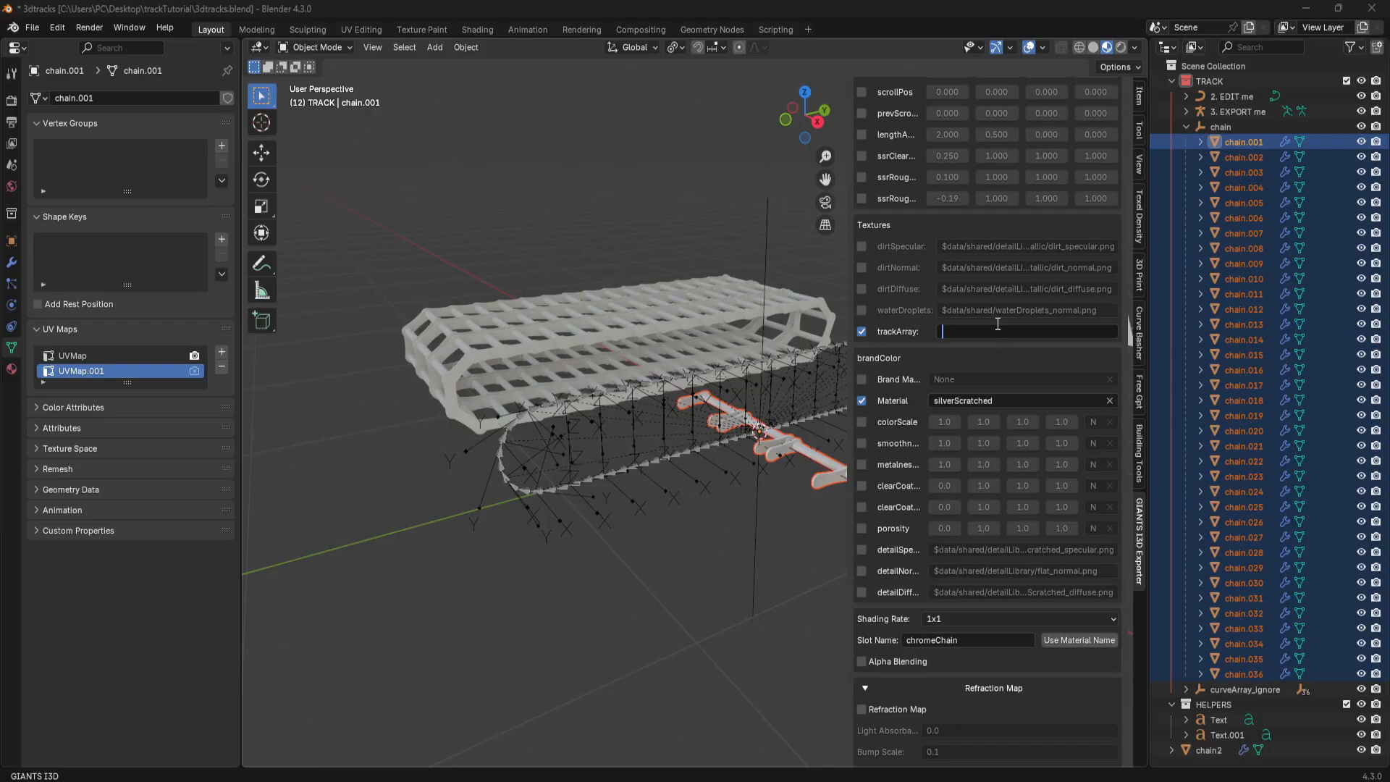
{"action": "type", "text": "curveArra"}
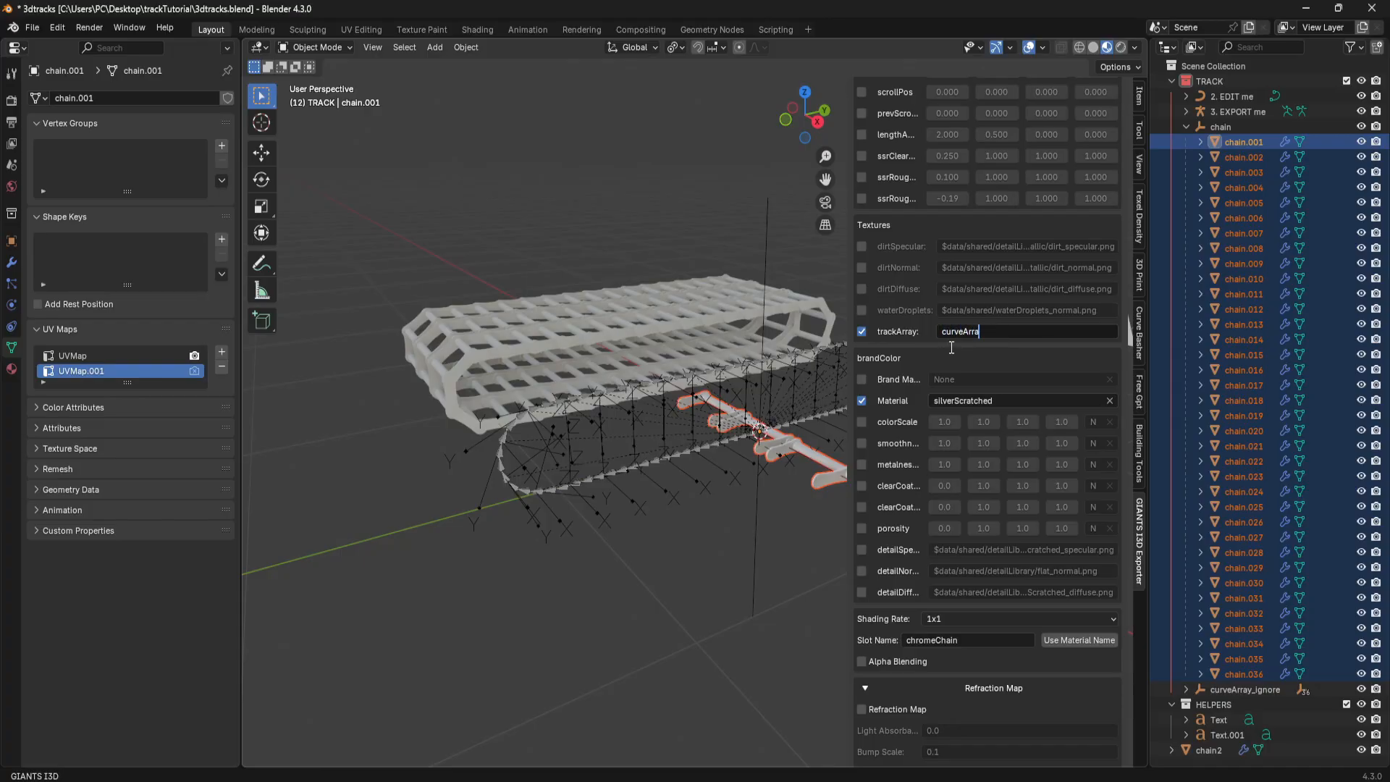
{"action": "type", "text": "y.dds"}
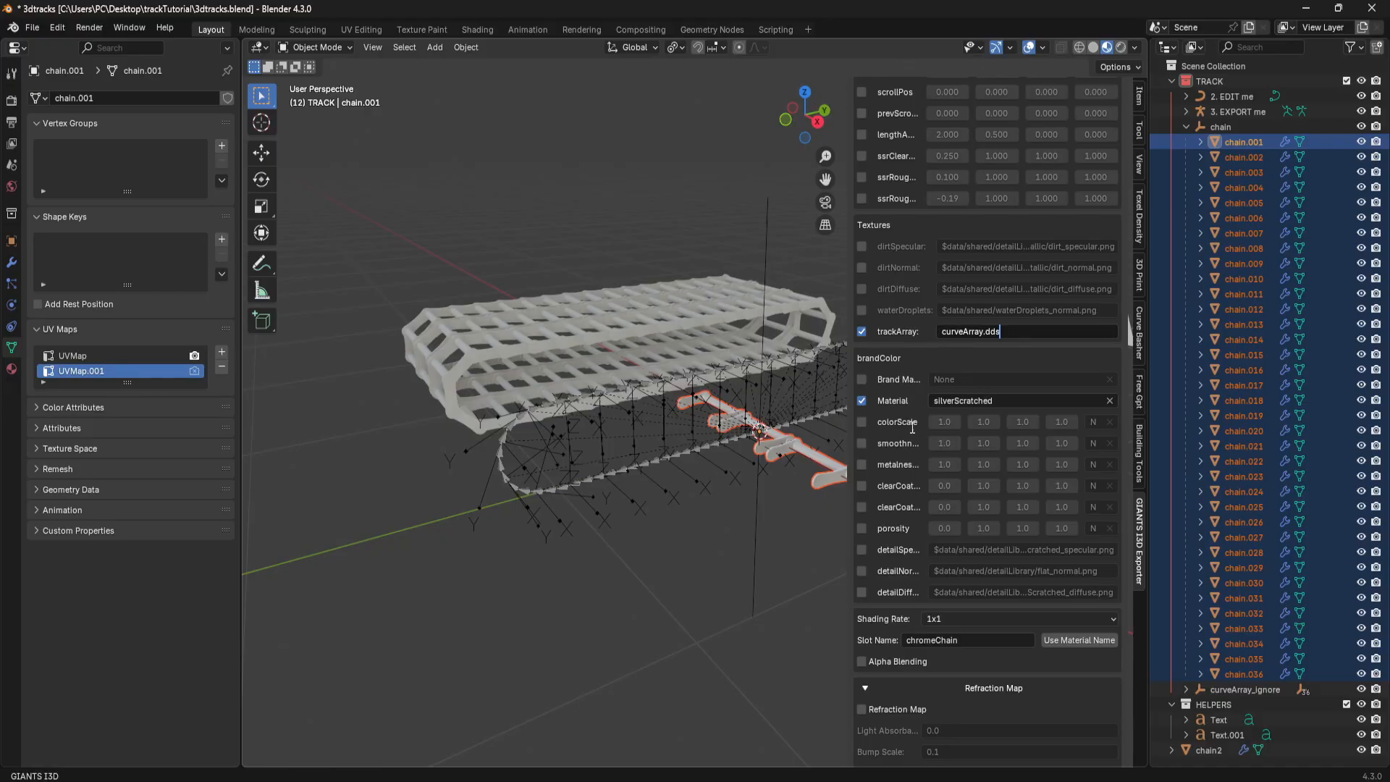
{"action": "scroll", "scroll_direction": "up", "scroll_amount": 3}
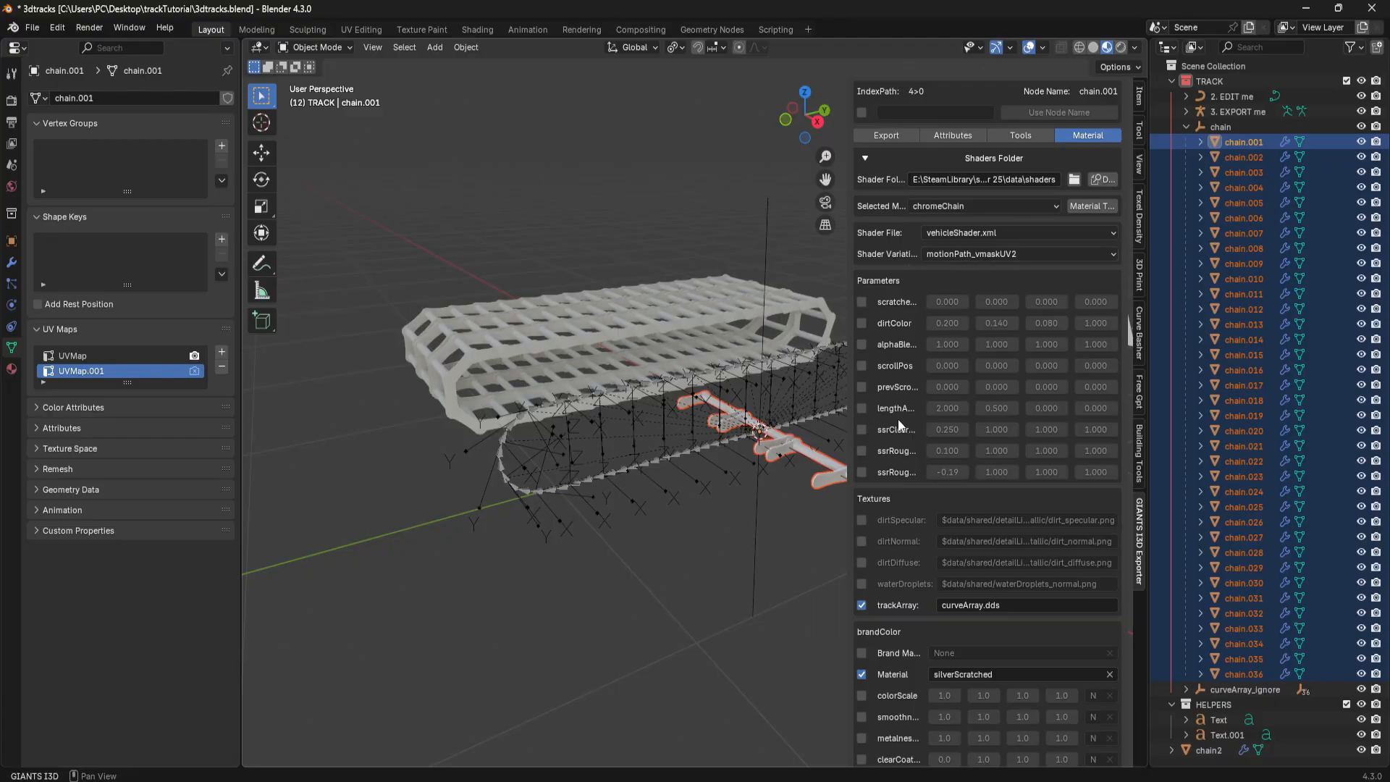
{"action": "scroll", "scroll_direction": "down", "scroll_amount": 3}
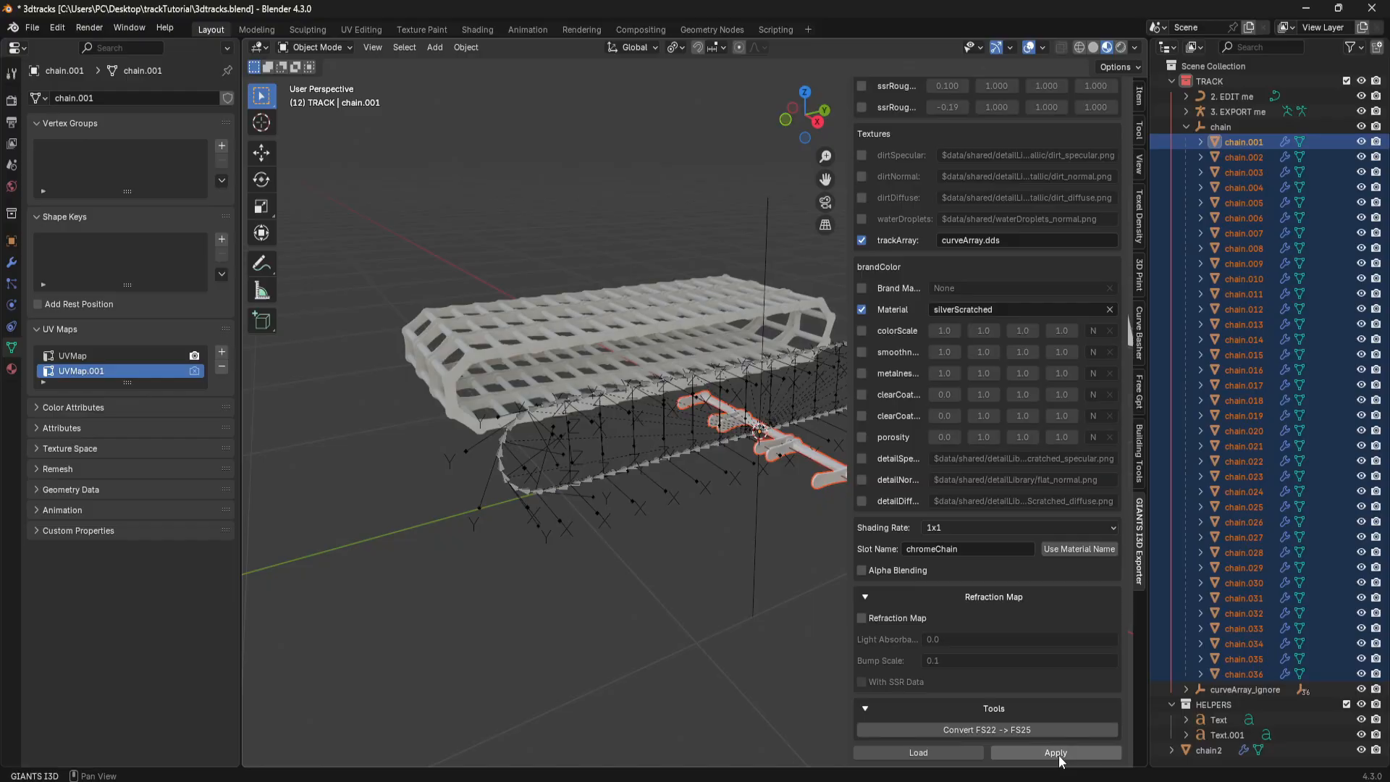
{"action": "left_click", "coordinate": [883, 160]}
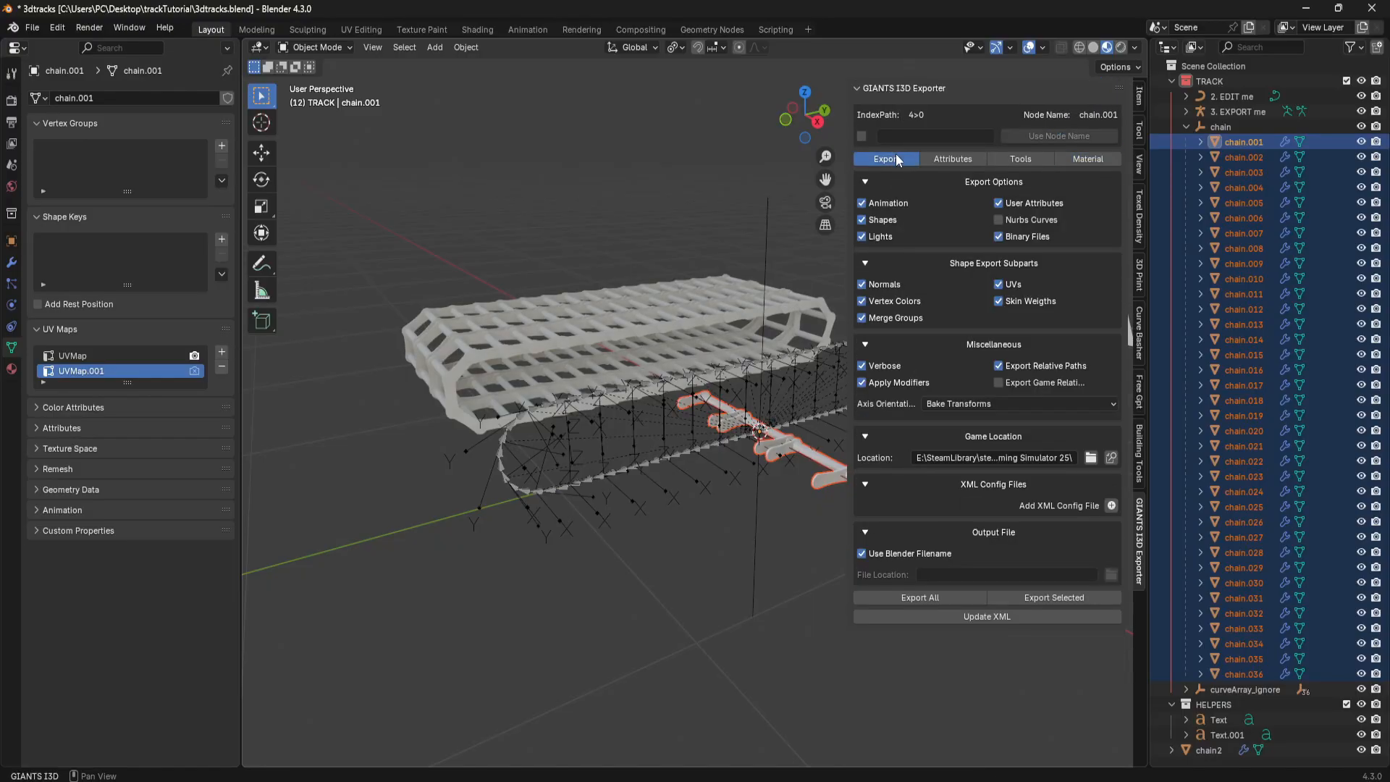
Stop naming the export after the blend file so it writes to 3dtracks.i3d, then select the chain parent with its links.
{"action": "left_click", "coordinate": [860, 553]}
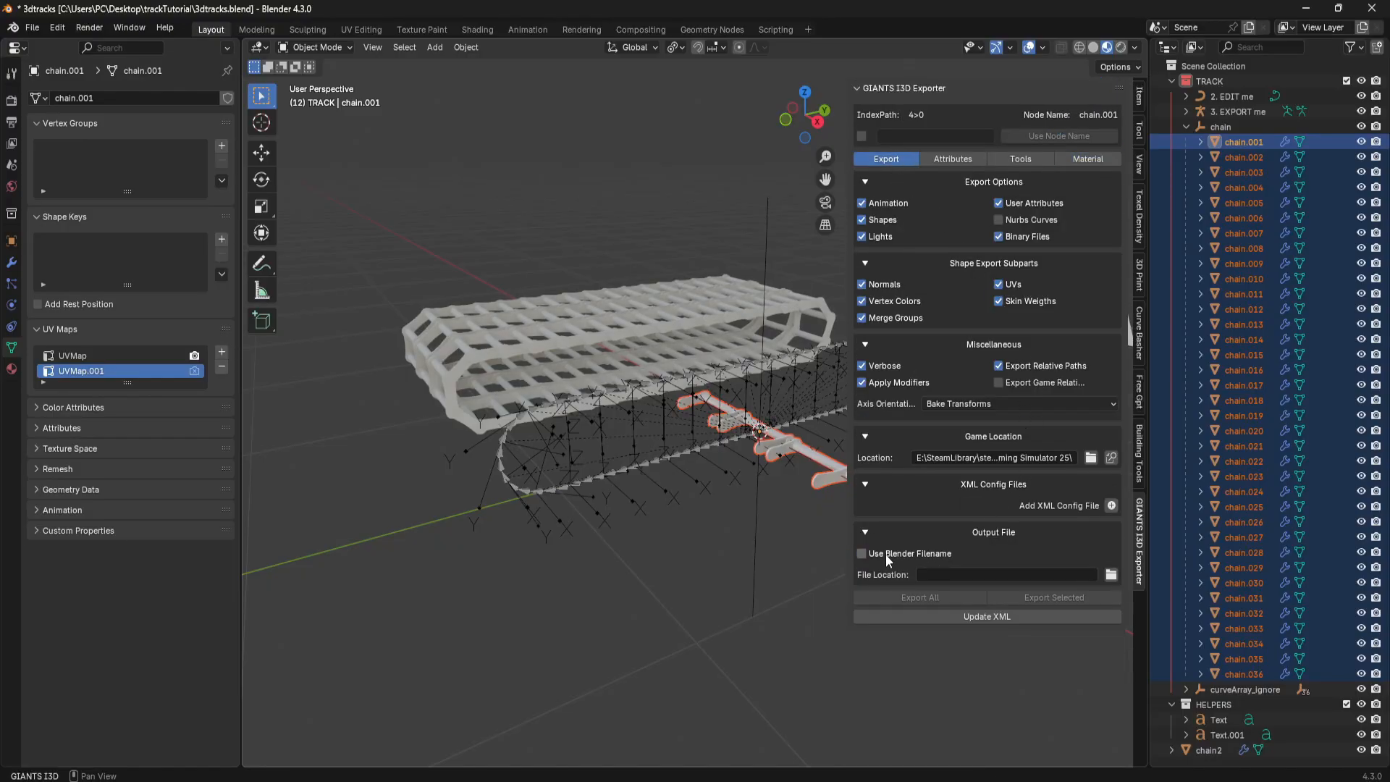
{"action": "left_click", "coordinate": [1110, 573]}
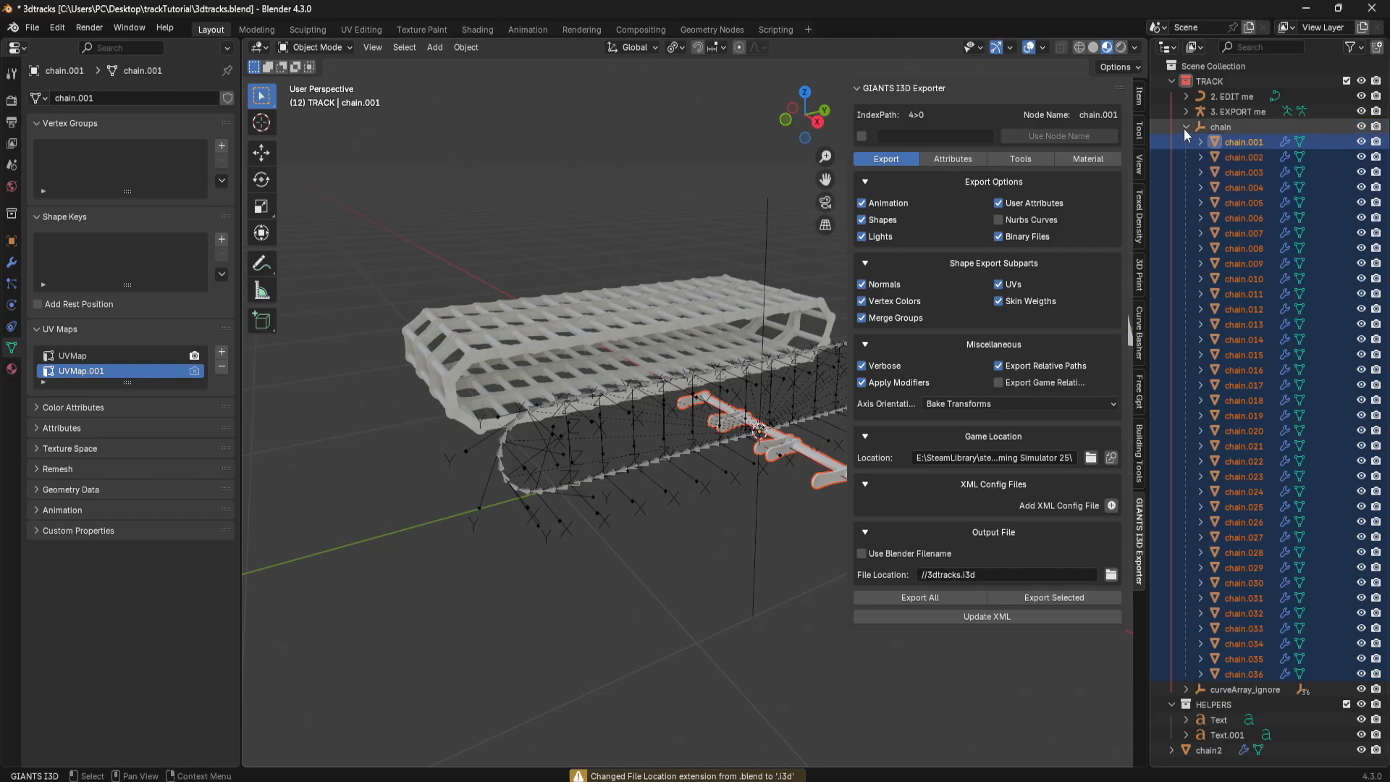
{"action": "left_click", "coordinate": [1186, 126]}
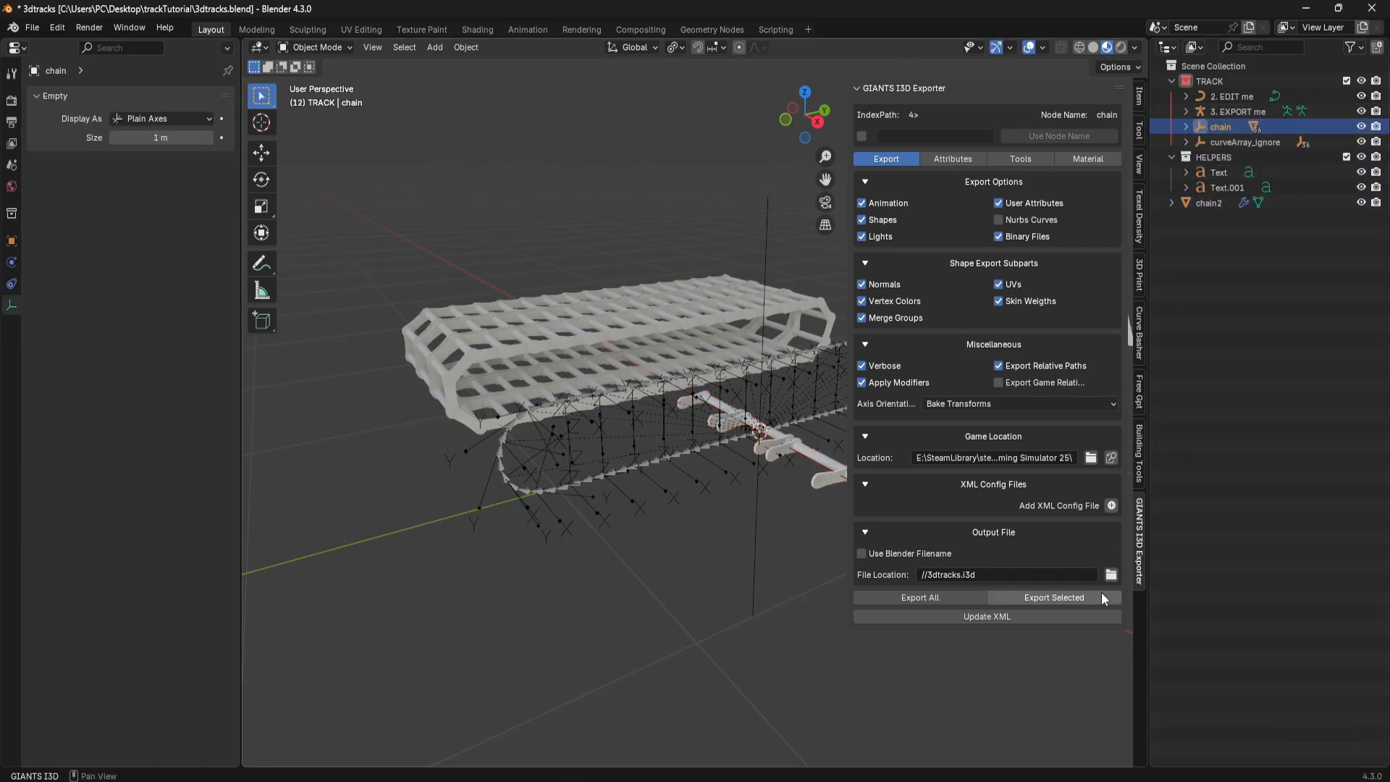
{"action": "mouse_move", "coordinate": [985, 578]}
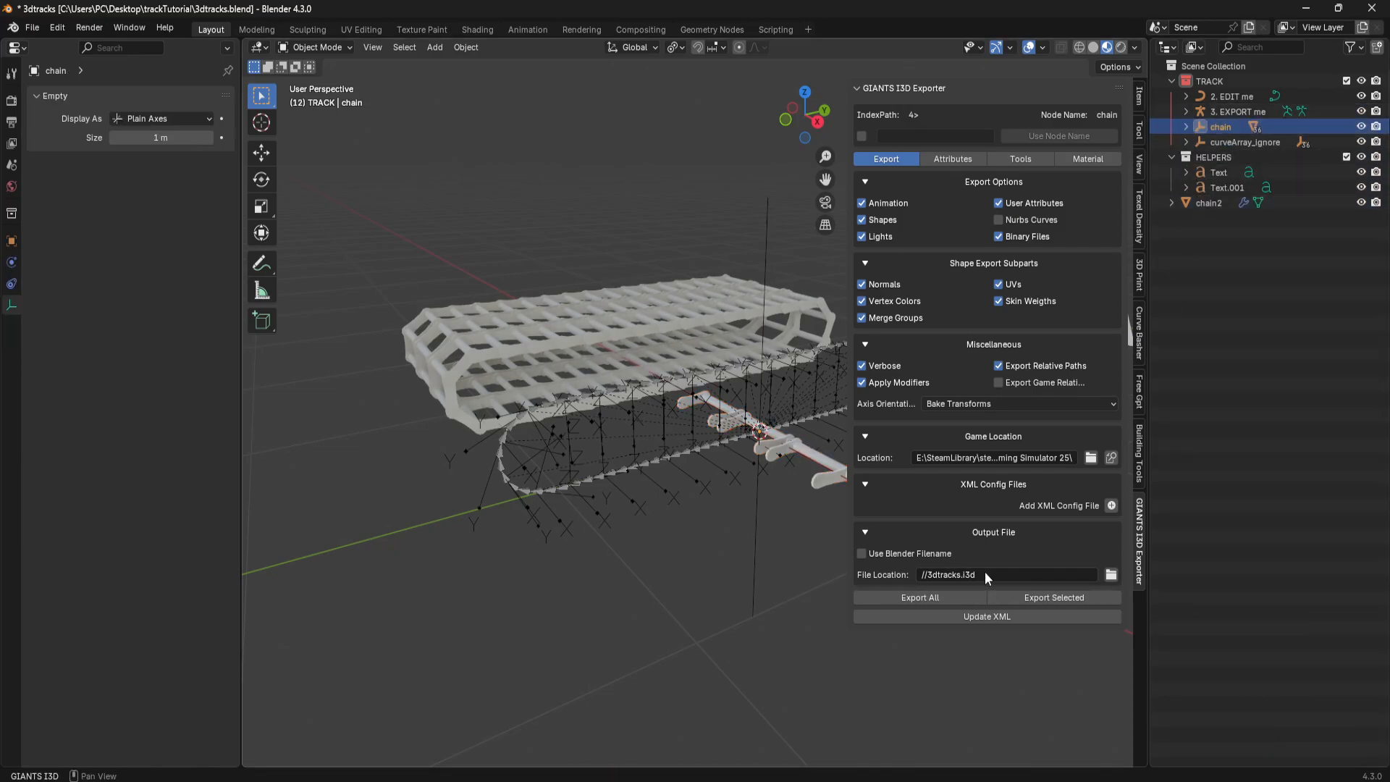
{"action": "left_click", "coordinate": [1186, 126]}
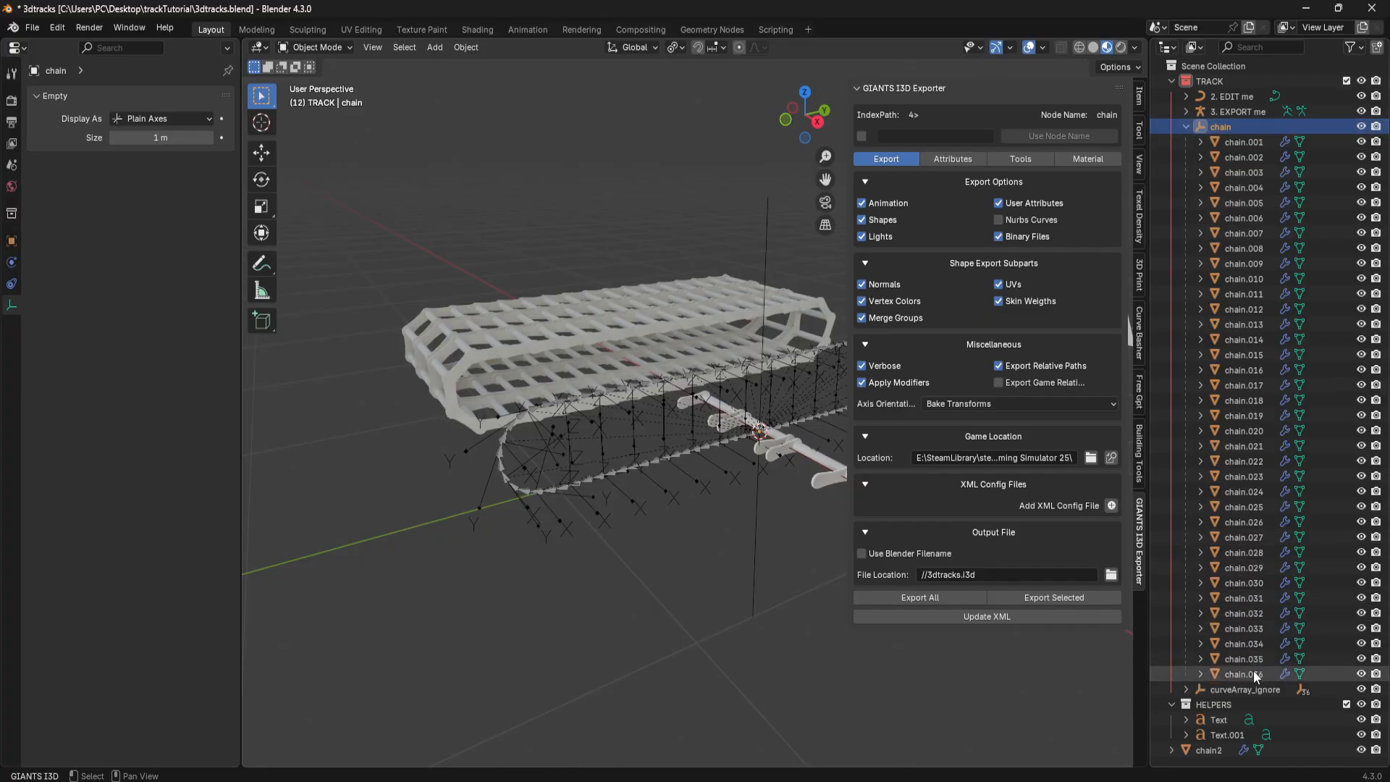
{"action": "left_click", "coordinate": [951, 159]}
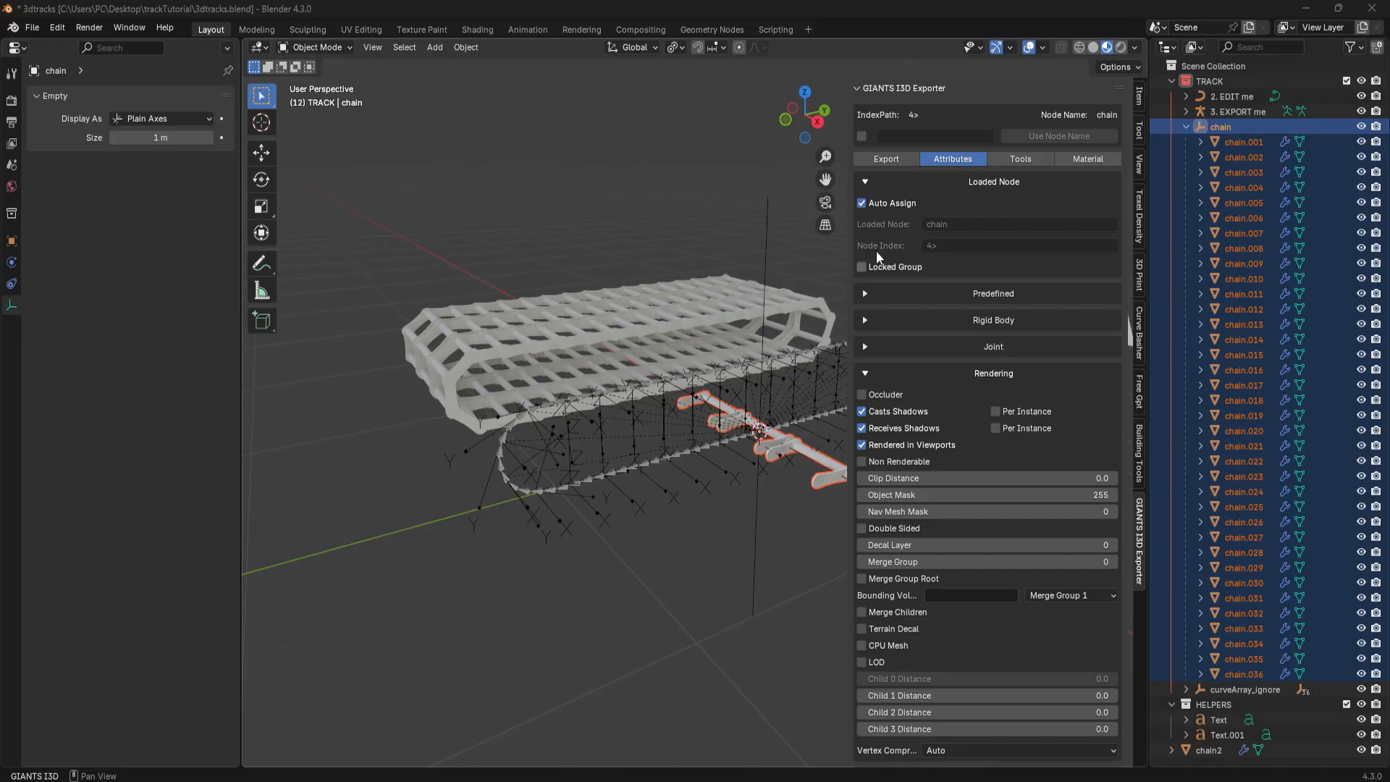
{"action": "mouse_move", "coordinate": [882, 589]}
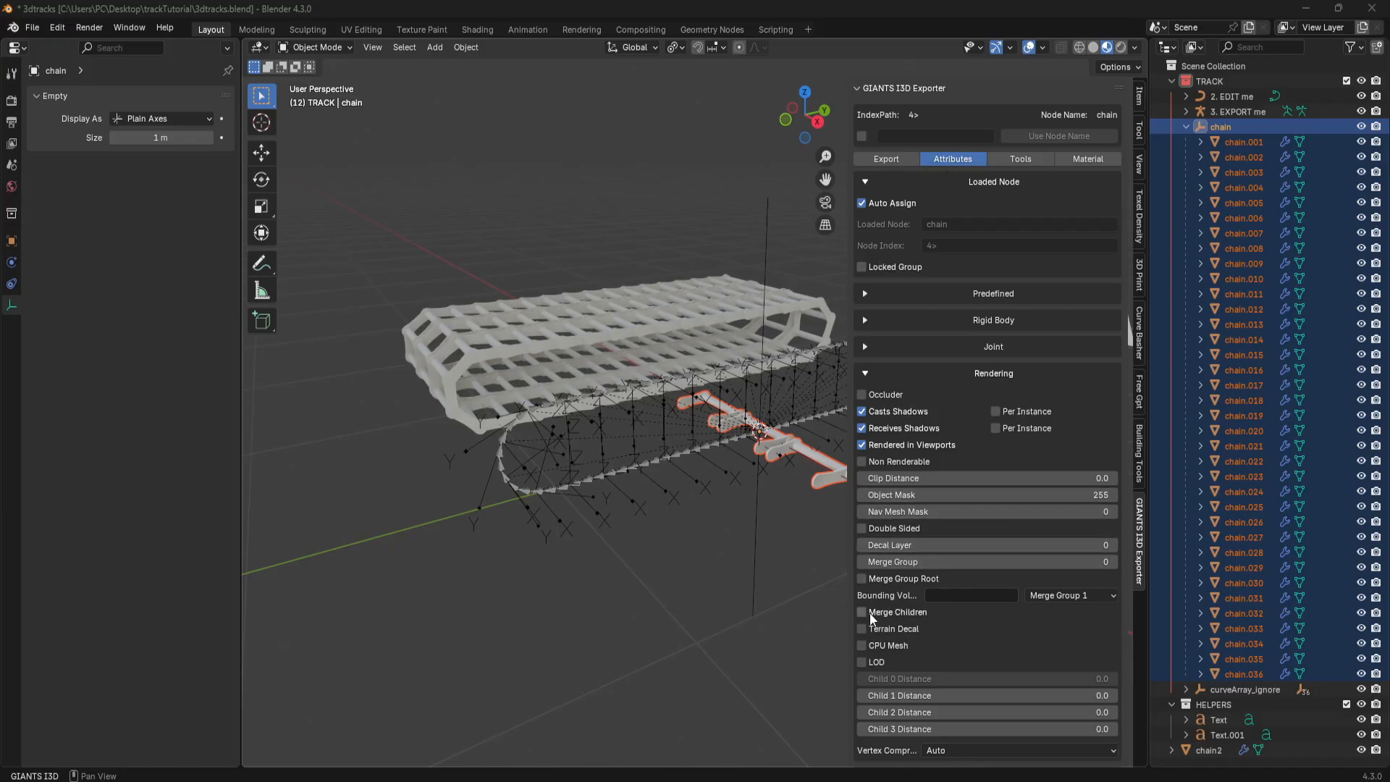
Select the chain group with all 36 links and show its export settings with Merge Children enabled.
{"action": "left_click", "coordinate": [860, 611]}
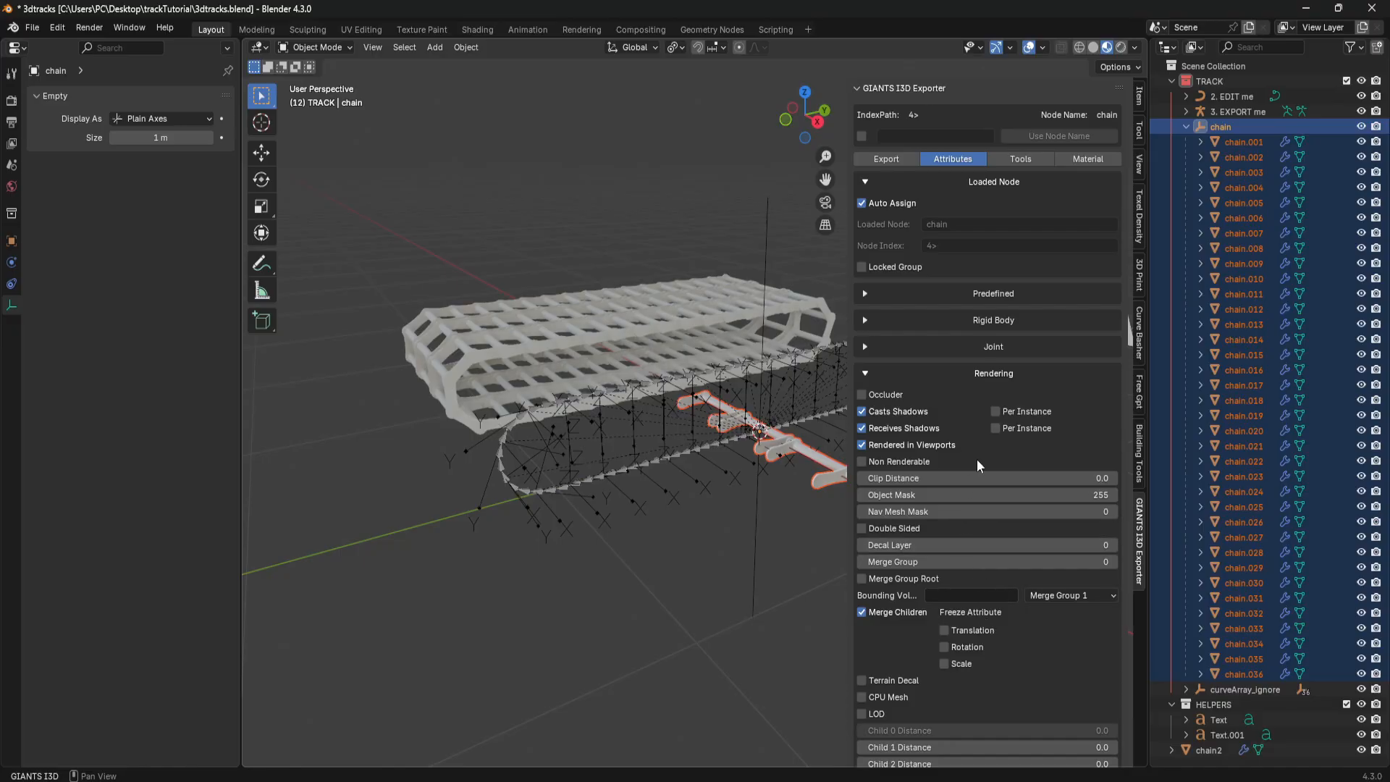
{"action": "left_click", "coordinate": [884, 160]}
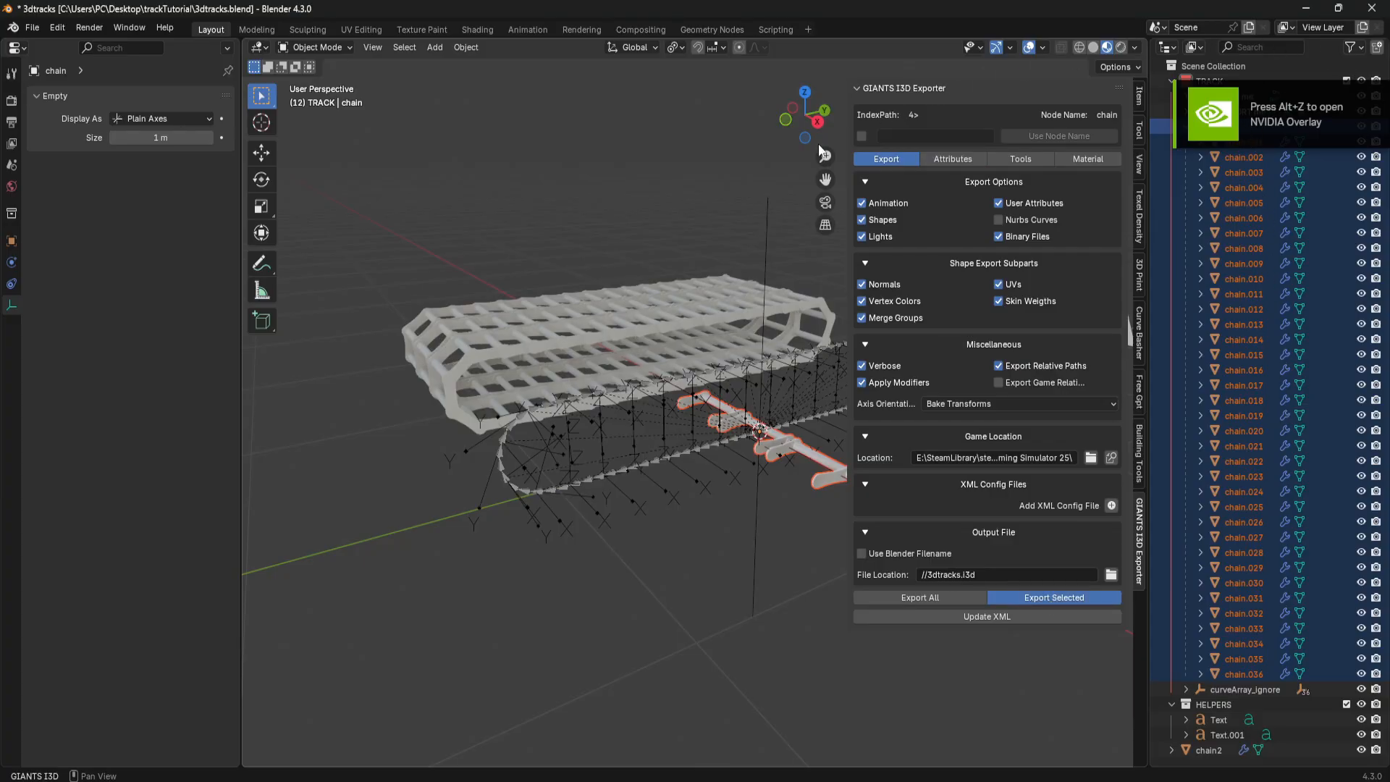
Export the chain to 3dtracks.i3d, open it in GIANTS Editor 10.0.3 and select the still-white chromeChain model.
{"action": "left_click", "coordinate": [1052, 596]}
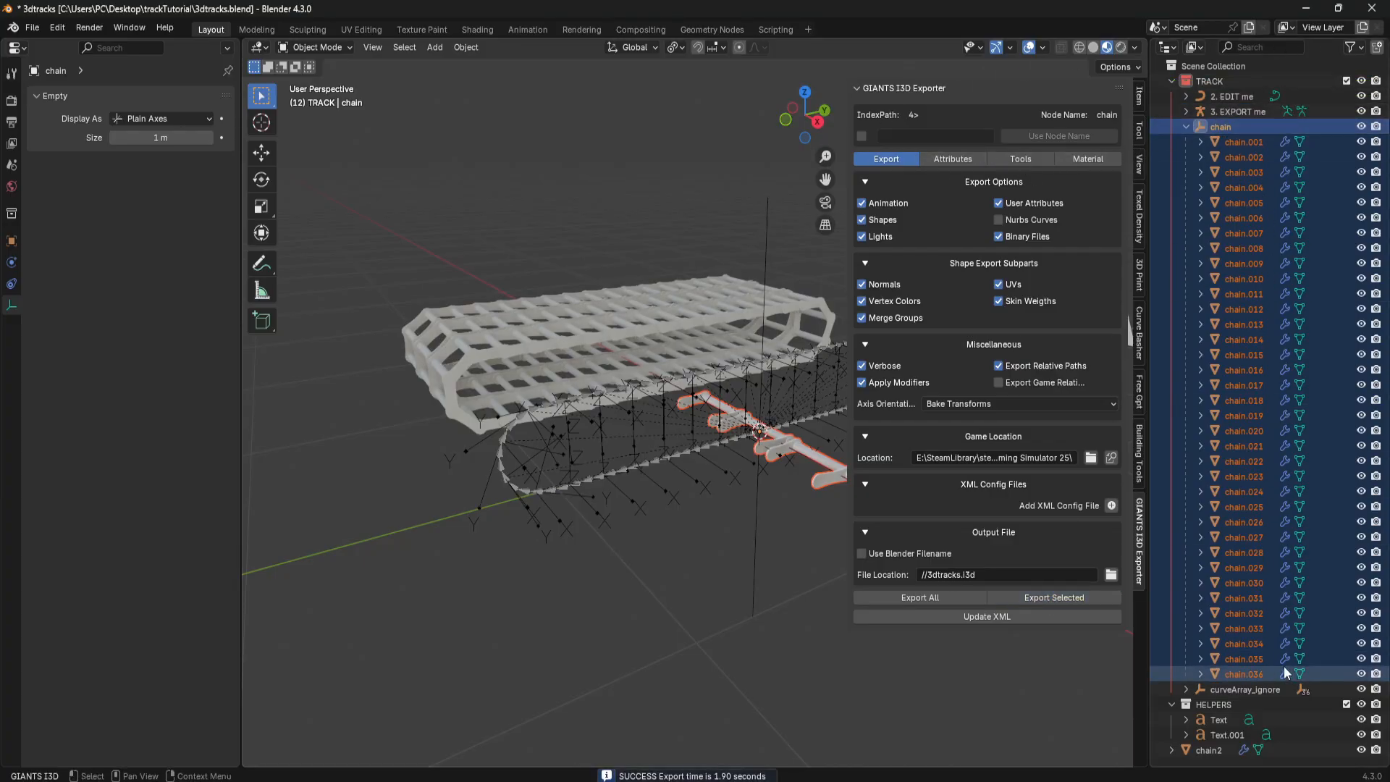
{"action": "mouse_move", "coordinate": [1320, 27]}
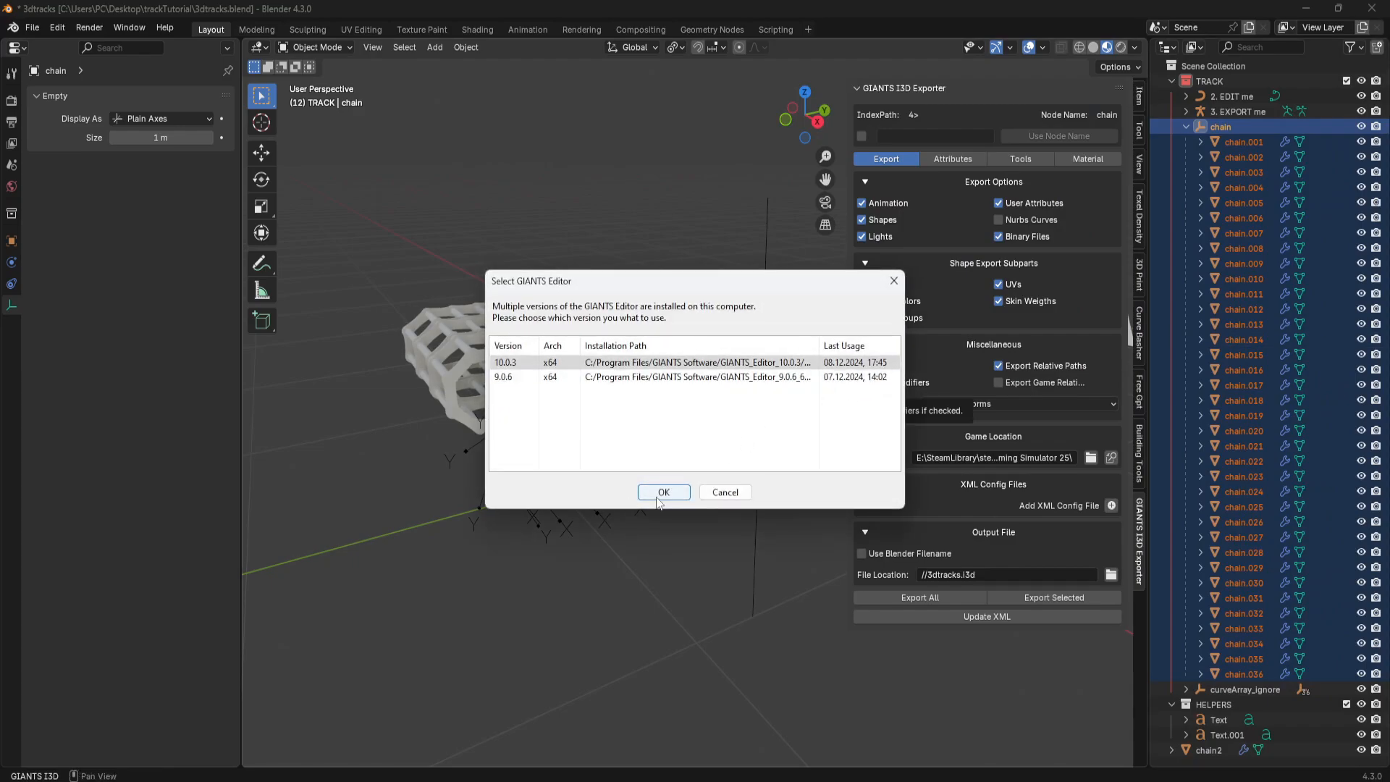
{"action": "left_click", "coordinate": [663, 493]}
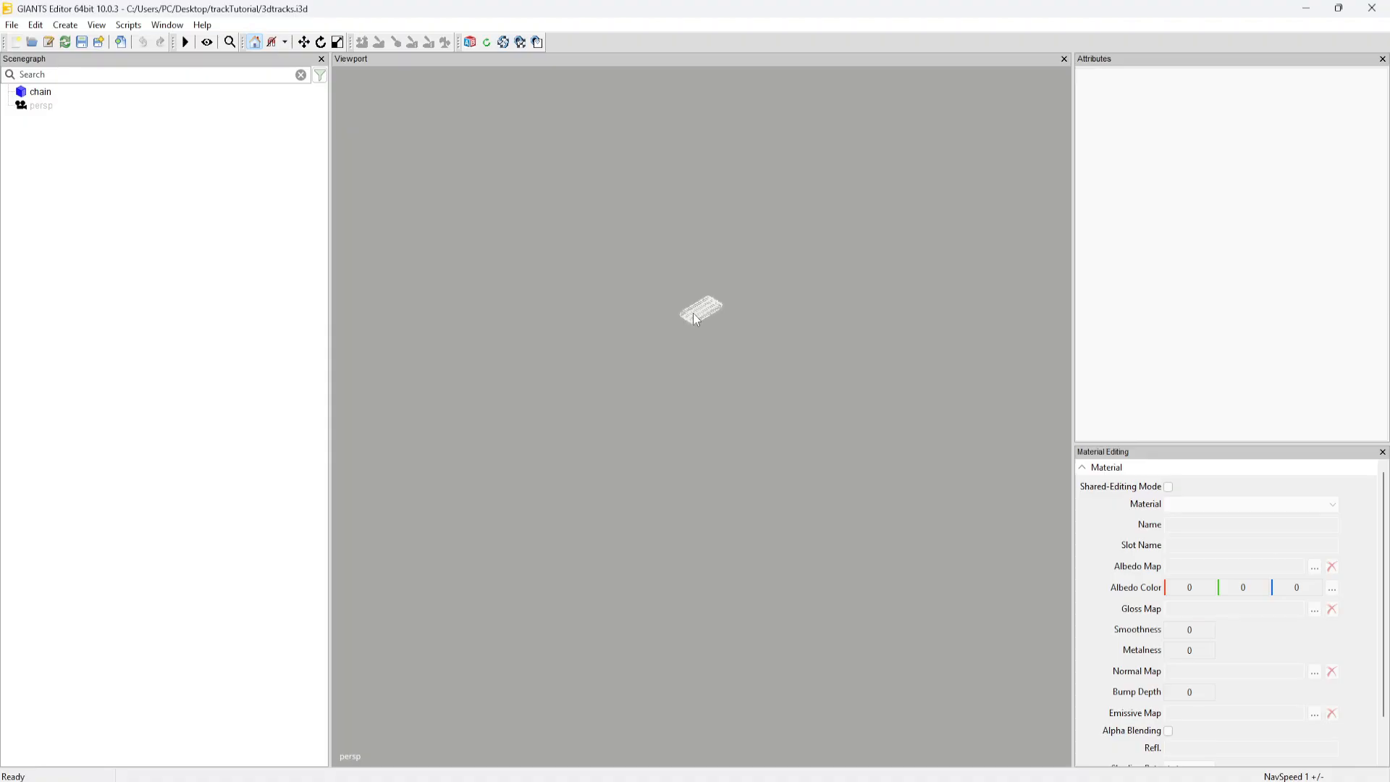
{"action": "left_click", "coordinate": [41, 91]}
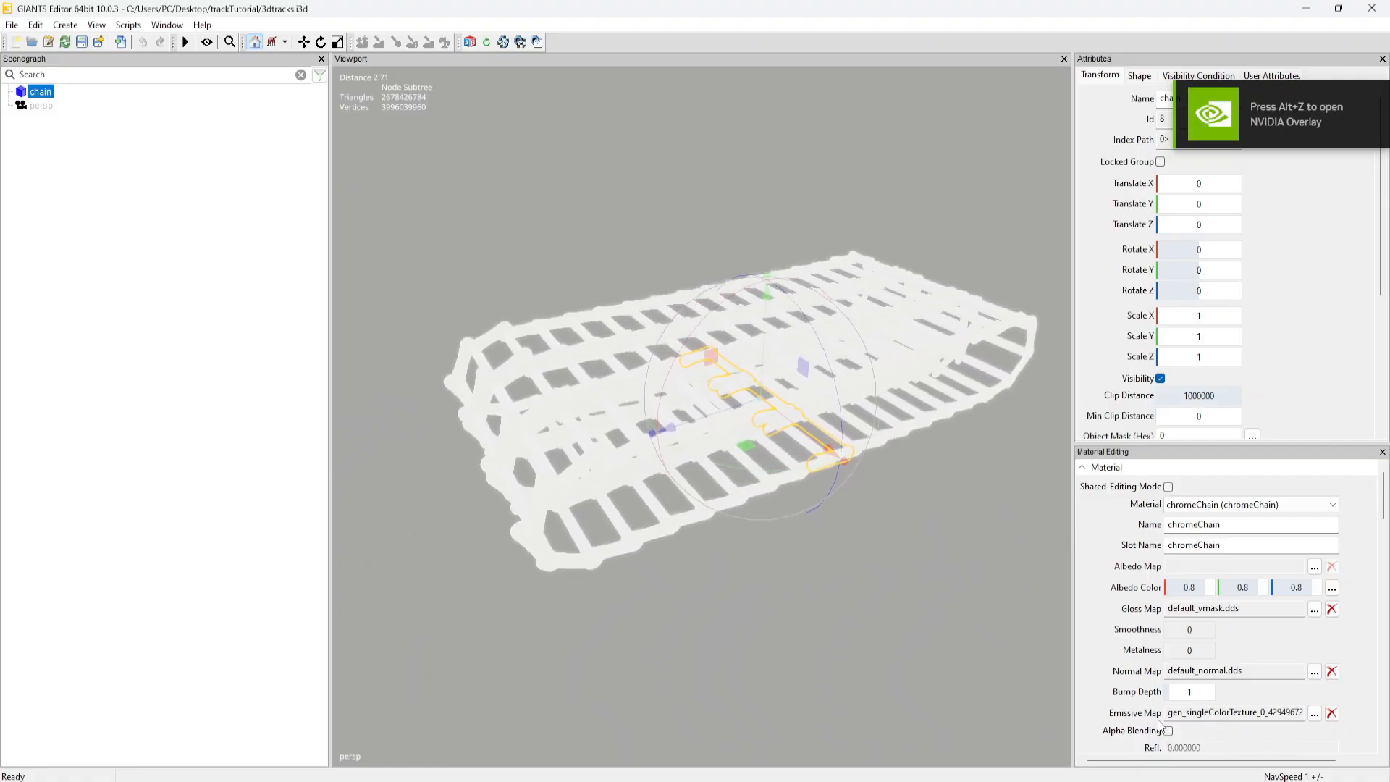
{"action": "left_click", "coordinate": [1331, 713]}
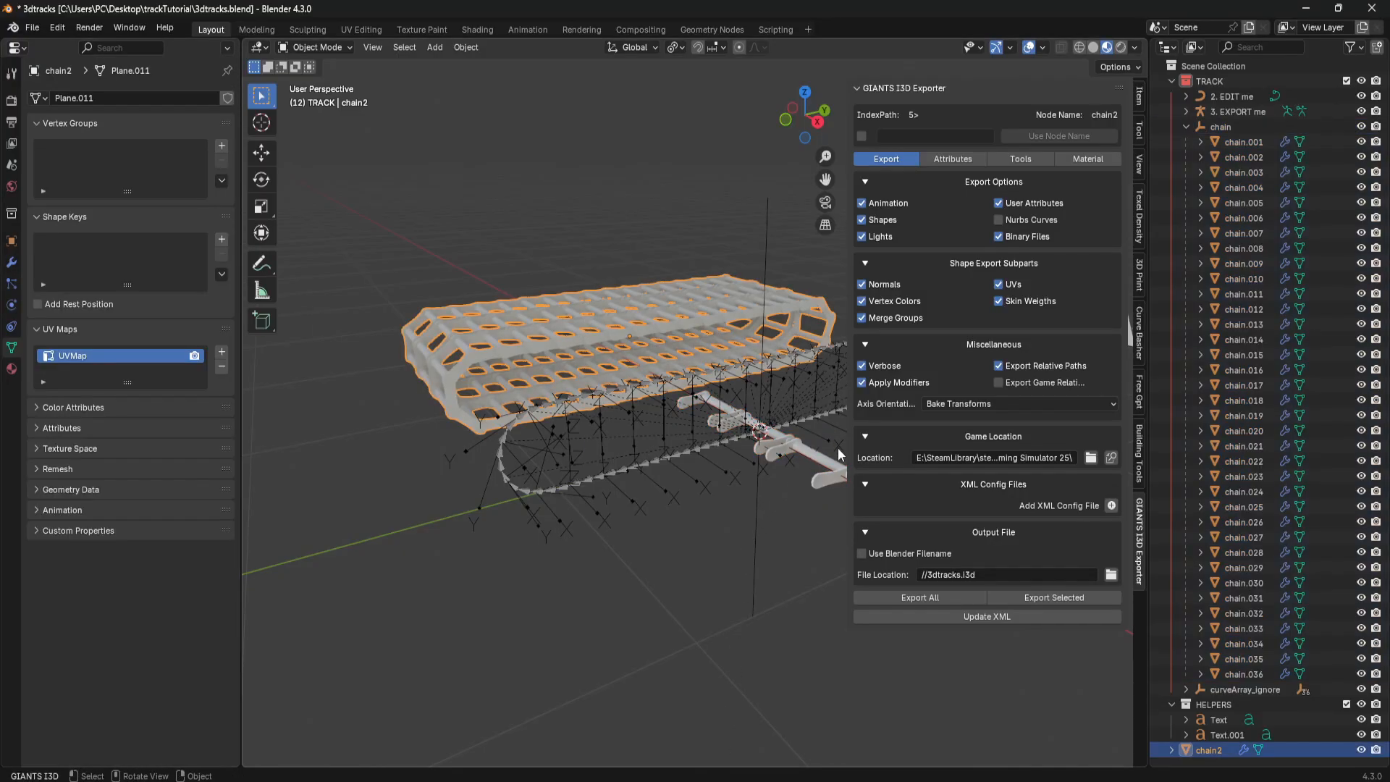
Check chain.001's second UV map and chromeChain material, then reselect the full chain group and export it again.
{"action": "left_click", "coordinate": [1241, 141]}
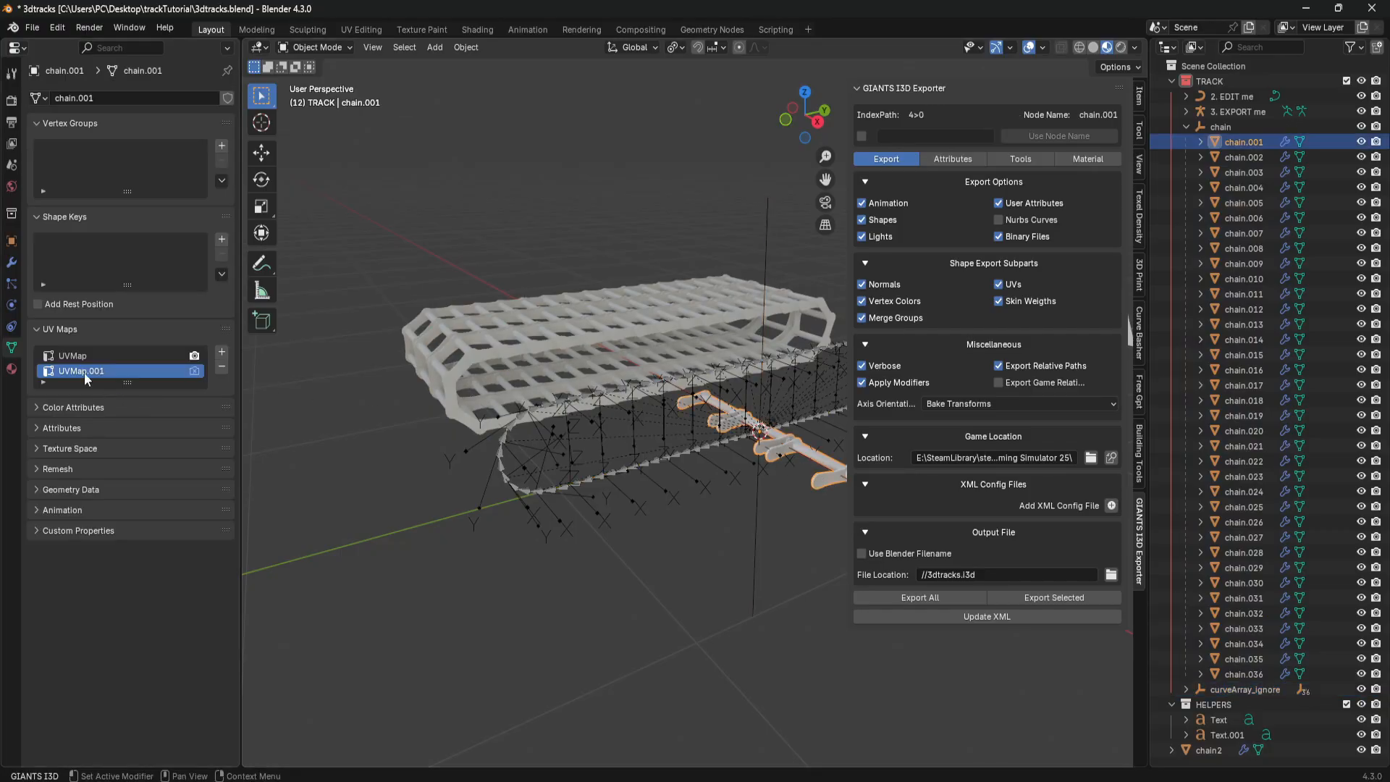
{"action": "left_click", "coordinate": [13, 369]}
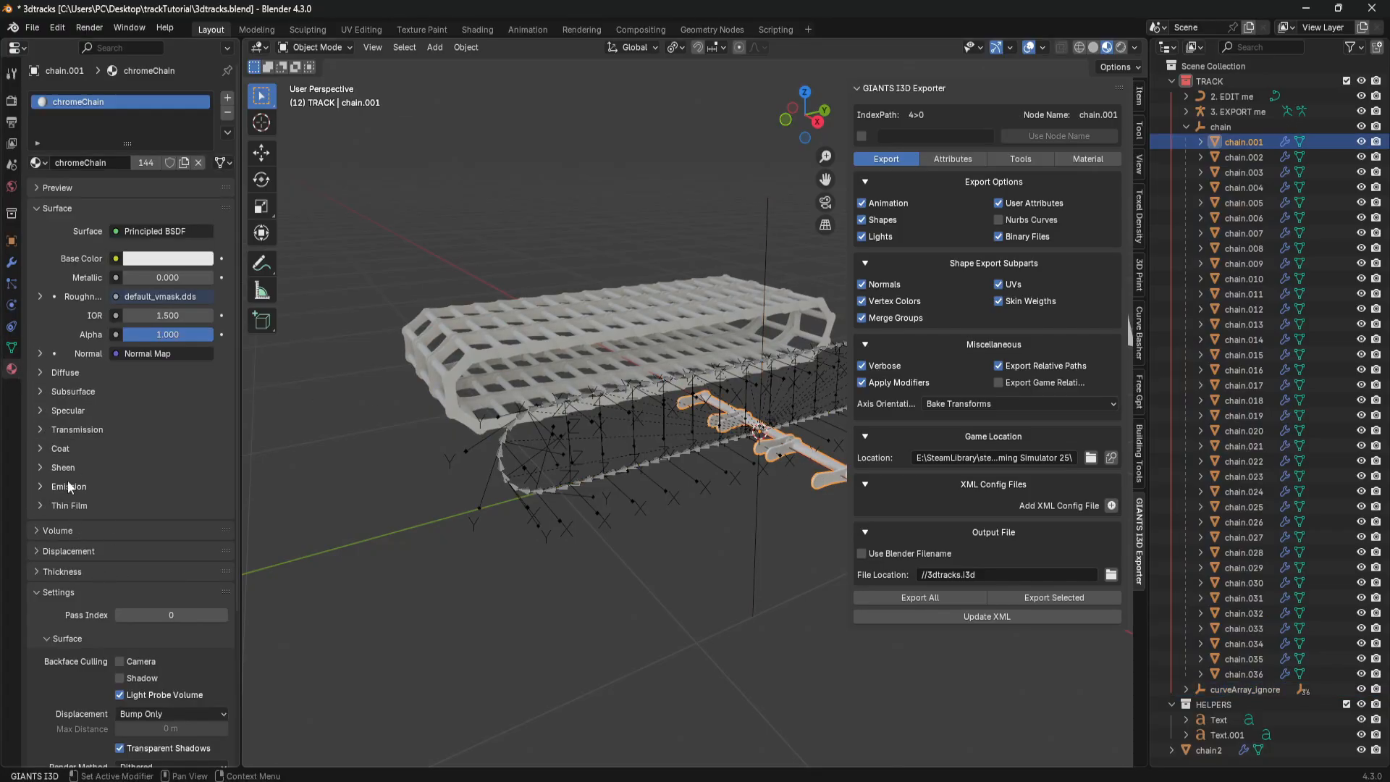
{"action": "left_click", "coordinate": [68, 487]}
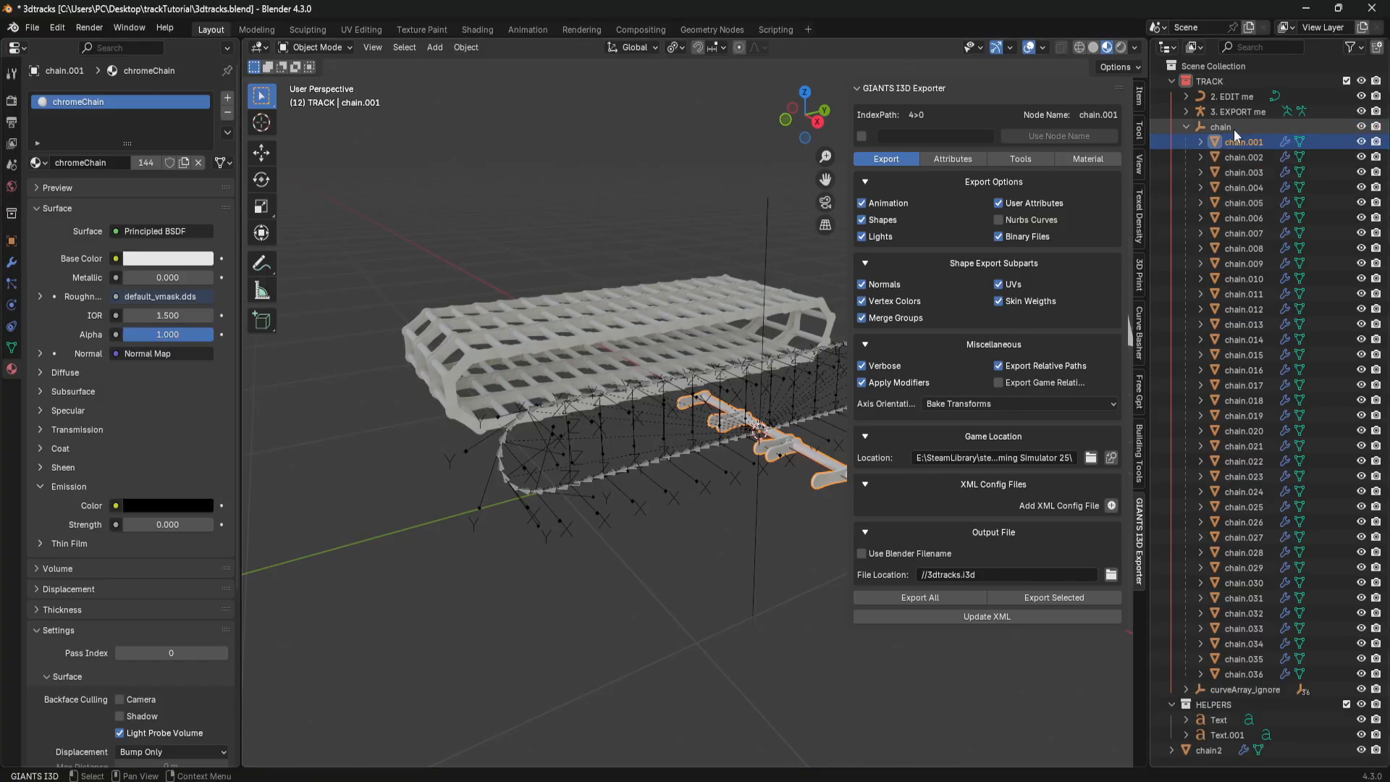
{"action": "left_click", "coordinate": [1221, 128]}
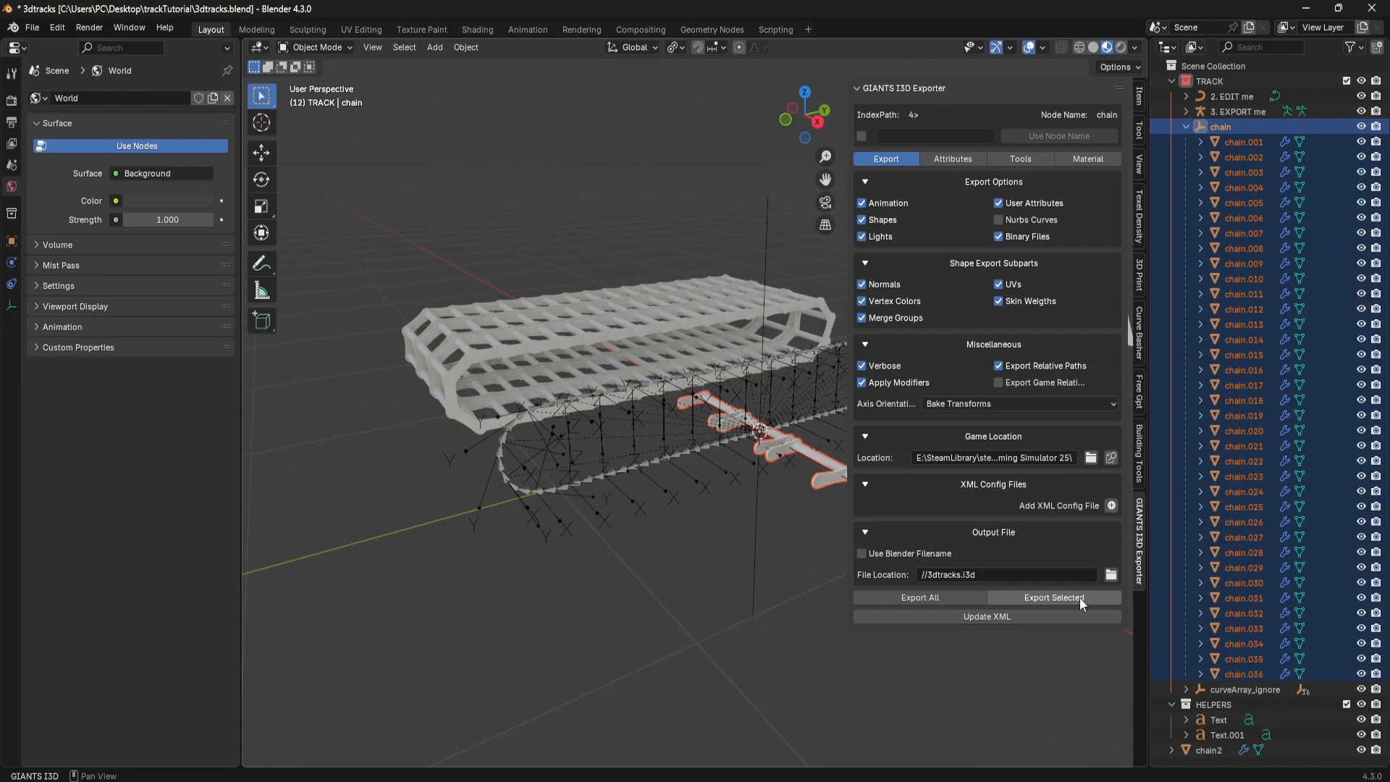
{"action": "left_click", "coordinate": [1053, 597]}
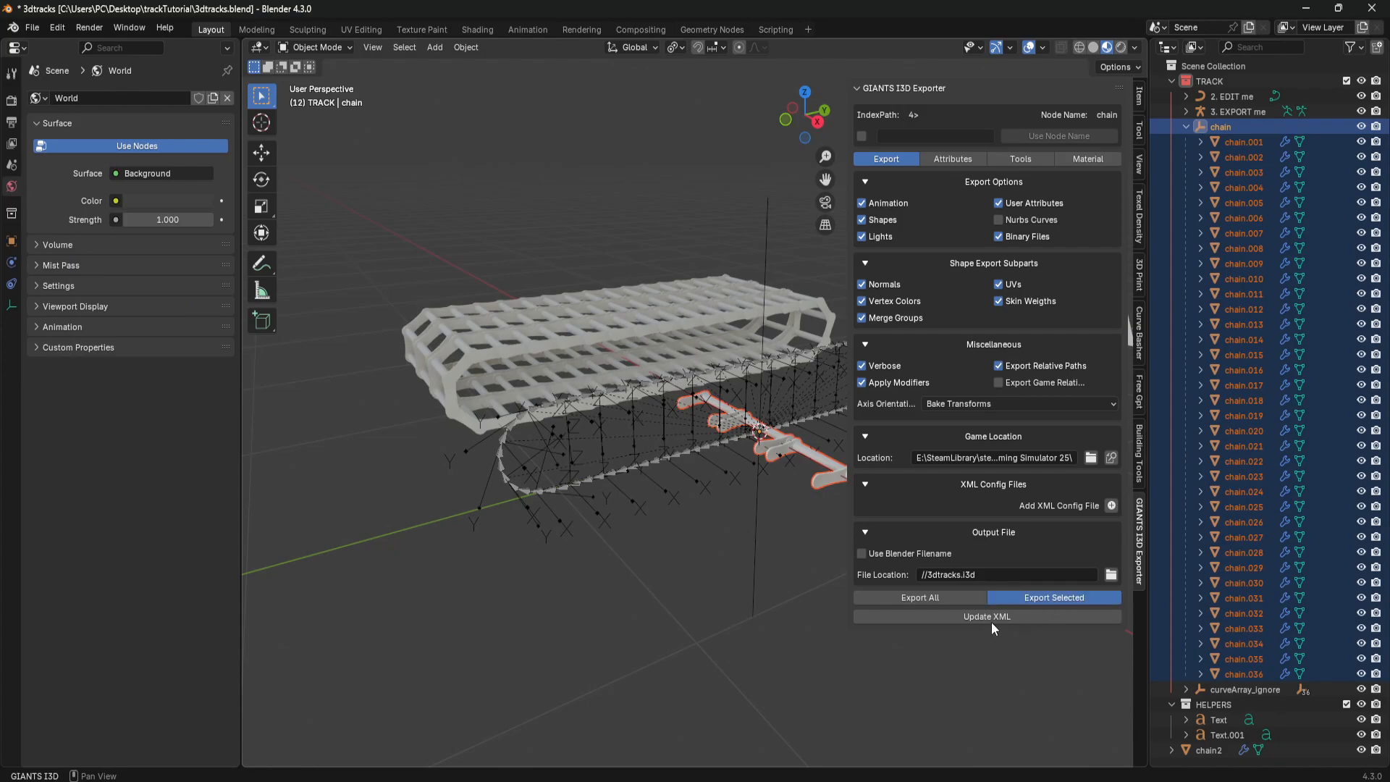
Reload the chain in GIANTS Editor and scroll its Custom Shader settings showing motionPath_vmaskUV2 and curveArray.dds.
{"action": "left_click", "coordinate": [1052, 596]}
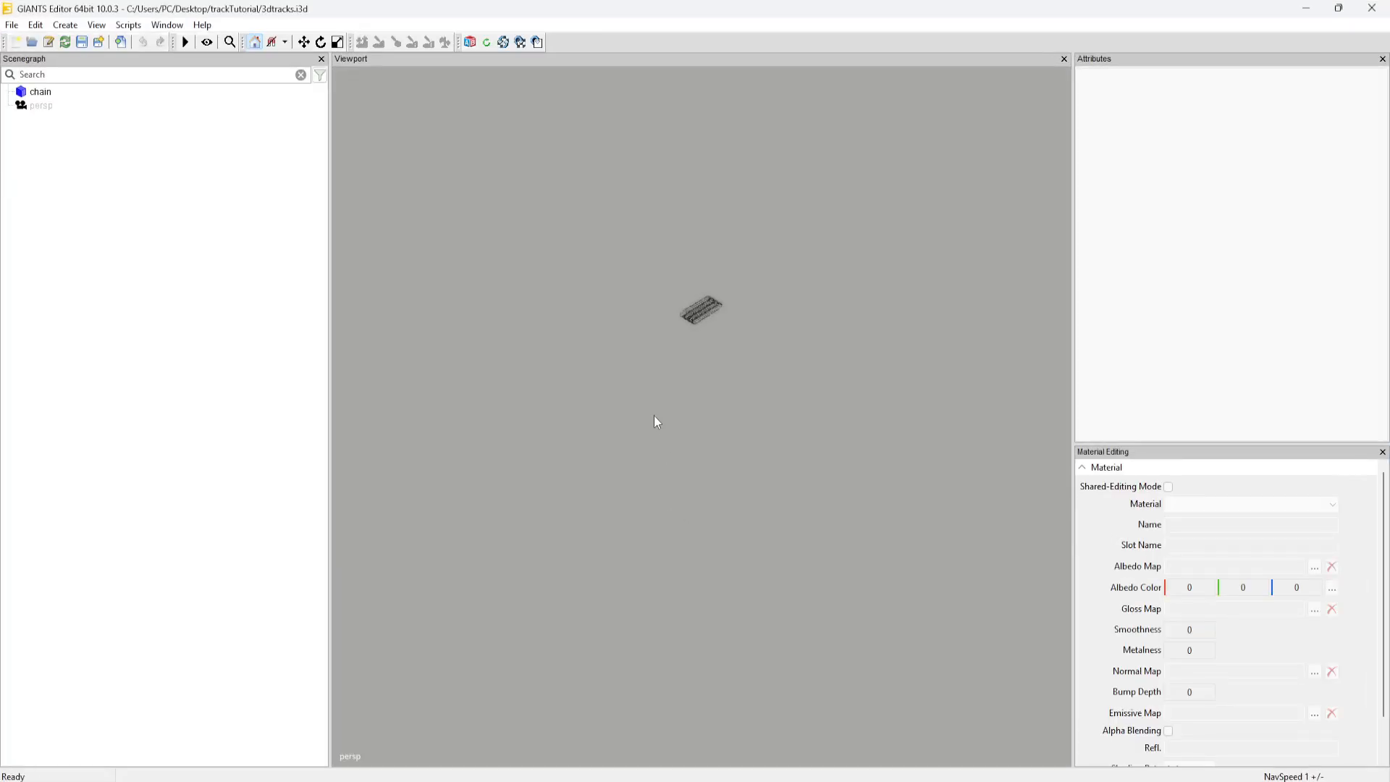
{"action": "left_click", "coordinate": [41, 91]}
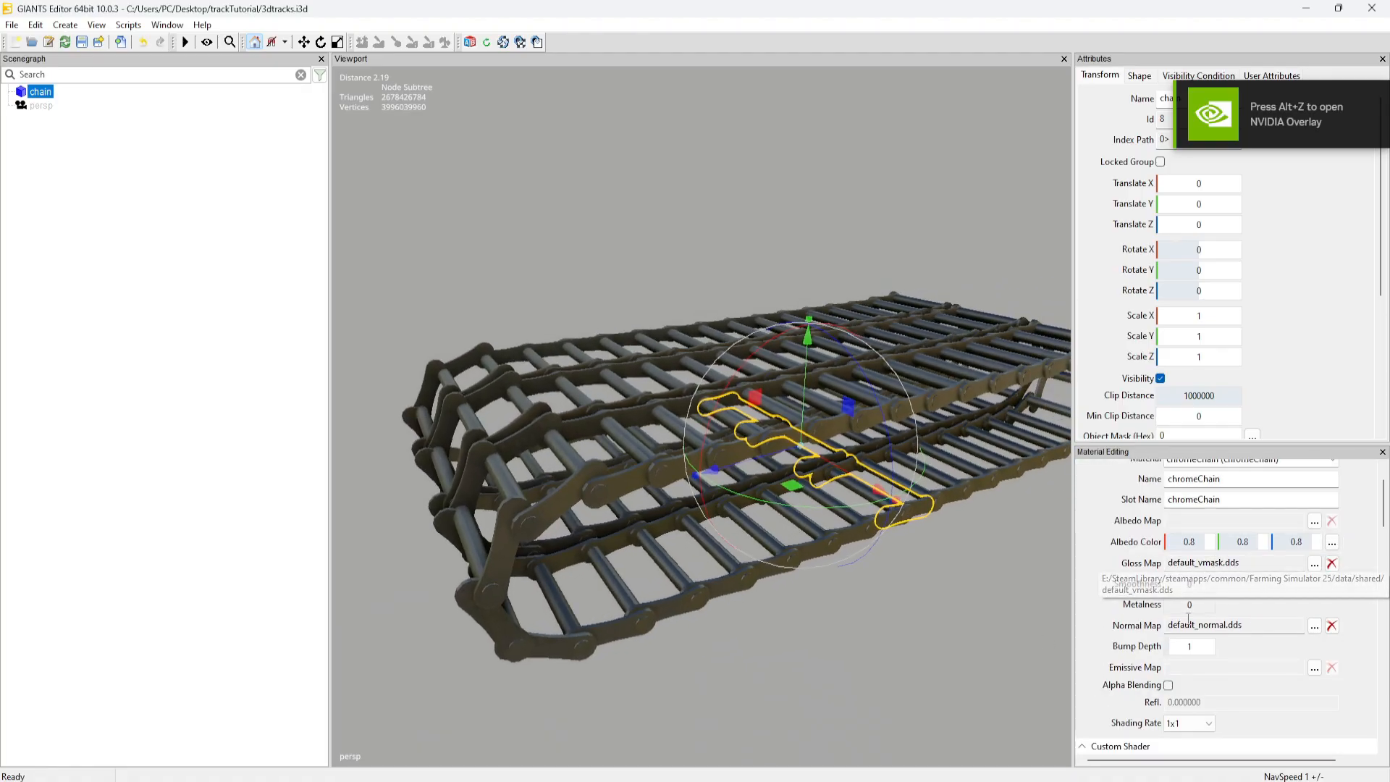
{"action": "scroll", "scroll_direction": "down", "scroll_amount": 3}
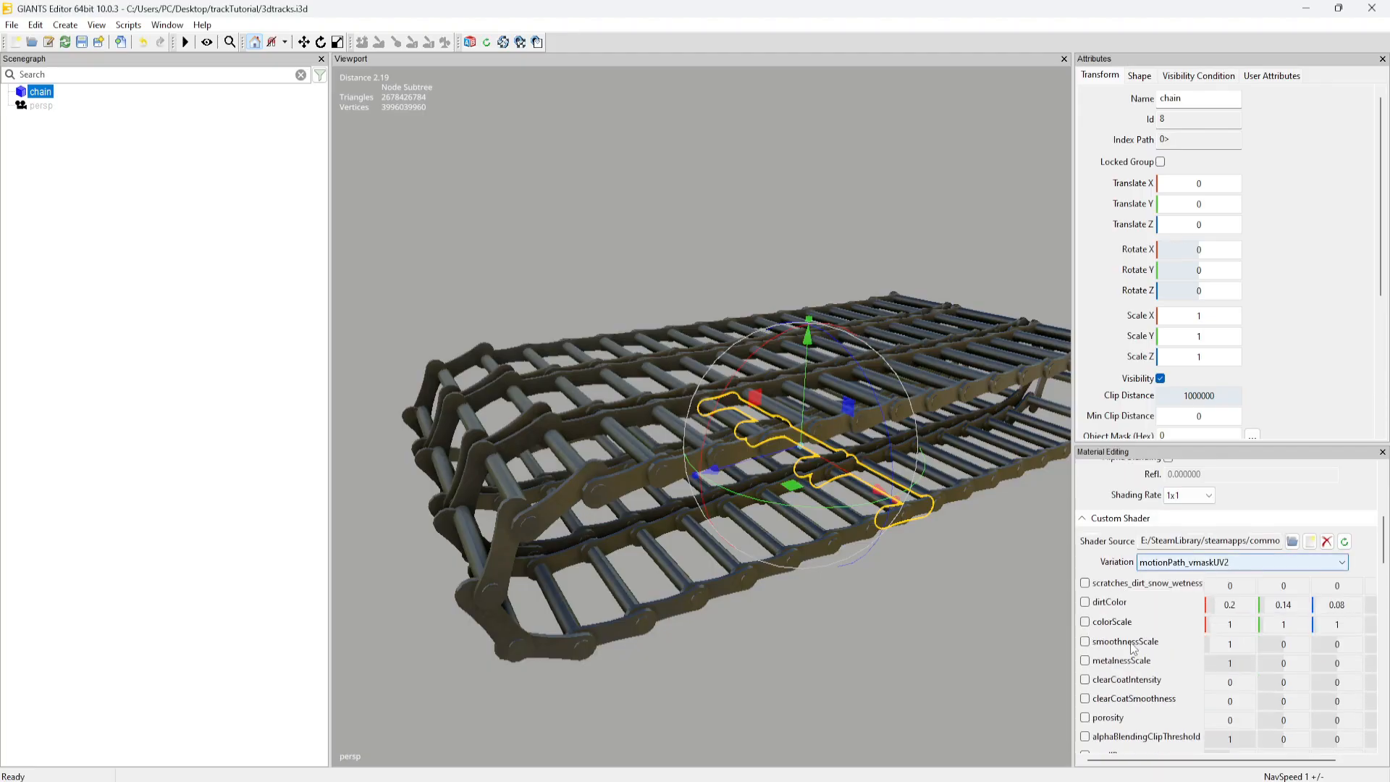
{"action": "scroll", "scroll_direction": "down", "scroll_amount": 3}
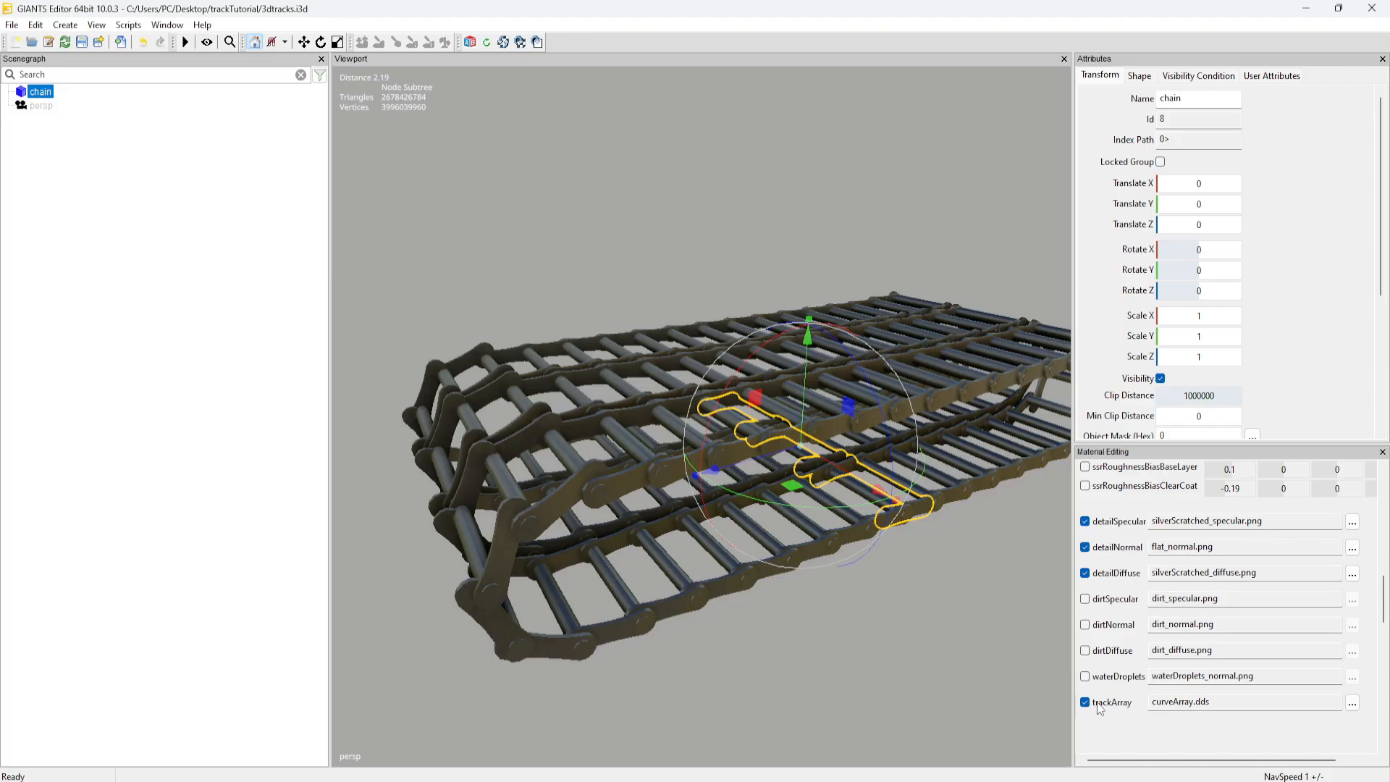
{"action": "mouse_move", "coordinate": [35, 92]}
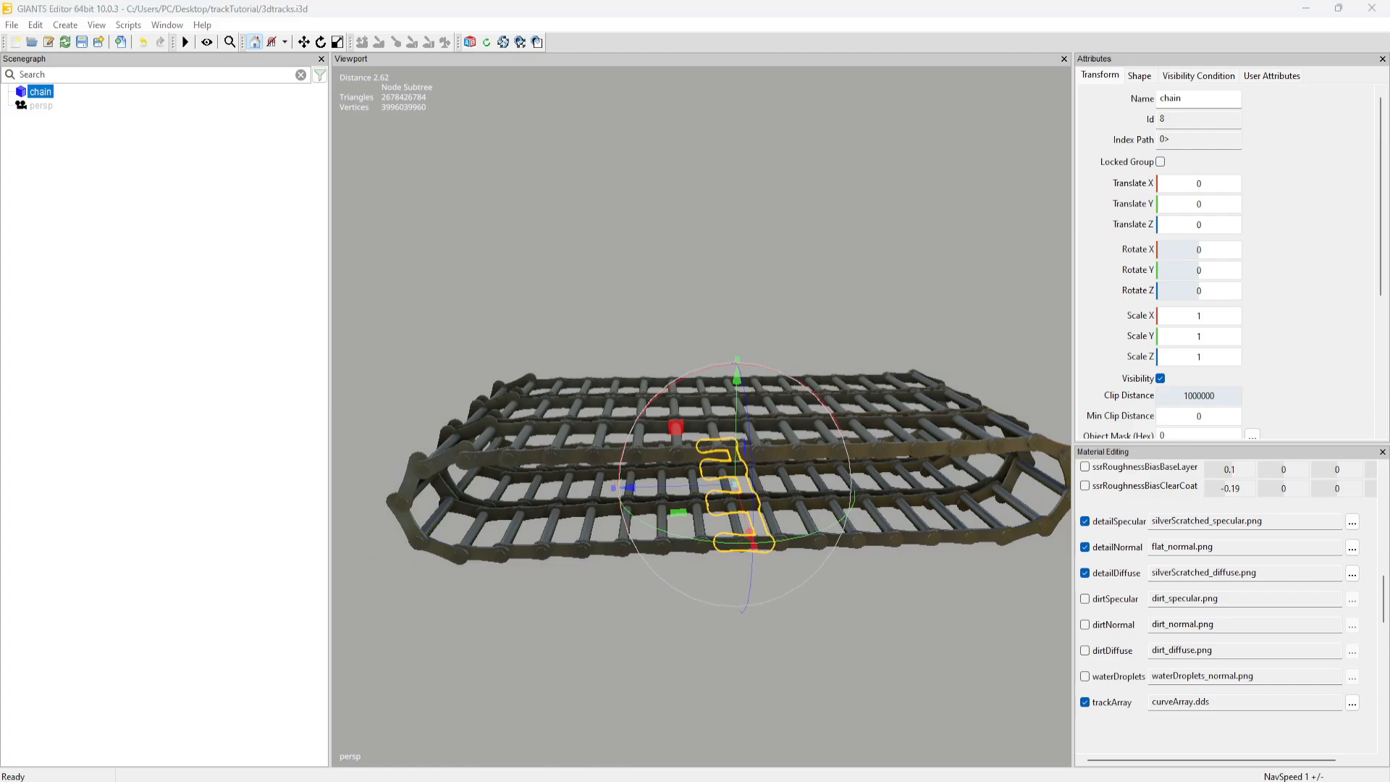
{"action": "mouse_move", "coordinate": [55, 617]}
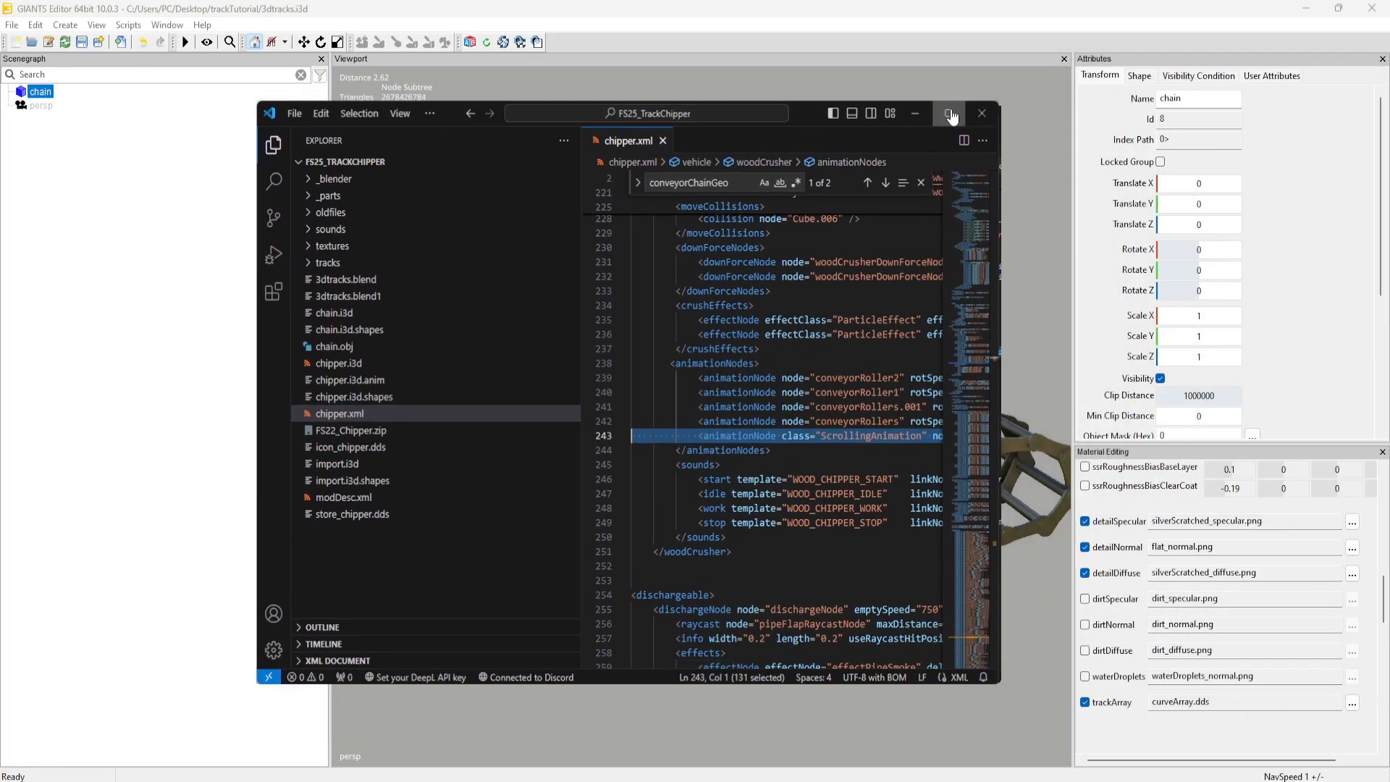
Maximize VS Code and highlight the ScrollingAnimation class, conveyorChainGeo node and 0.075 scrollSpeed on line 243.
{"action": "left_click", "coordinate": [949, 113]}
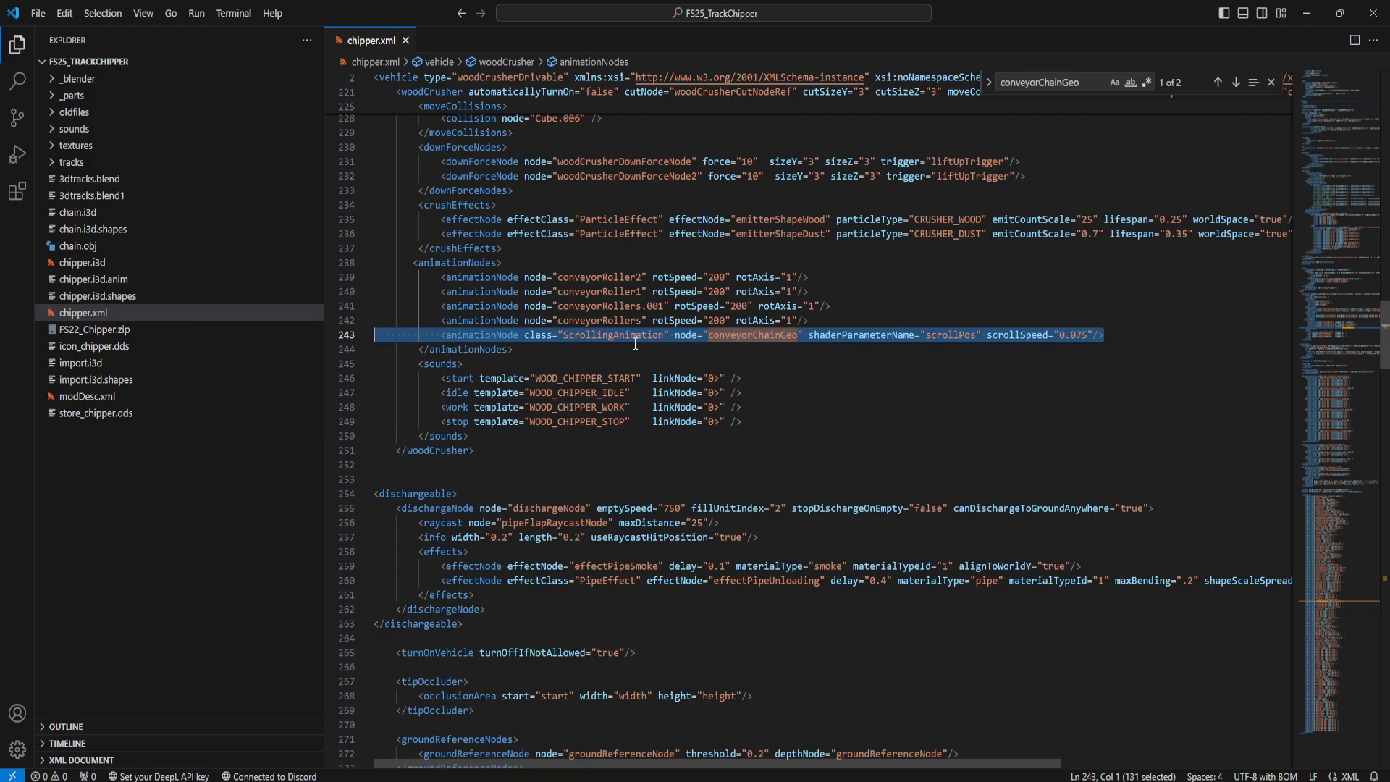
{"action": "left_click", "coordinate": [654, 335]}
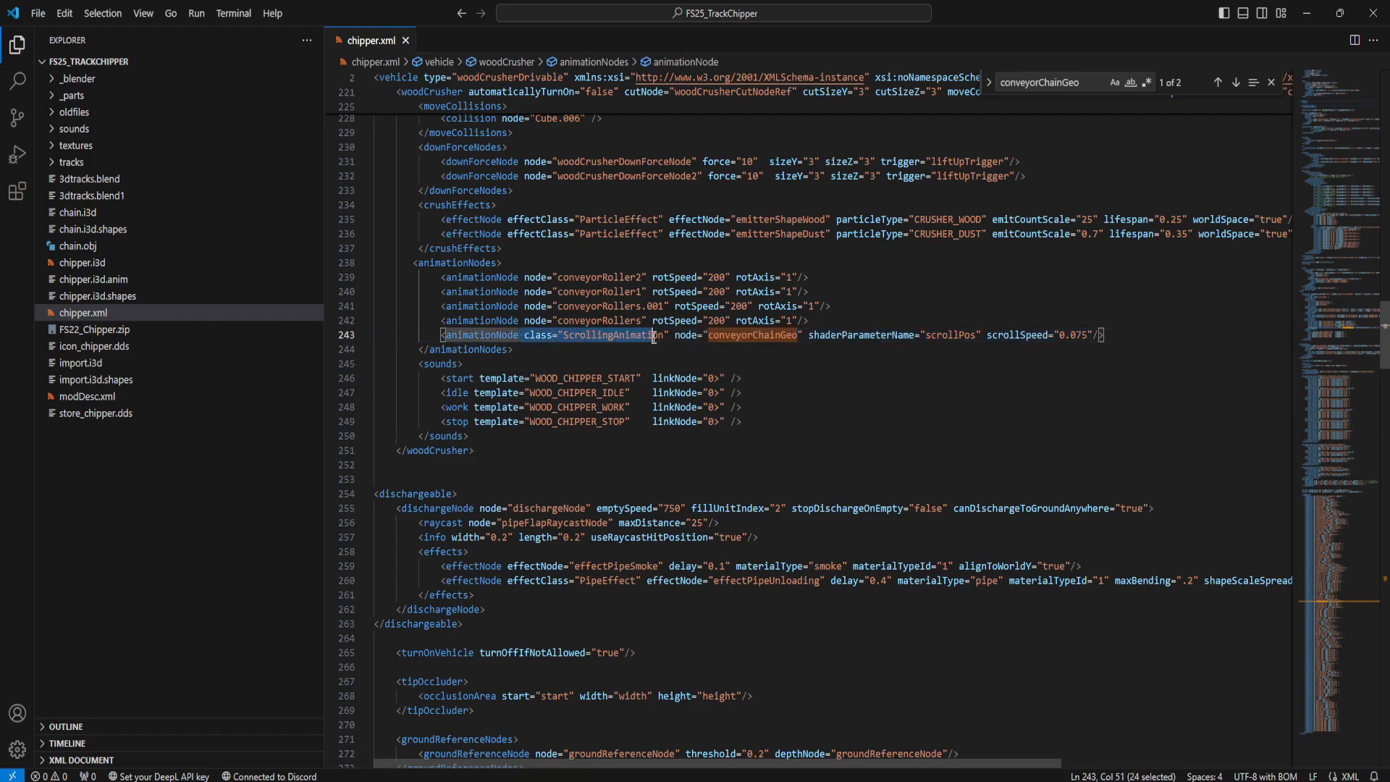
{"action": "double_click", "coordinate": [751, 335]}
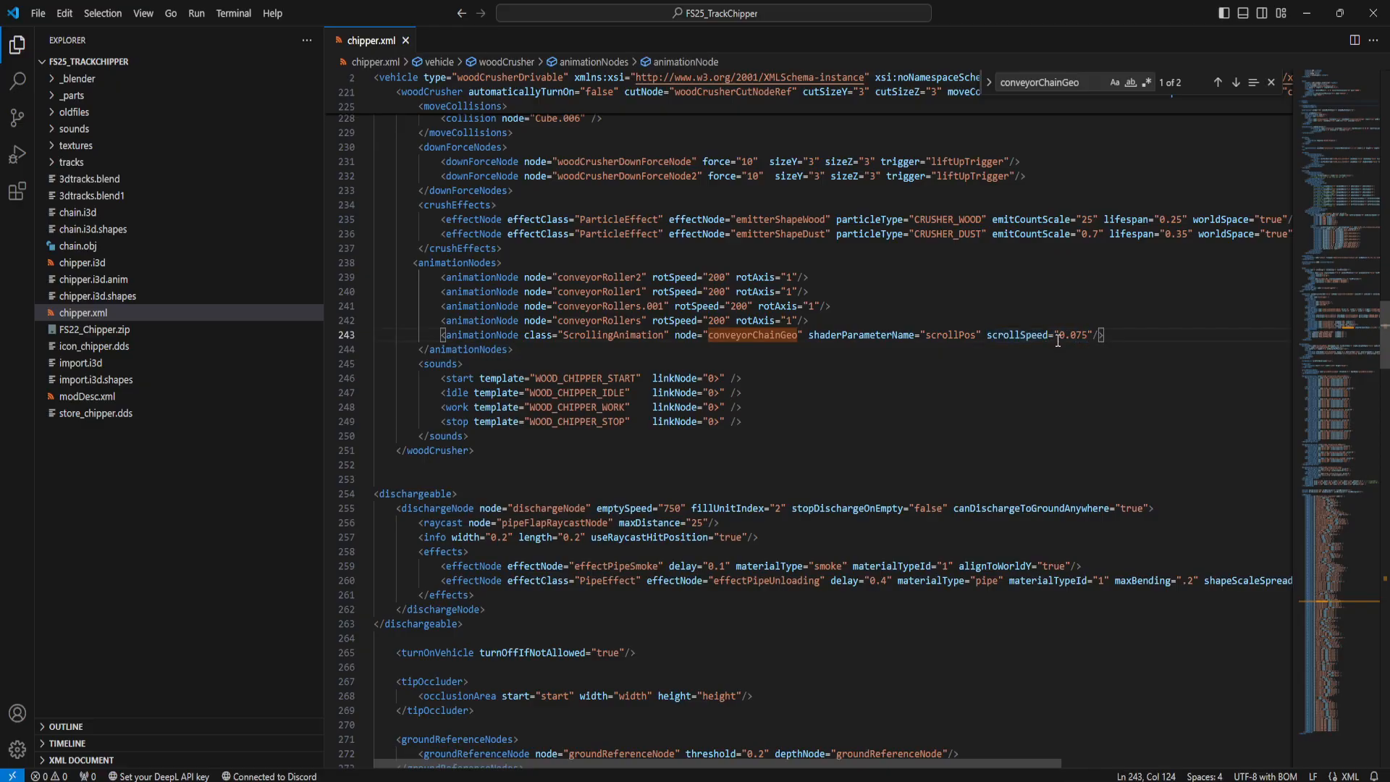
{"action": "double_click", "coordinate": [1074, 334]}
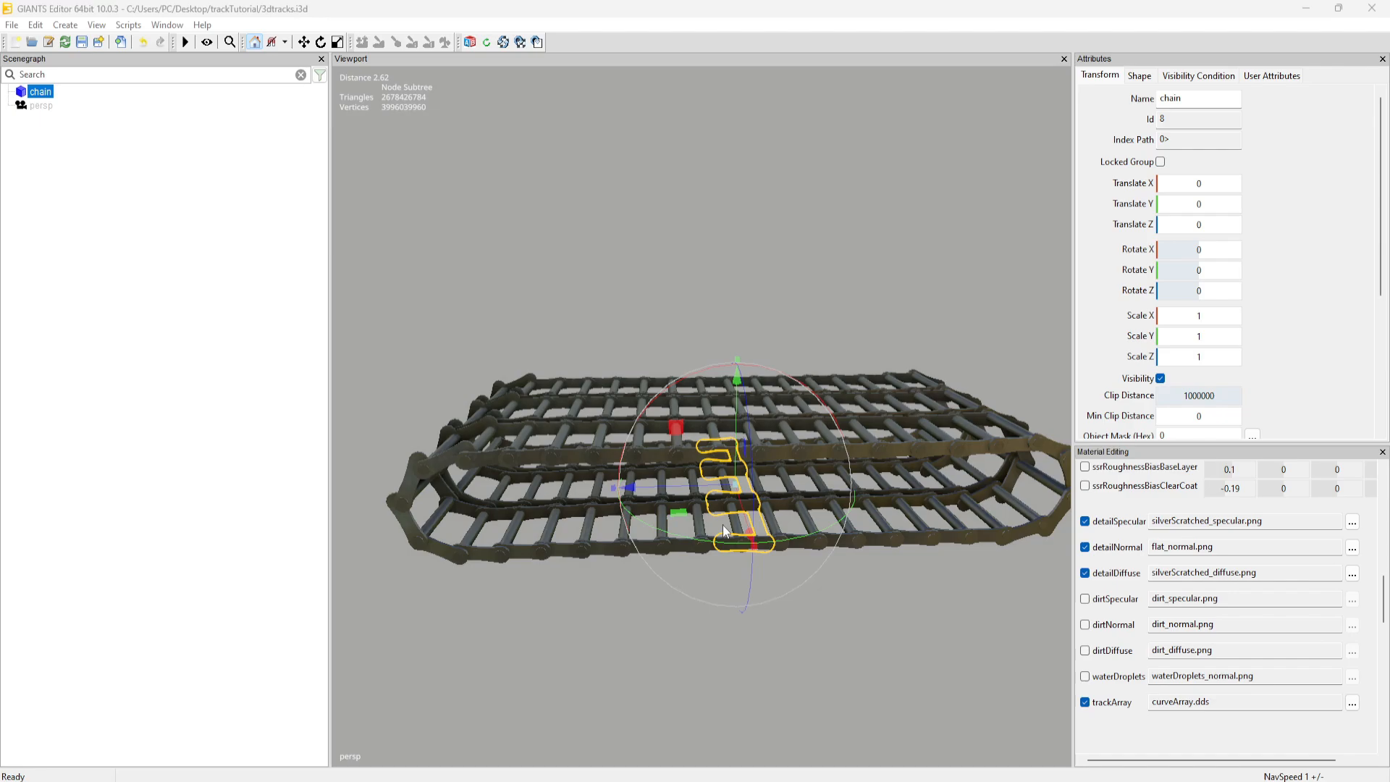
{"action": "mouse_move", "coordinate": [929, 469]}
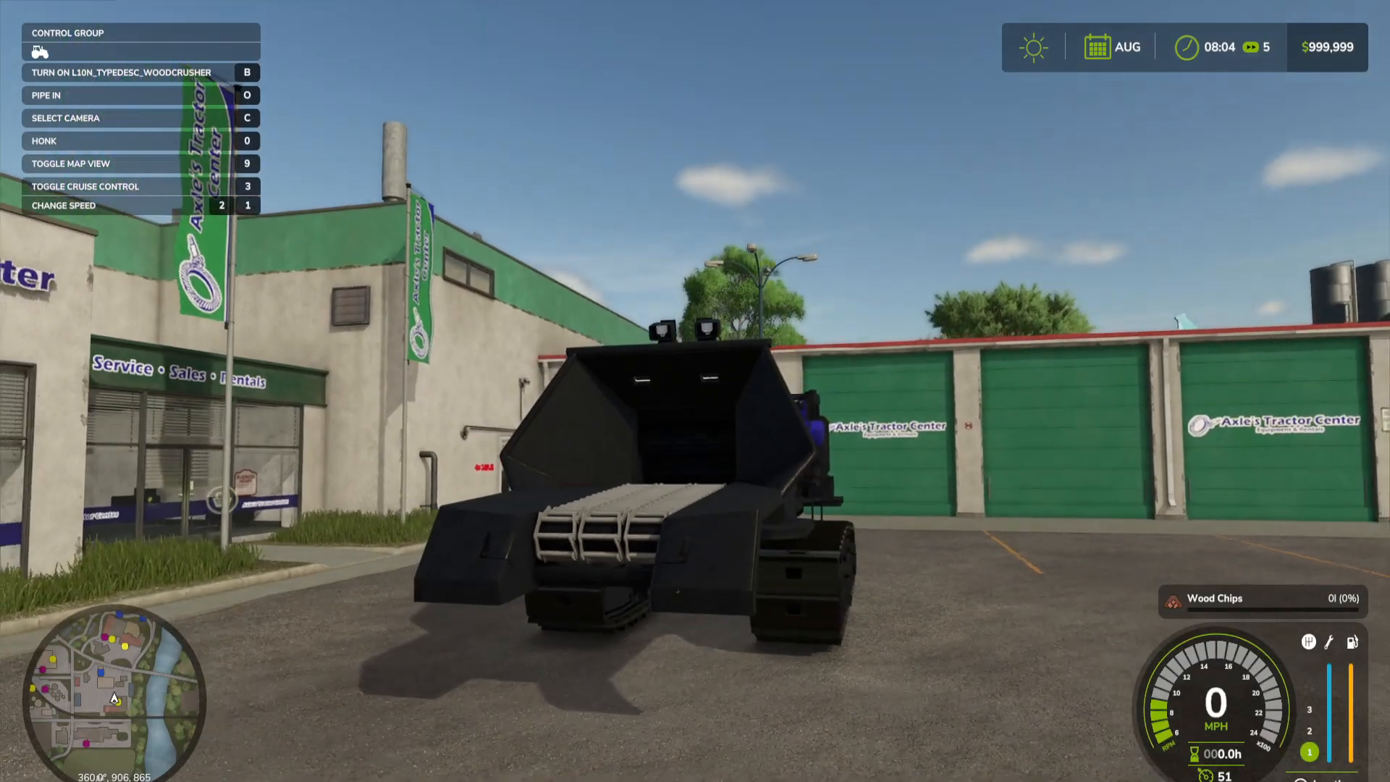
{"action": "key", "text": "b"}
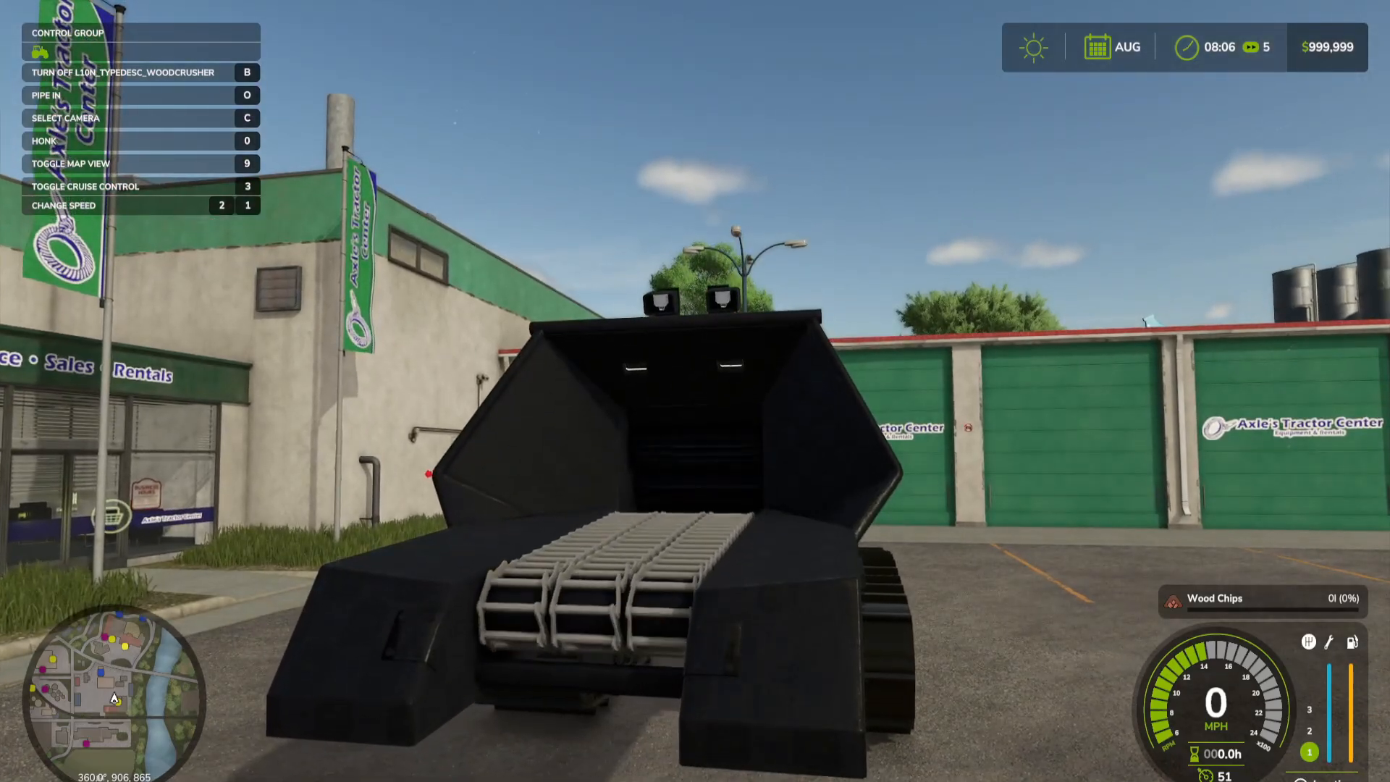
{"action": "key", "text": "b"}
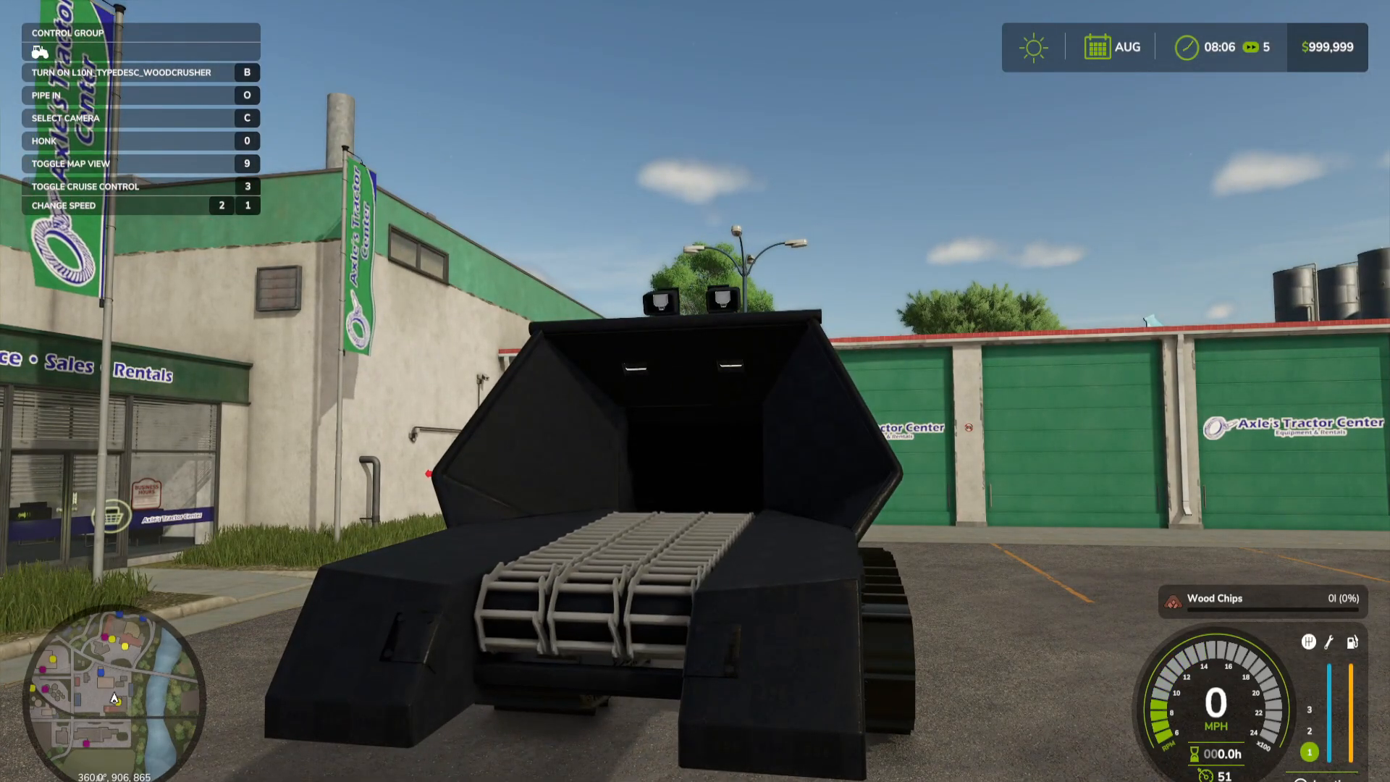